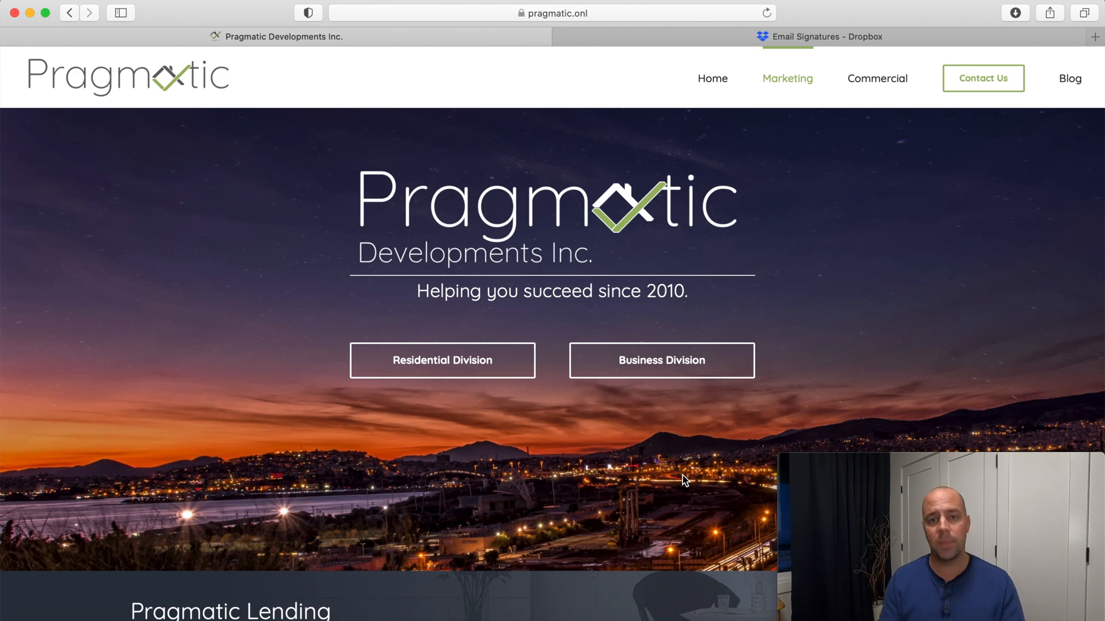
pyautogui.moveTo(1069, 148)
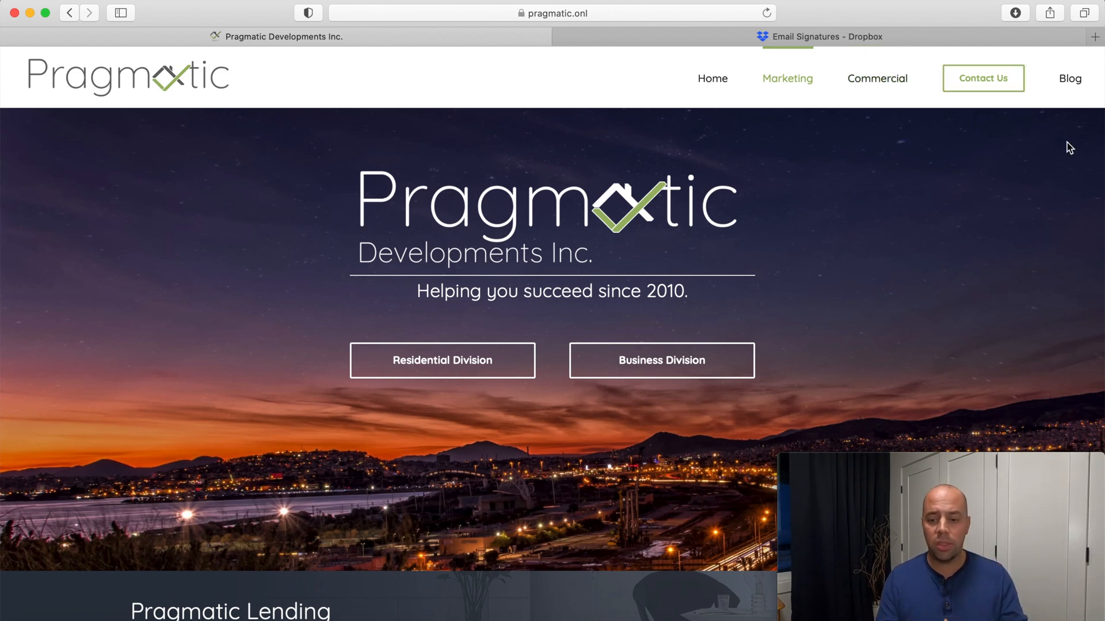
# - Search Google for 'hubspot email signature' in a new Safari tab
pyautogui.click(1094, 37)
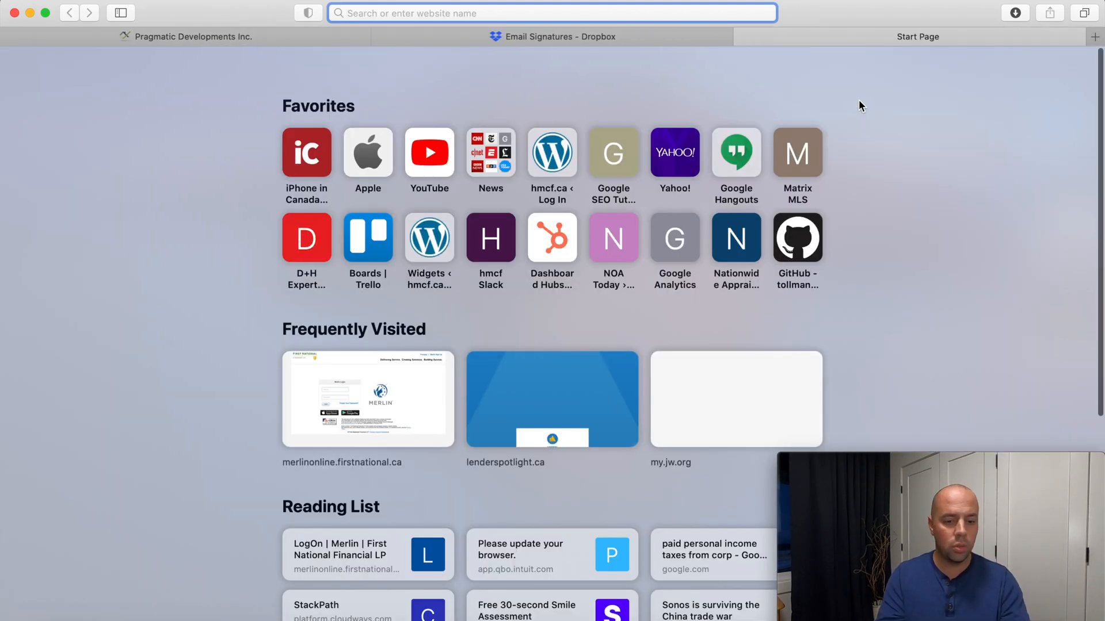
pyautogui.write('hubspot email signature')
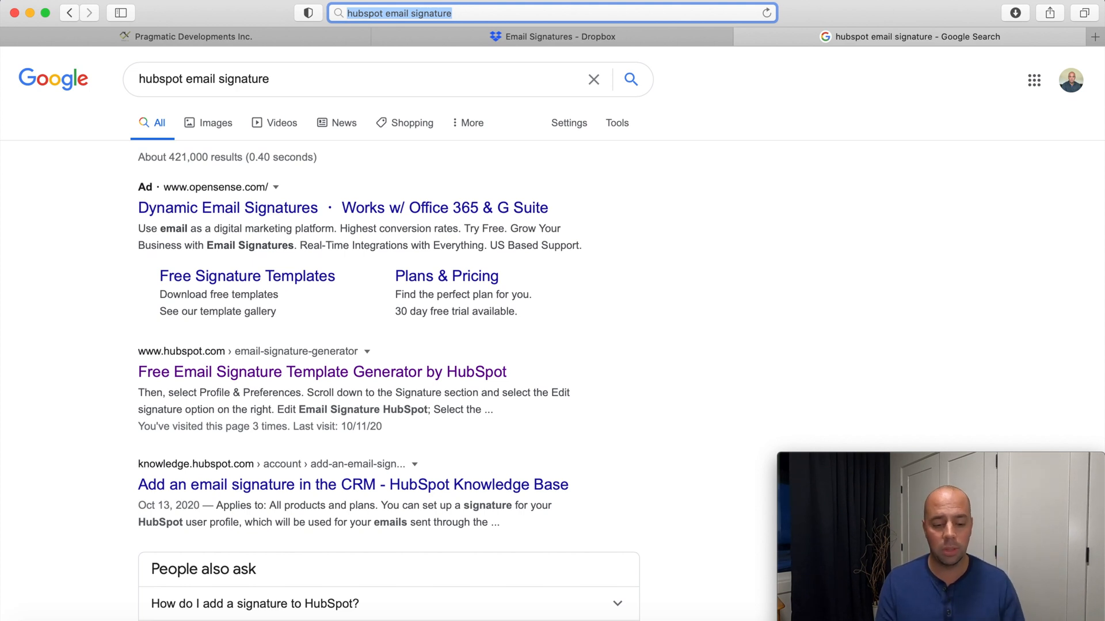
pyautogui.moveTo(839, 106)
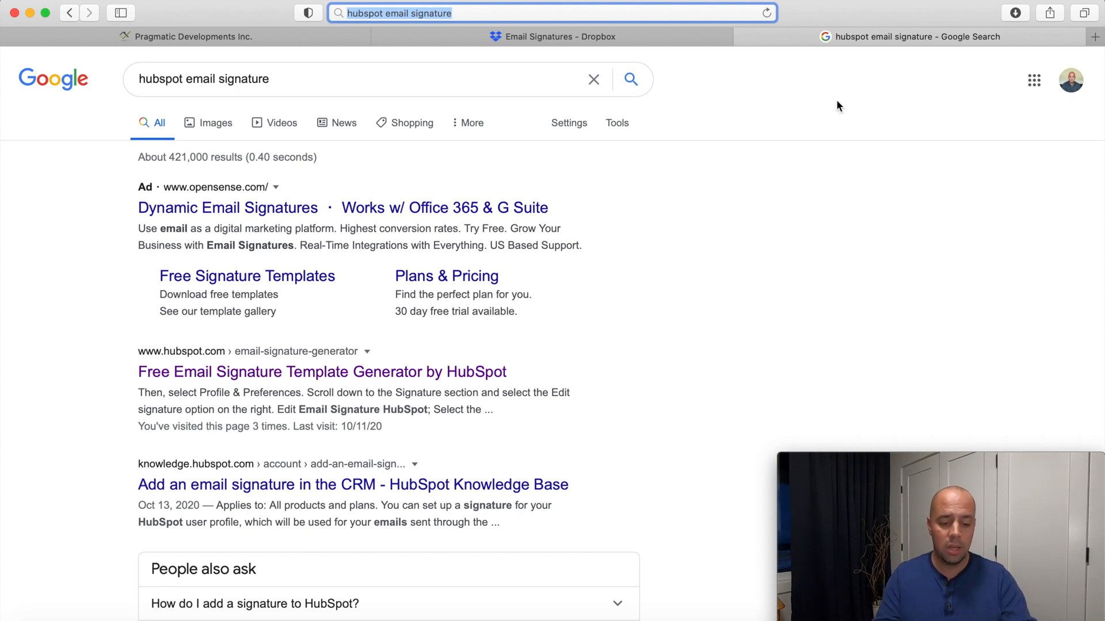
pyautogui.moveTo(197, 388)
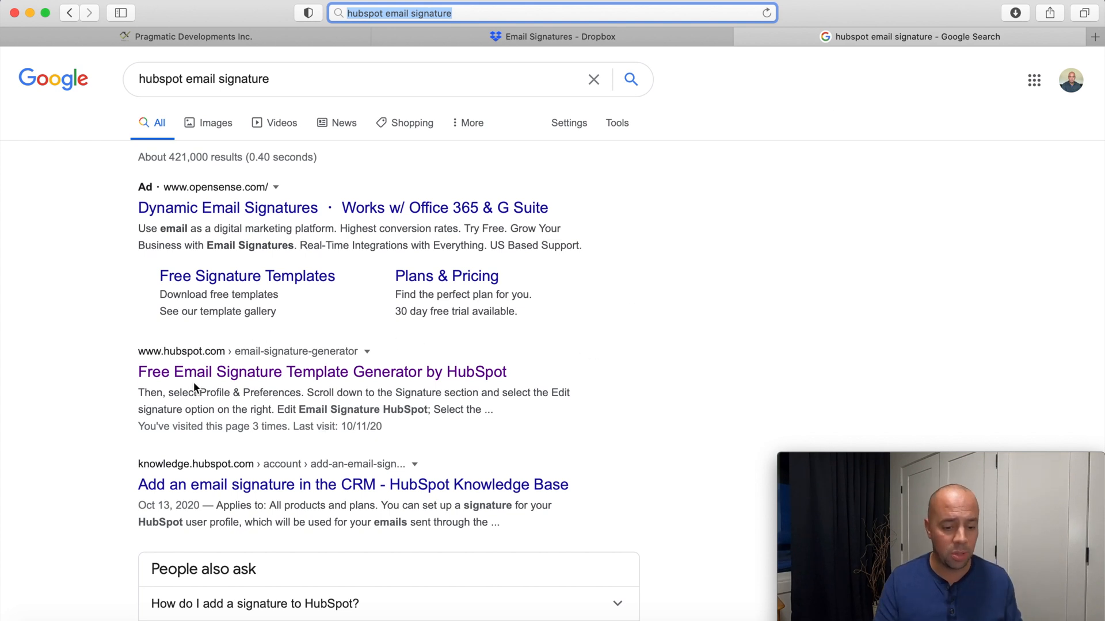
pyautogui.moveTo(247, 381)
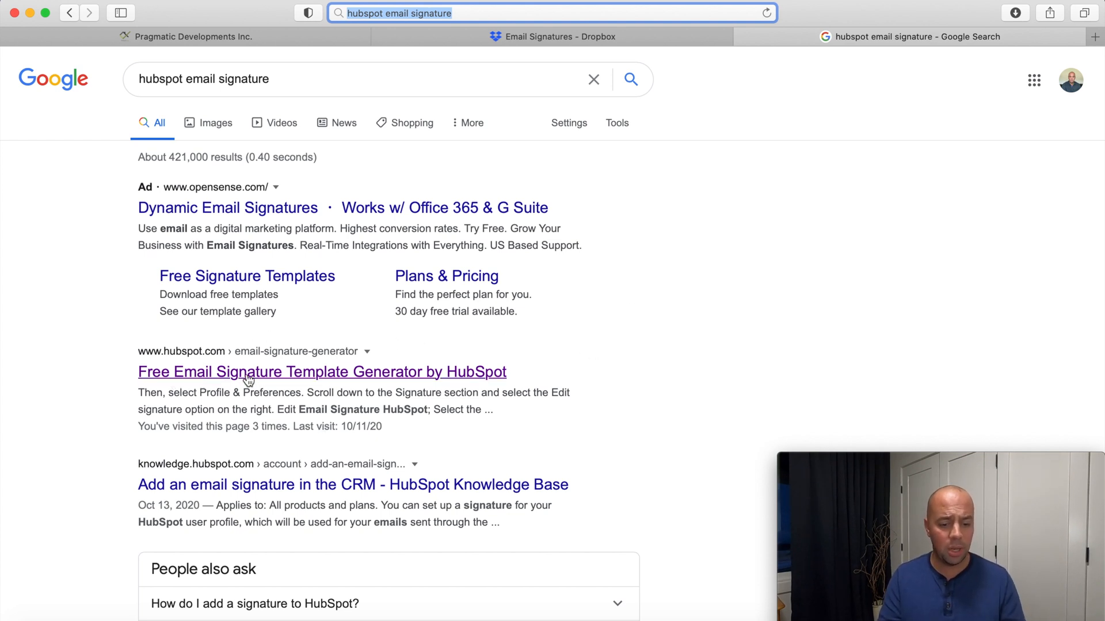
# - Open HubSpot's signature generator, try Template 2, then settle on Template 1
pyautogui.click(321, 372)
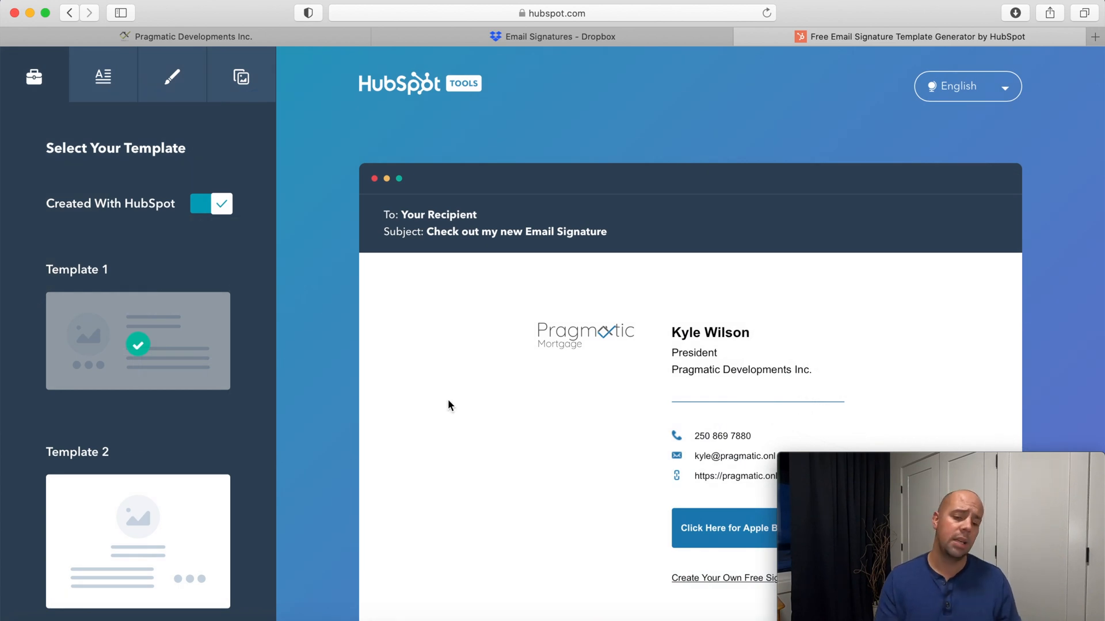
pyautogui.moveTo(201, 466)
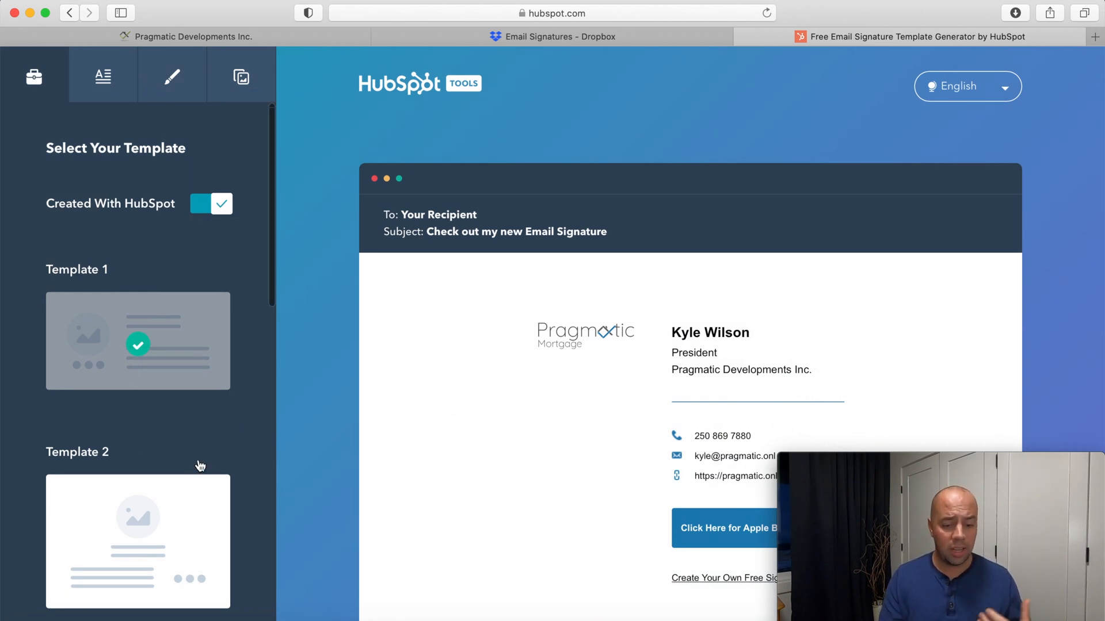
pyautogui.scroll(-3)
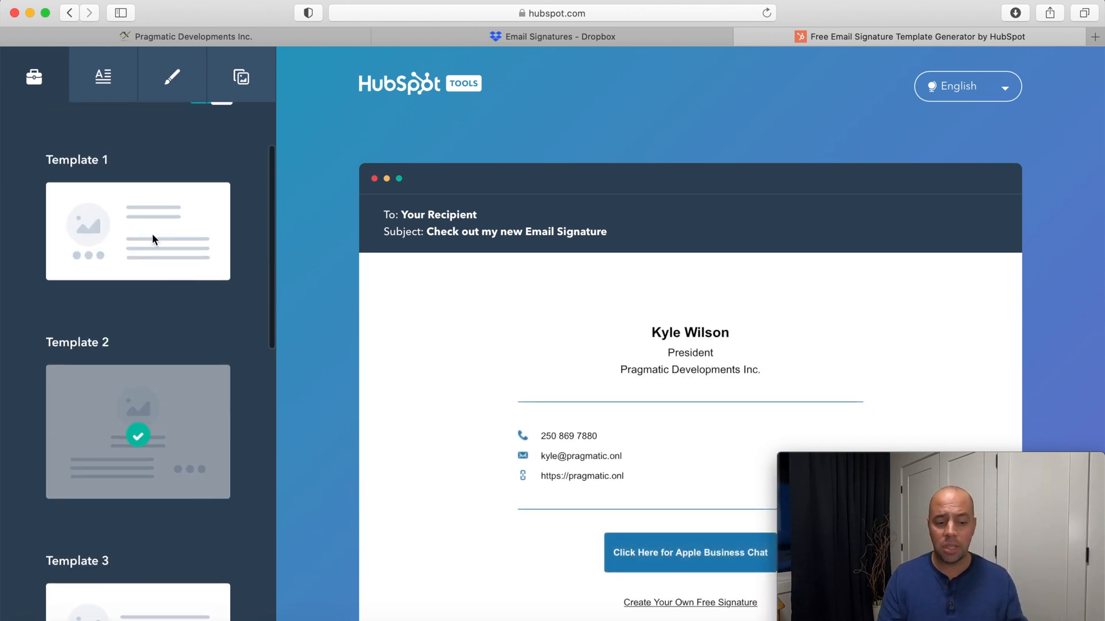
pyautogui.click(139, 231)
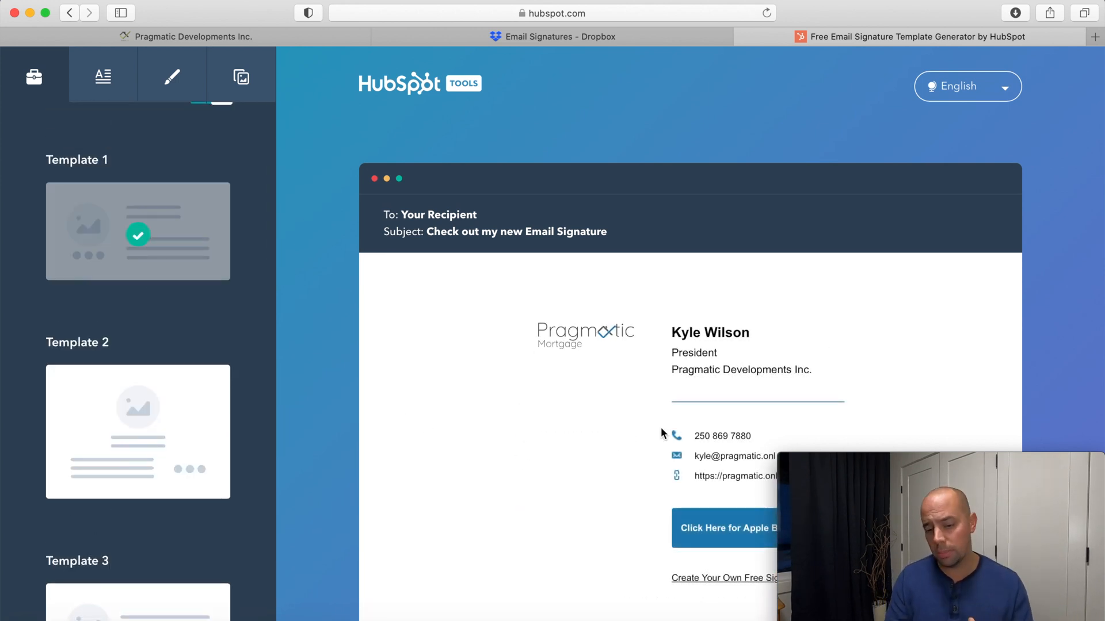
pyautogui.scroll(-3)
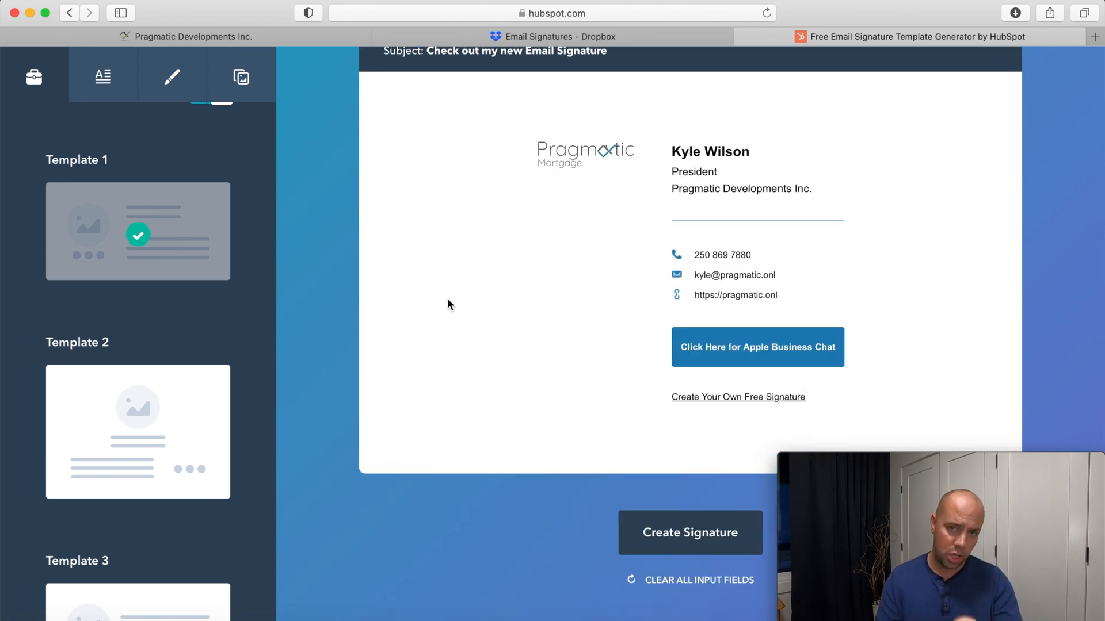
pyautogui.moveTo(494, 316)
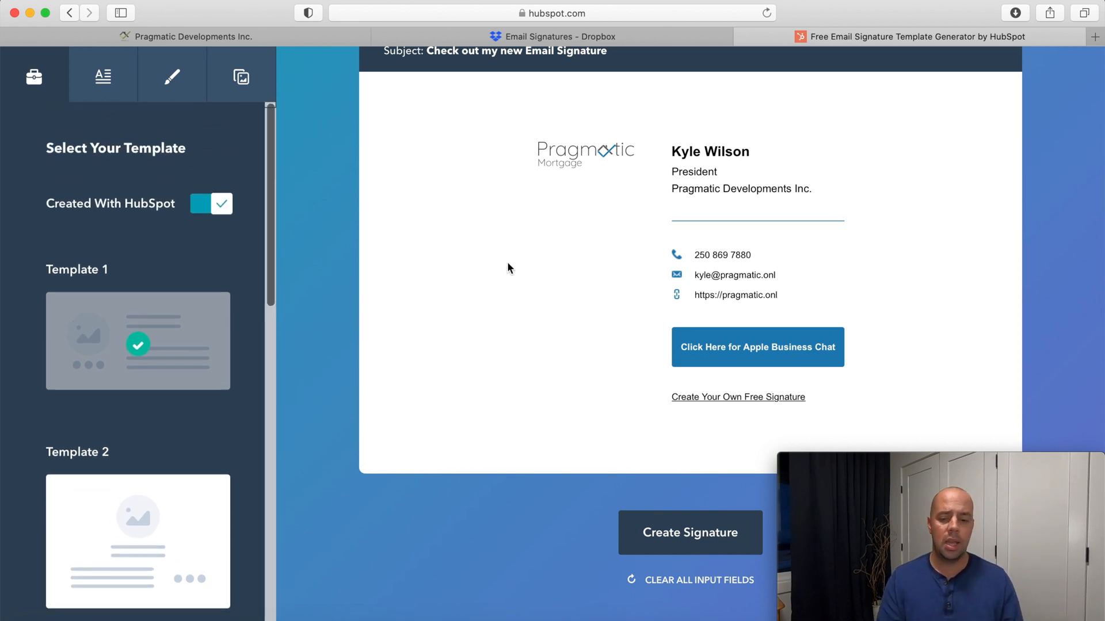
pyautogui.click(102, 76)
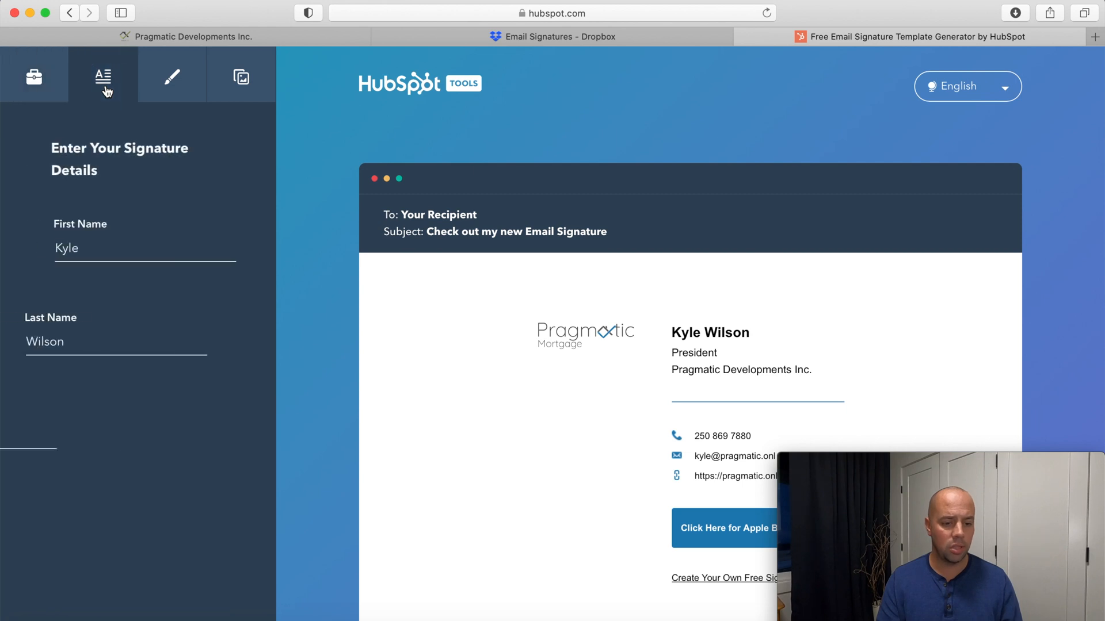
pyautogui.click(99, 249)
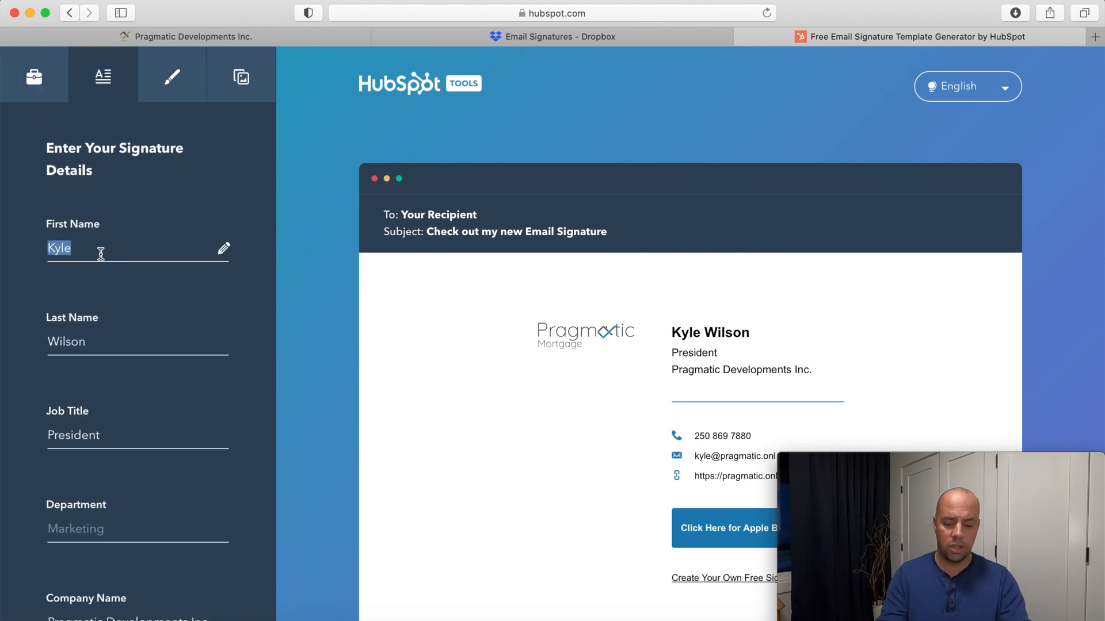
pyautogui.write('Cohen')
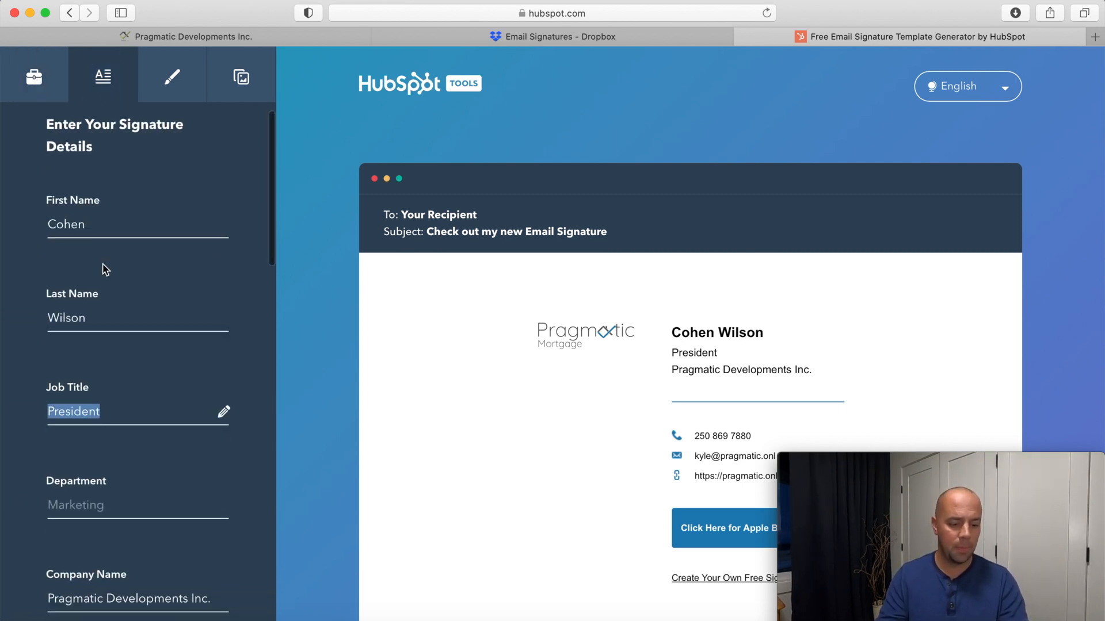
pyautogui.write('COO')
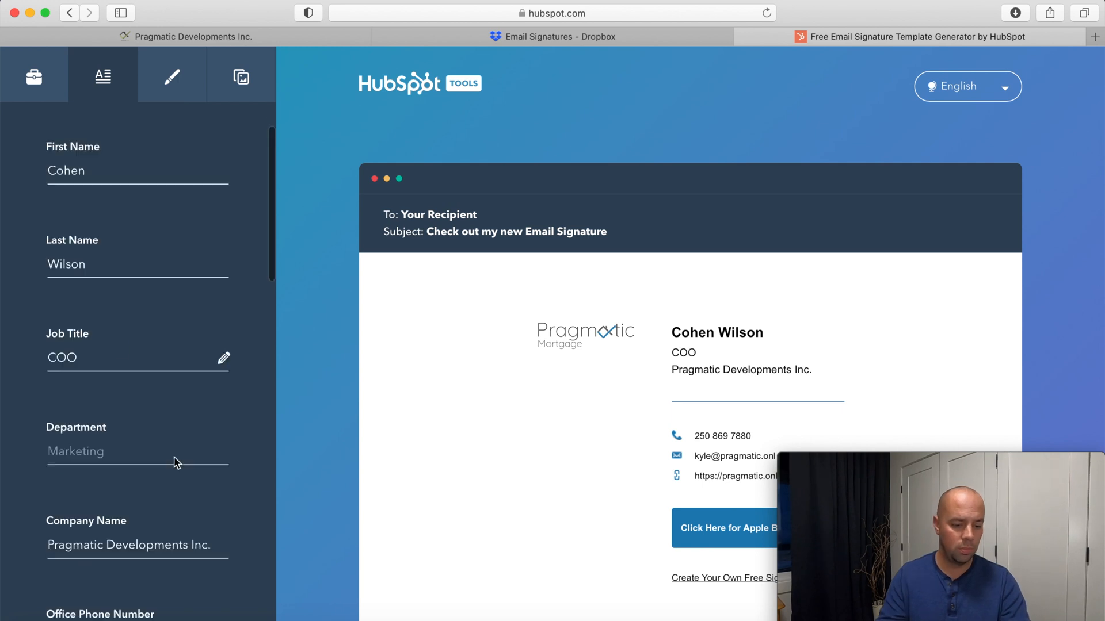
pyautogui.write('Marketing')
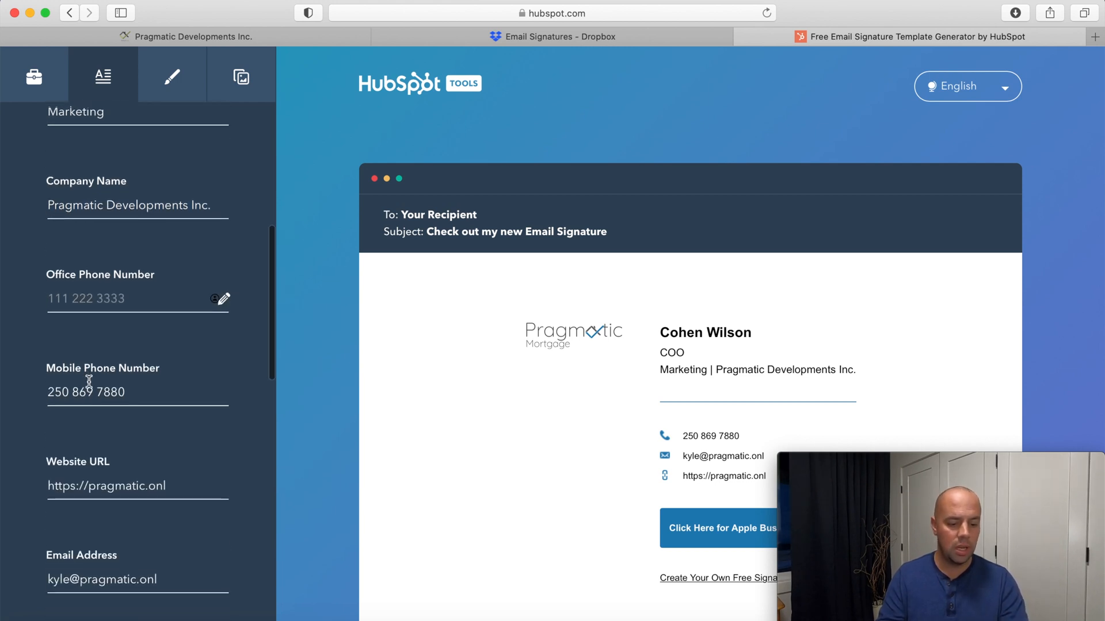
pyautogui.scroll(-3)
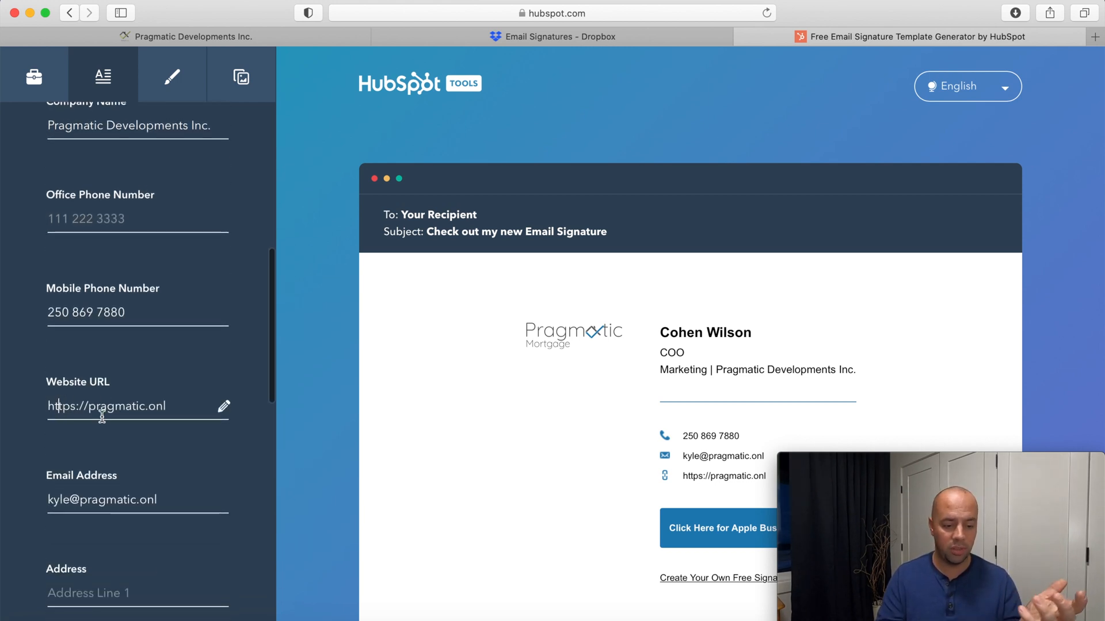
pyautogui.scroll(-3)
pyautogui.write('cohen')
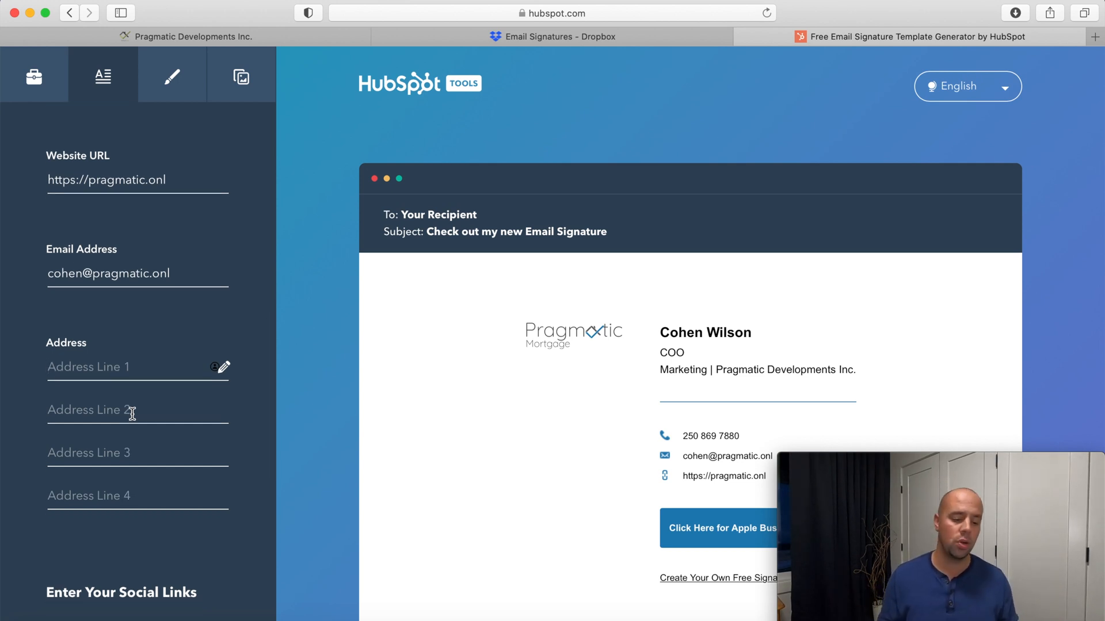
pyautogui.scroll(-3)
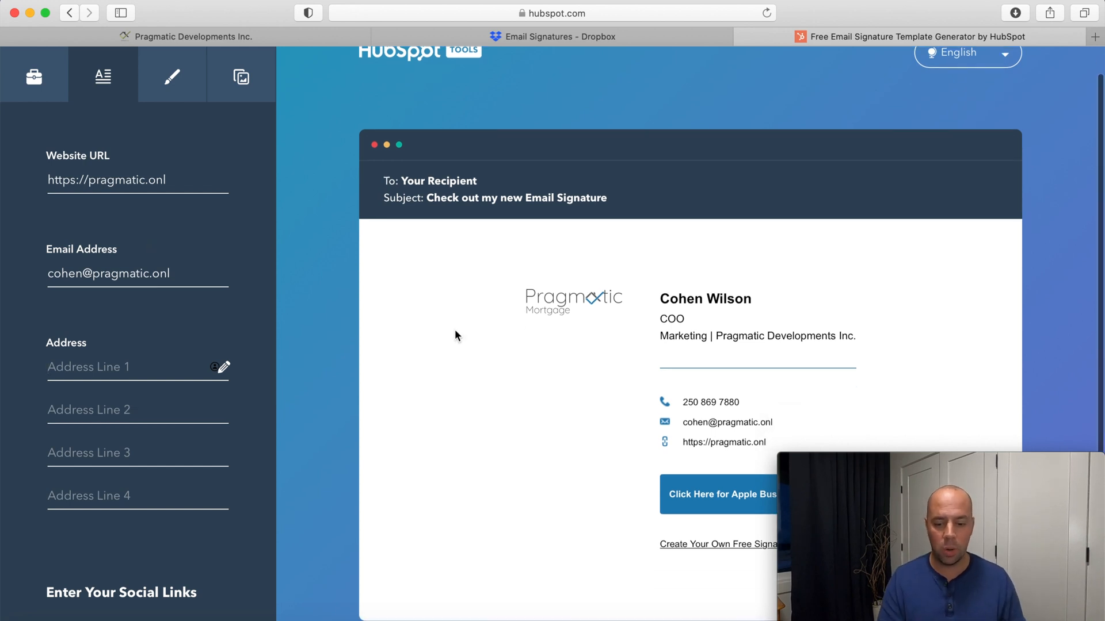
pyautogui.moveTo(692, 359)
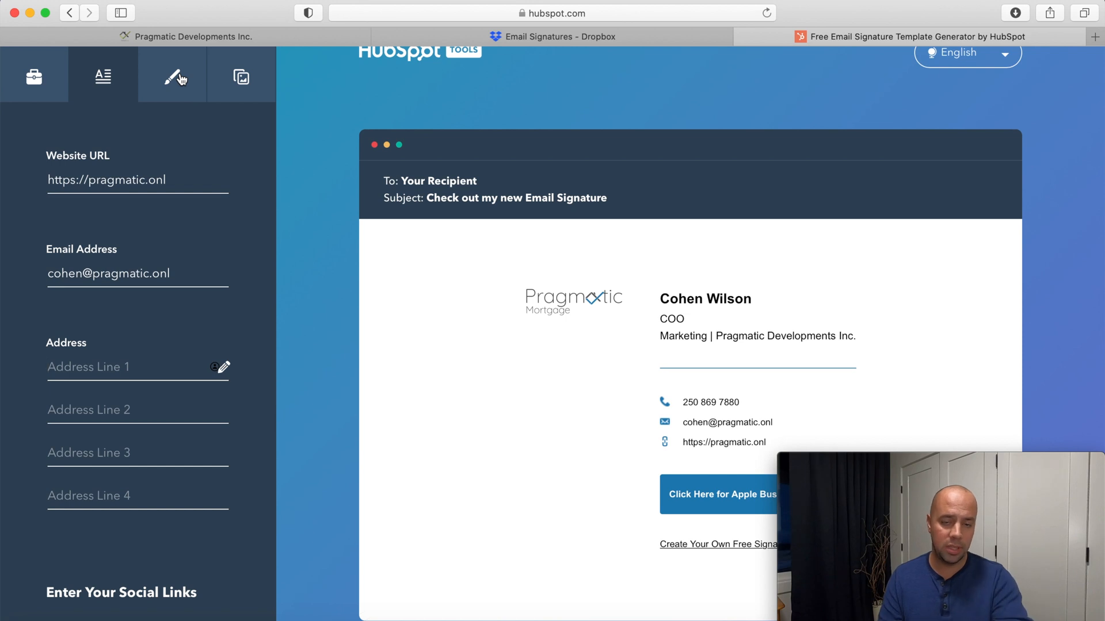
# - Review the styling options, keeping Arial at medium font size
pyautogui.click(171, 76)
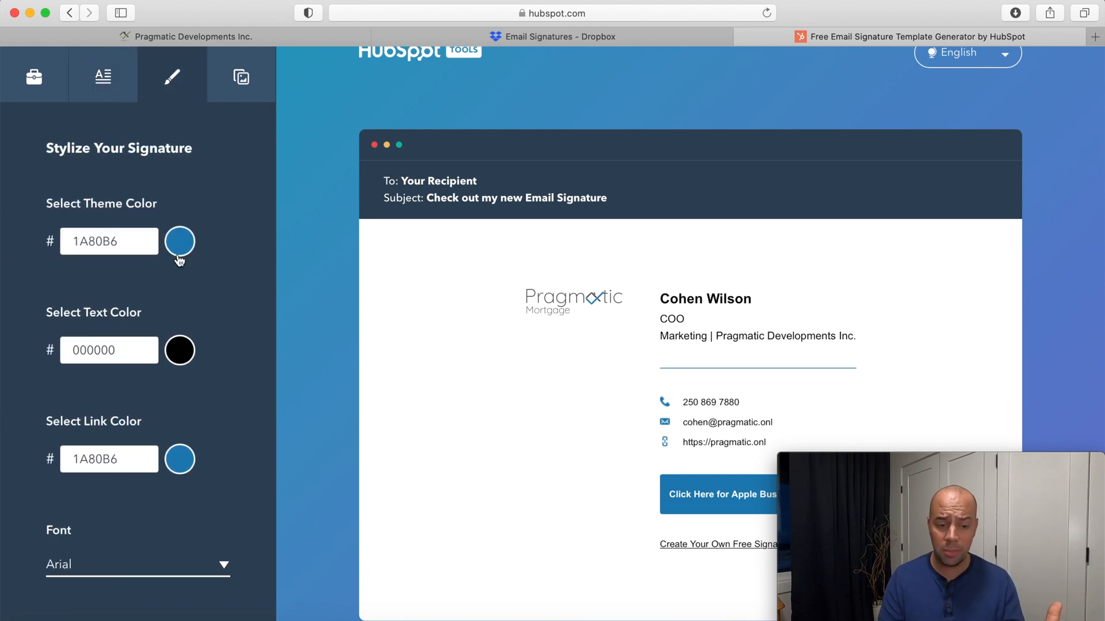
pyautogui.click(179, 241)
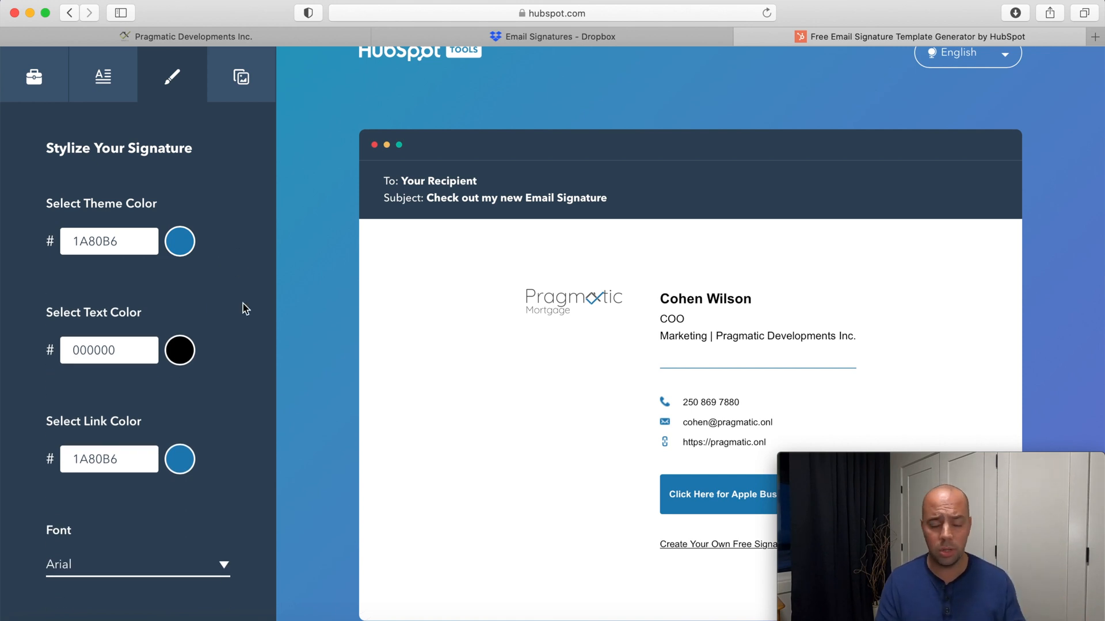
pyautogui.scroll(-3)
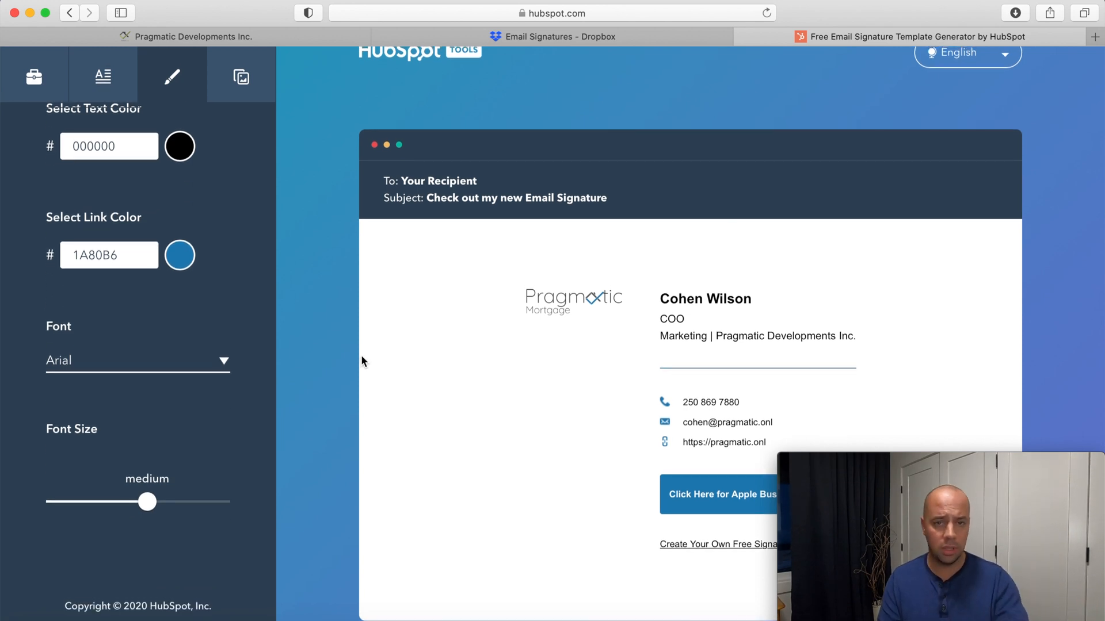
pyautogui.moveTo(206, 367)
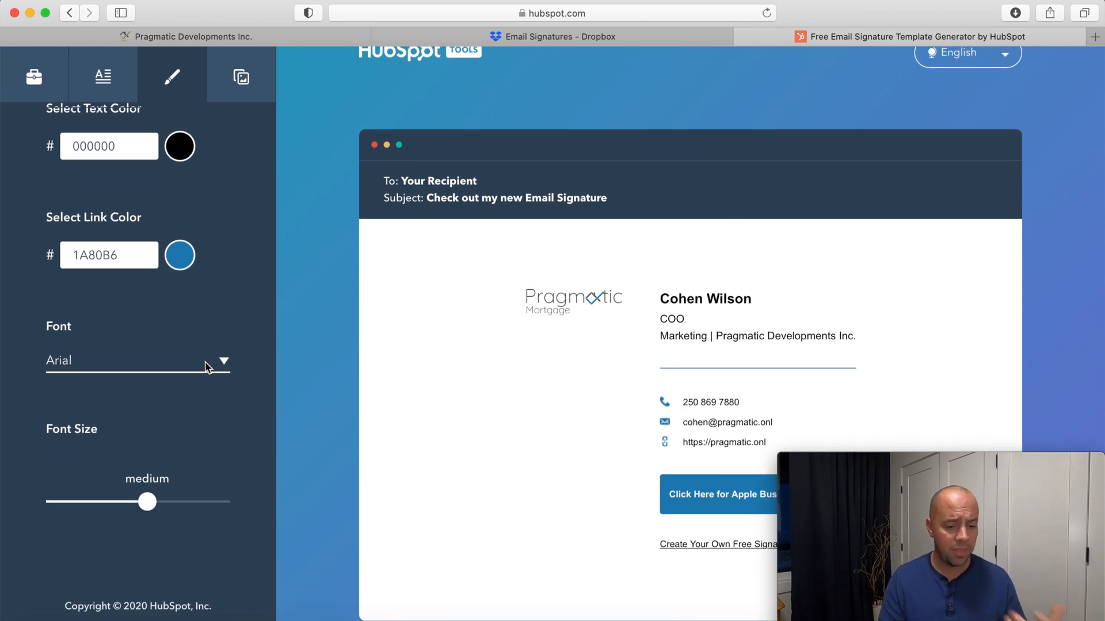
pyautogui.moveTo(165, 495)
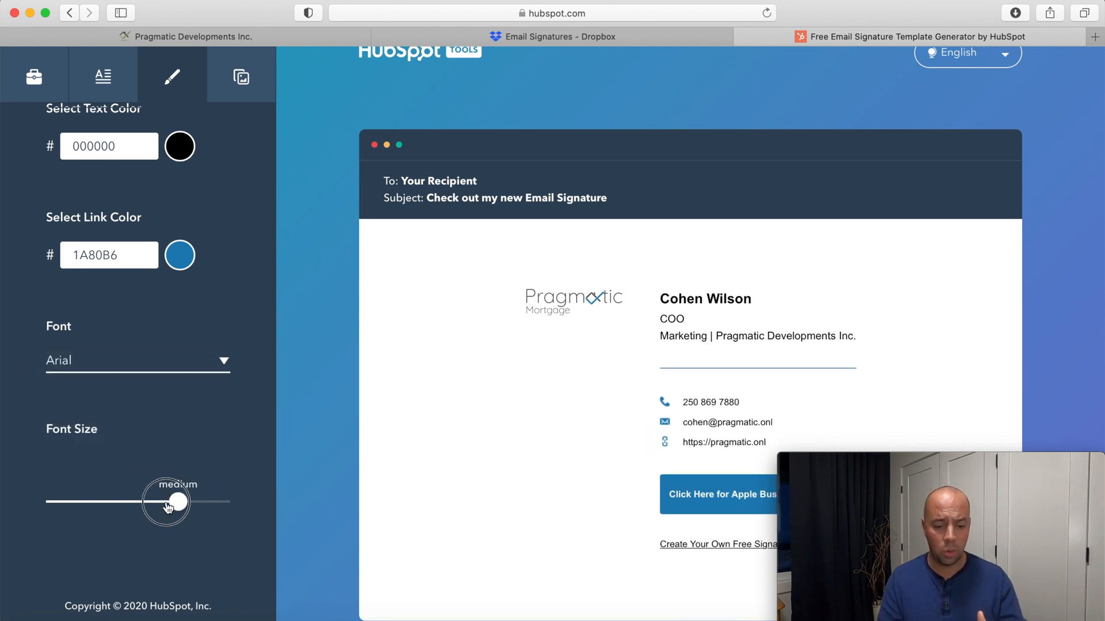
pyautogui.moveTo(165, 502); pyautogui.dragTo(141, 502)
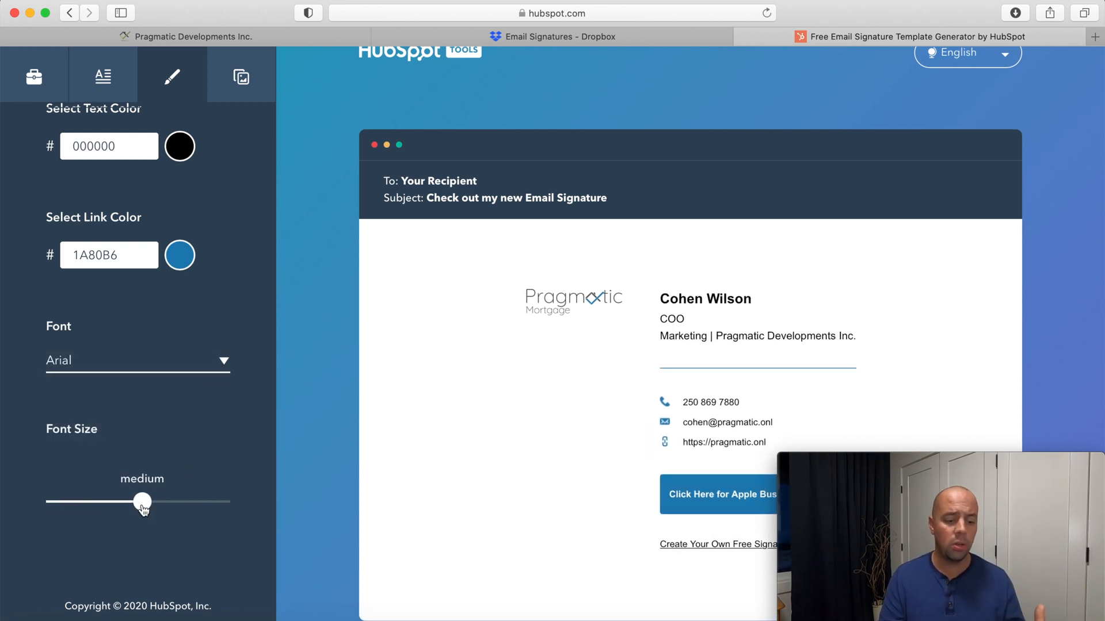
pyautogui.scroll(-3)
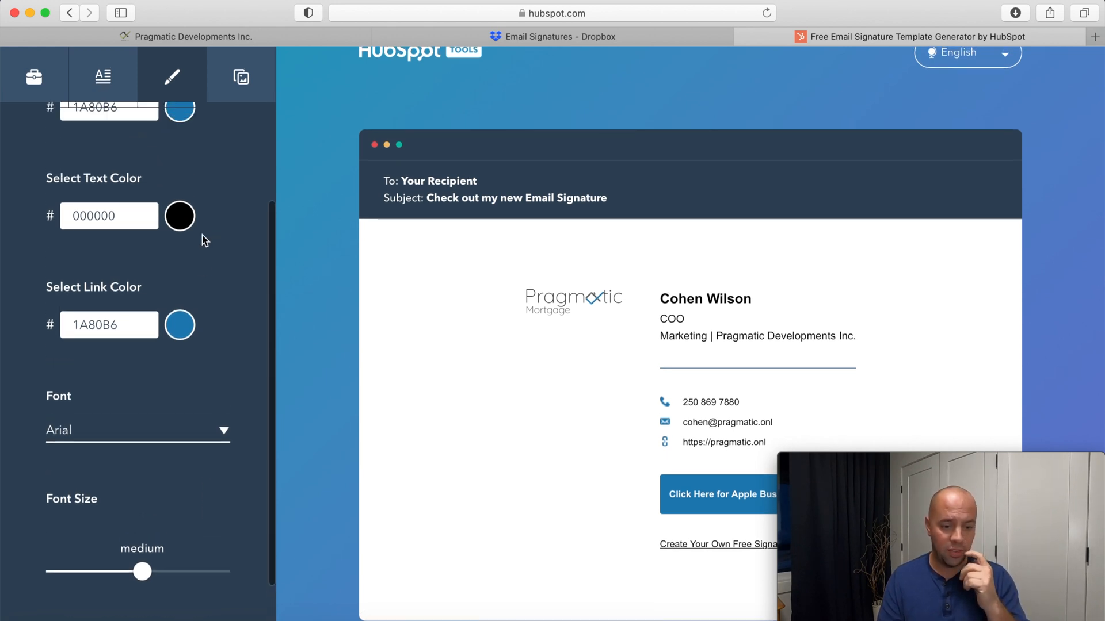
# - Show the custom signature images and call-to-action settings panel
pyautogui.click(241, 76)
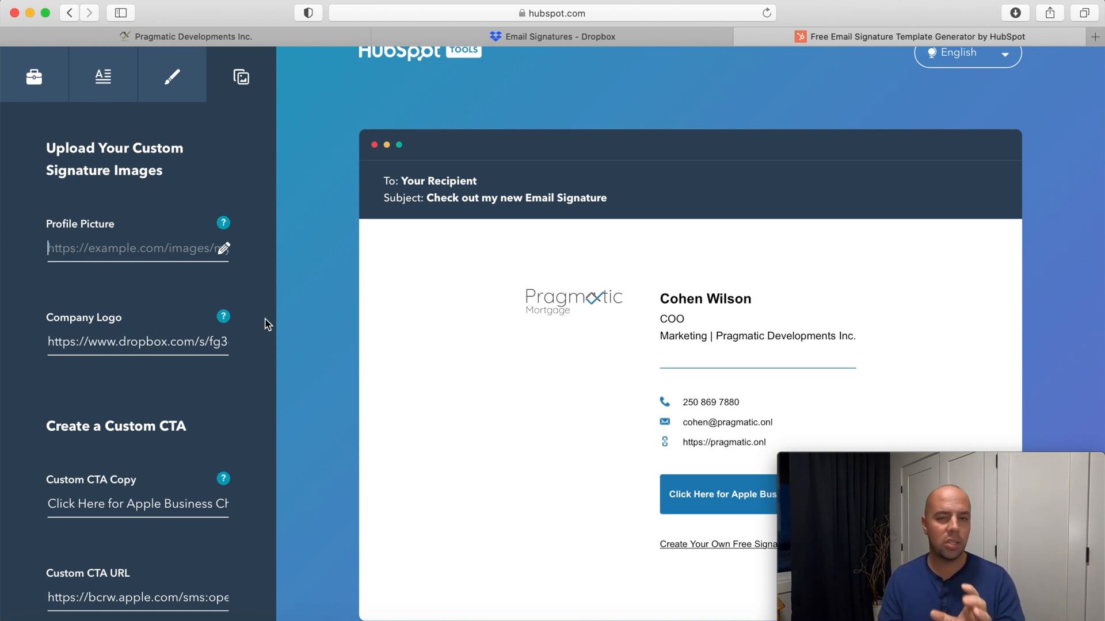
pyautogui.moveTo(607, 40)
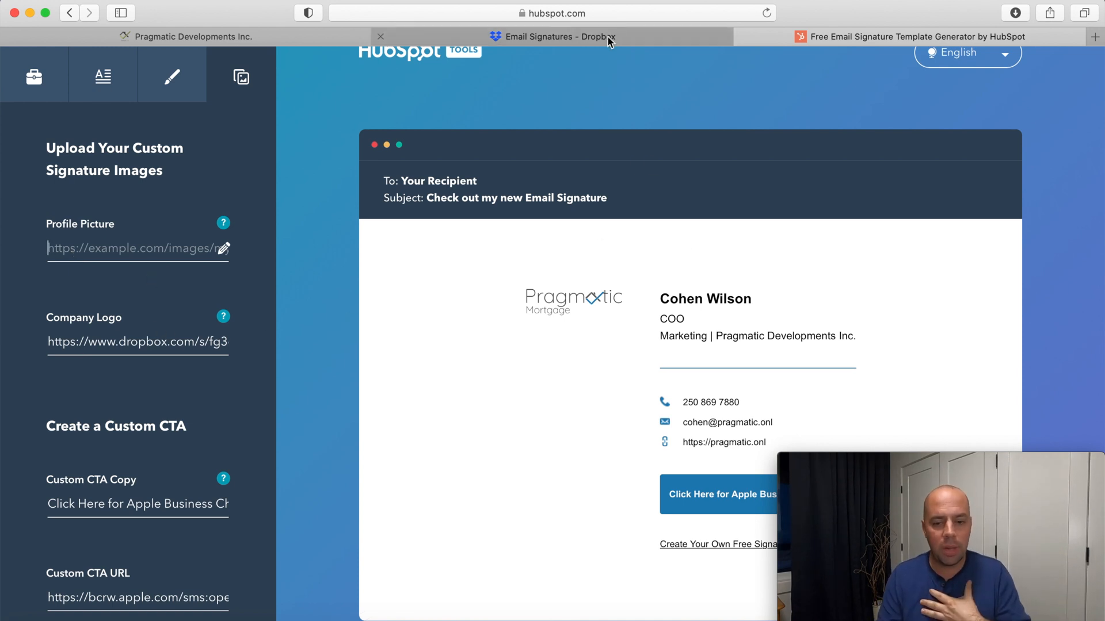
# - Switch to the Email Signatures folder in the Pragmatic Dev Inc. Dropbox
pyautogui.click(552, 35)
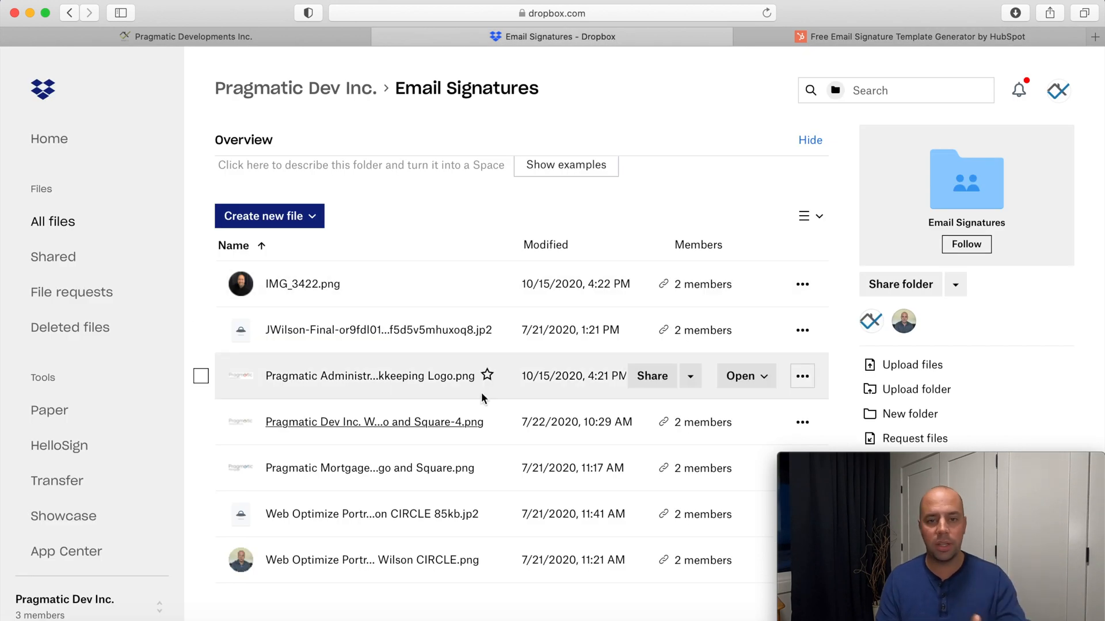
pyautogui.moveTo(555, 501)
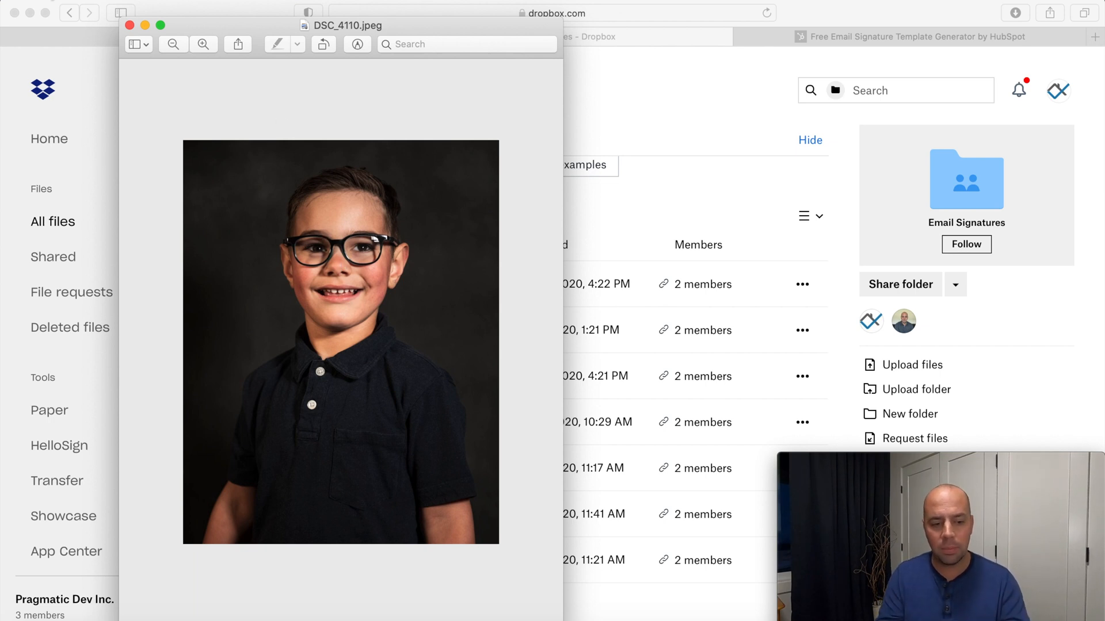
pyautogui.moveTo(265, 225)
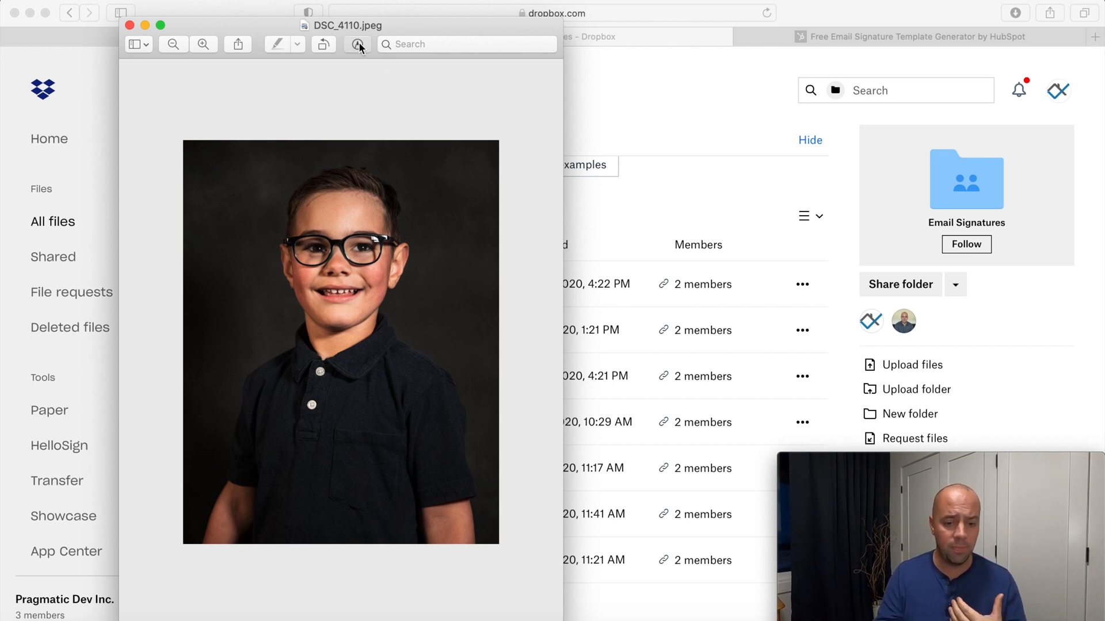
# - Crop the DSC_4110 portrait to a circle with an elliptical selection, convert to PNG and close it
pyautogui.click(356, 44)
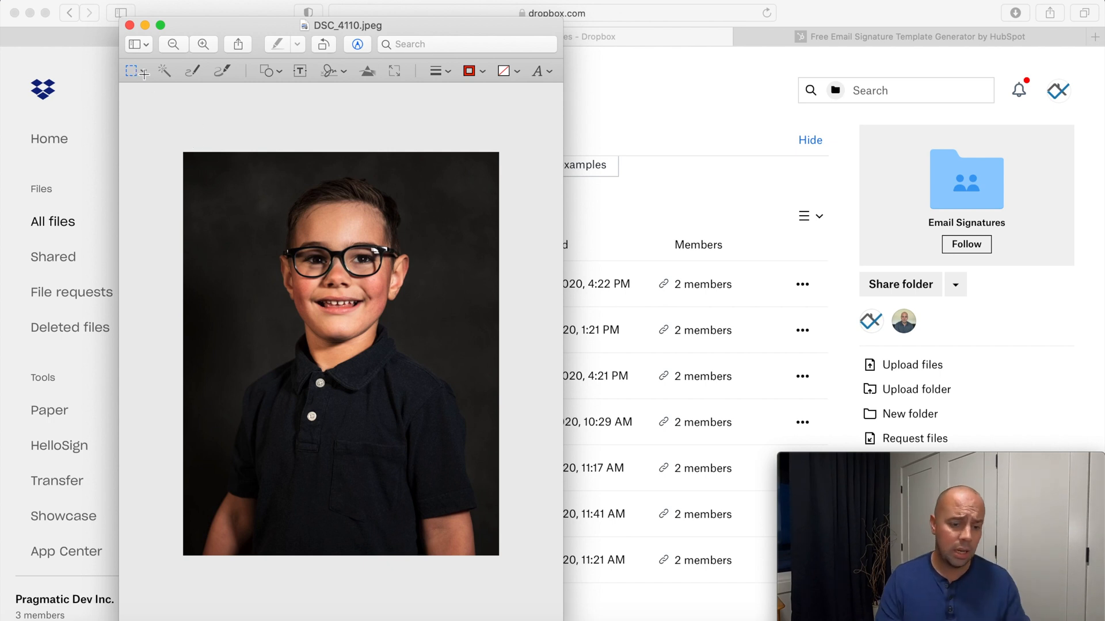
pyautogui.click(133, 70)
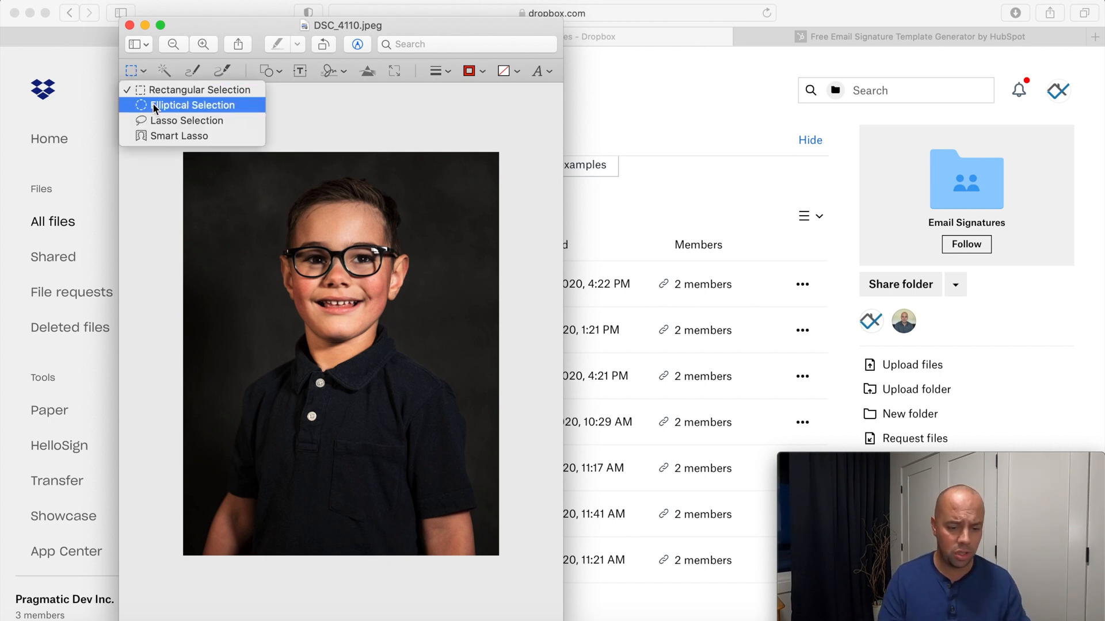
pyautogui.click(190, 105)
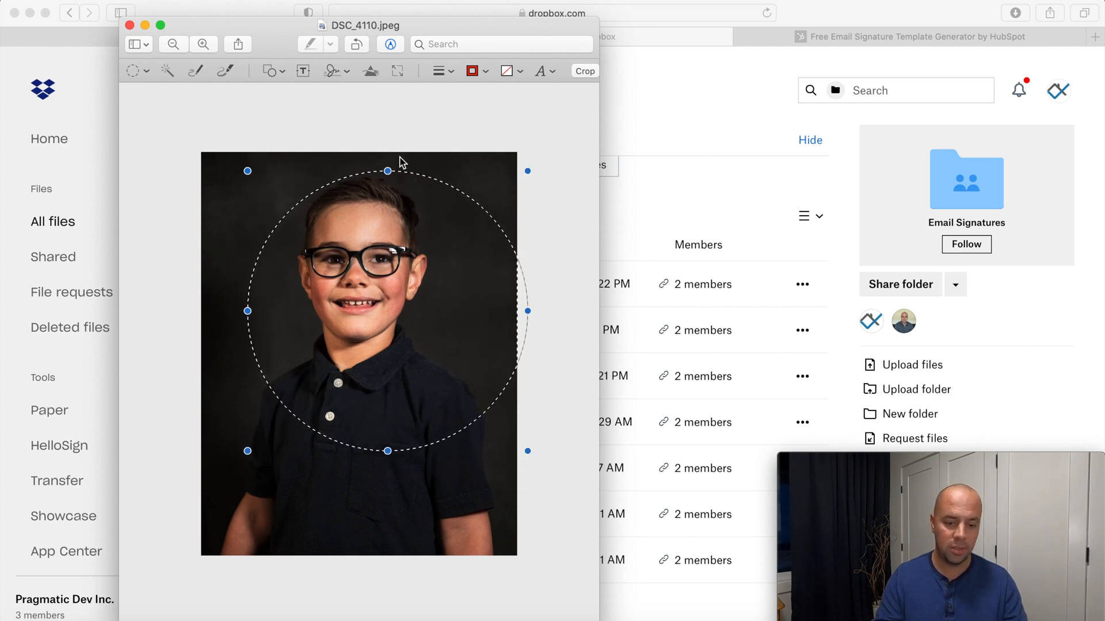
pyautogui.moveTo(386, 170); pyautogui.dragTo(387, 153)
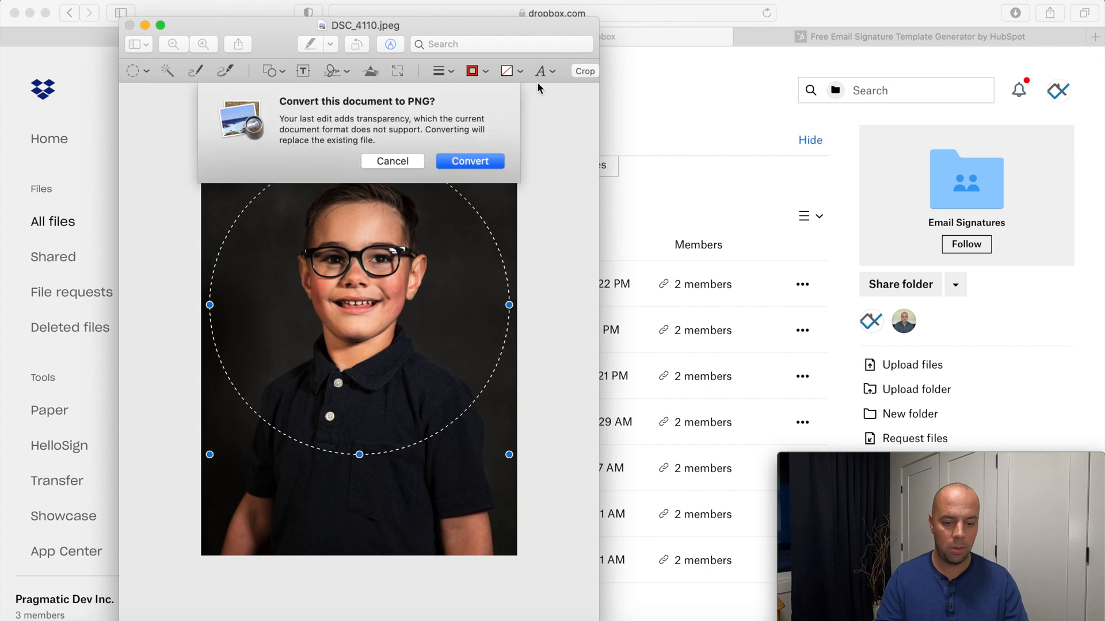
pyautogui.click(470, 161)
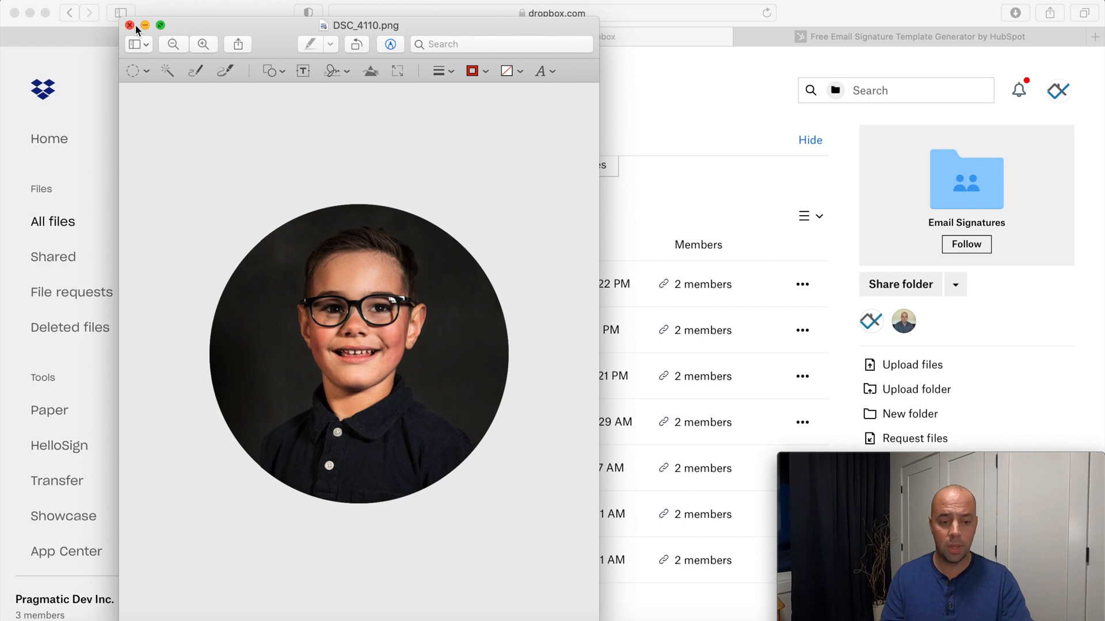
pyautogui.click(131, 25)
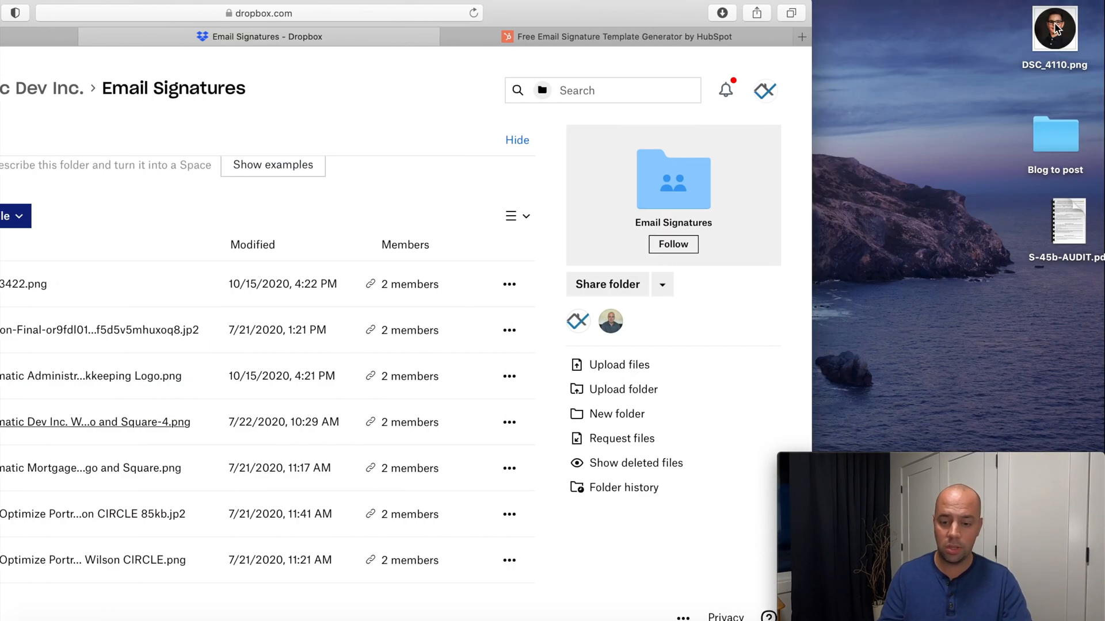
# - Upload DSC_4110.png to Email Signatures and copy its view-only share link for the generator
pyautogui.moveTo(1055, 28); pyautogui.dragTo(275, 412)
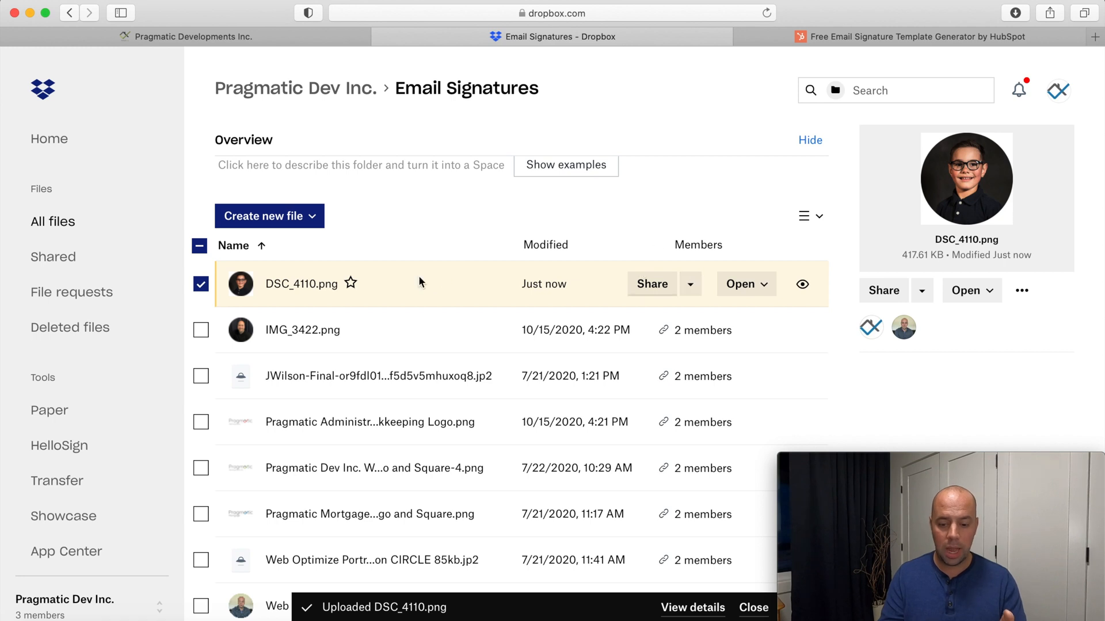
pyautogui.moveTo(318, 289)
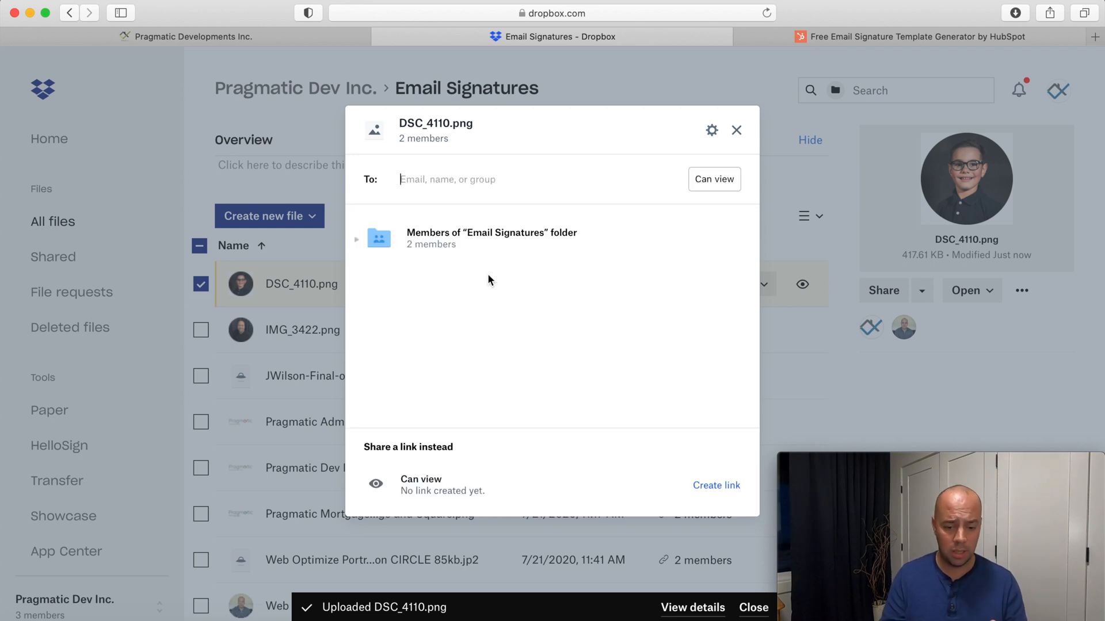
pyautogui.click(715, 484)
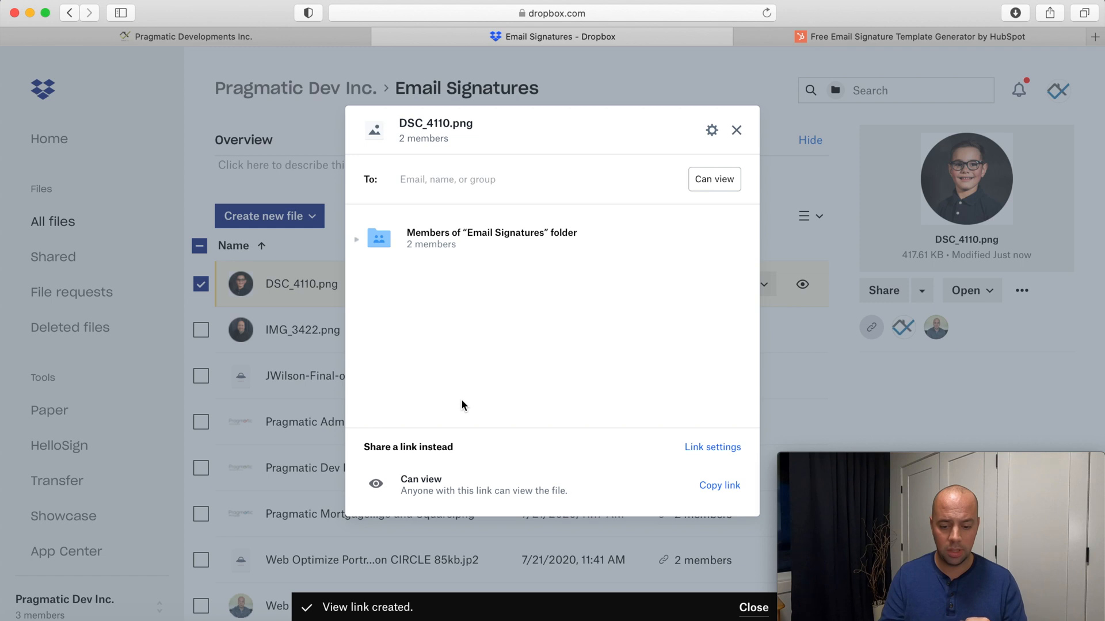
pyautogui.click(719, 485)
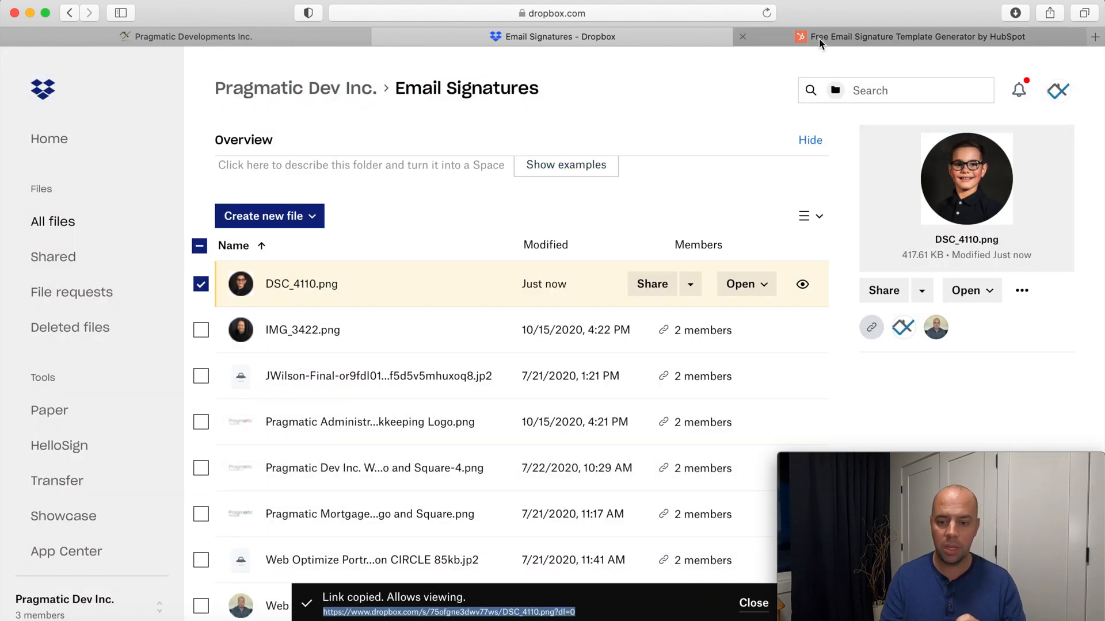
pyautogui.click(916, 36)
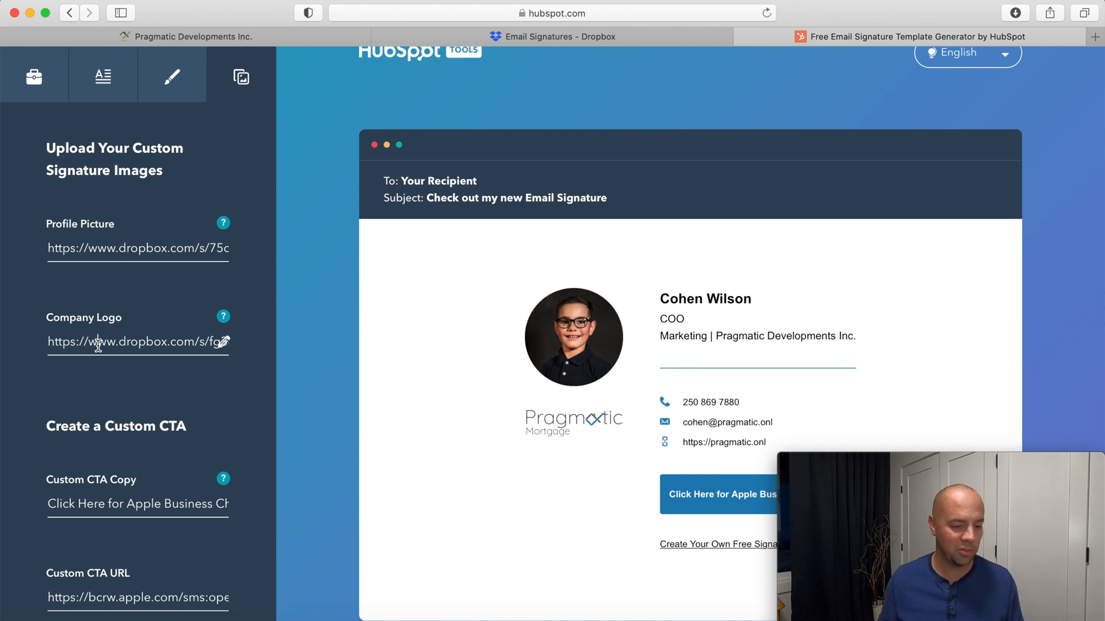
# - Select the whole Company Logo address in the images panel
pyautogui.tripleClick(138, 342)
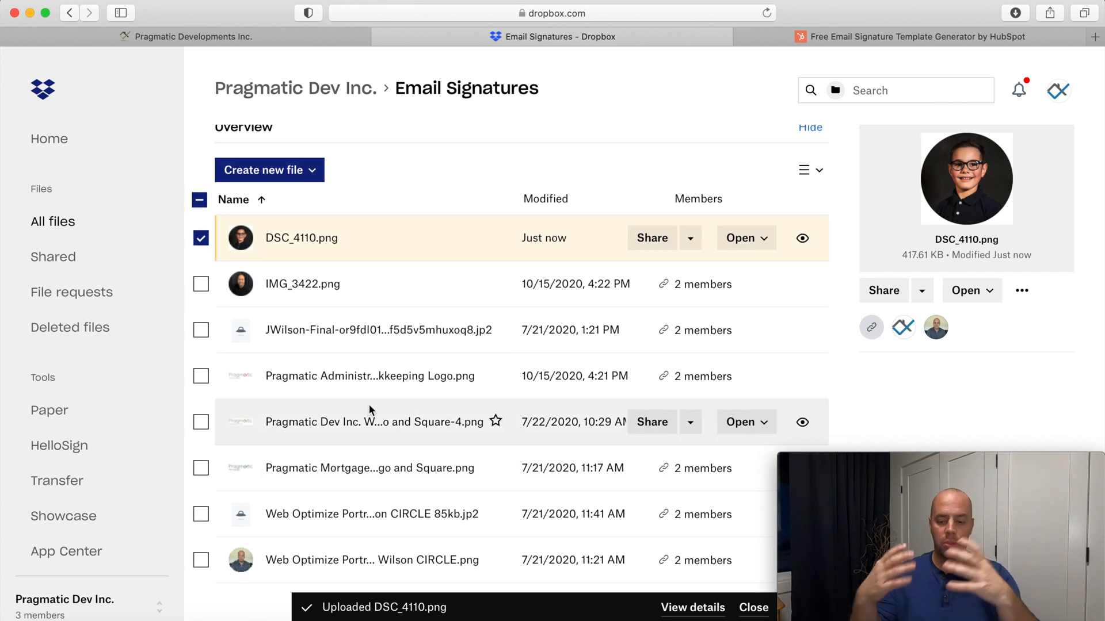
pyautogui.moveTo(413, 360)
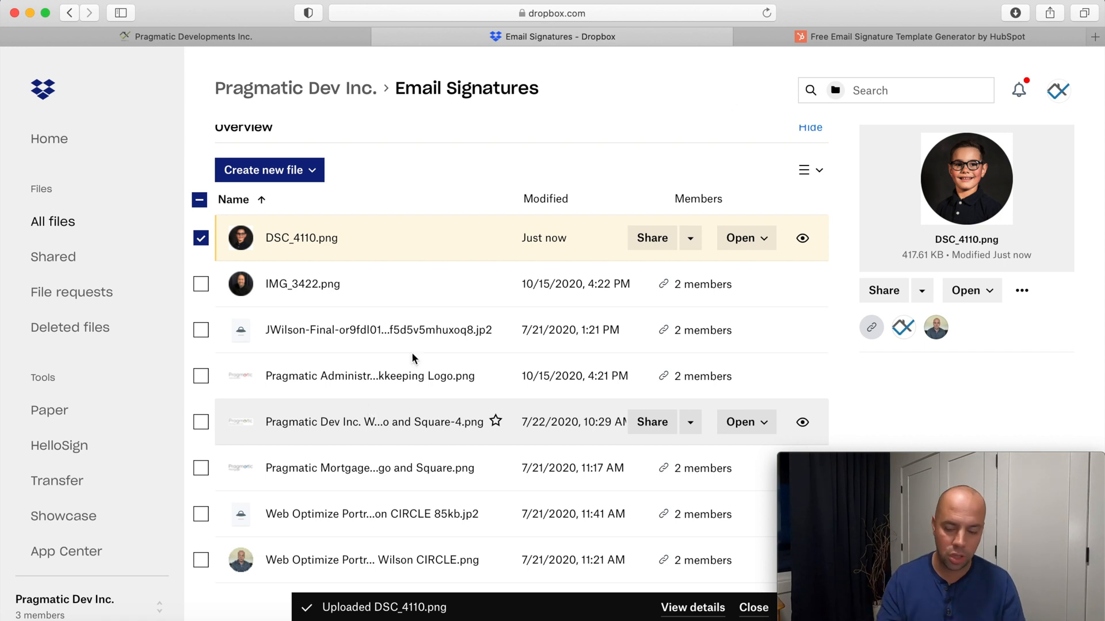
pyautogui.click(911, 36)
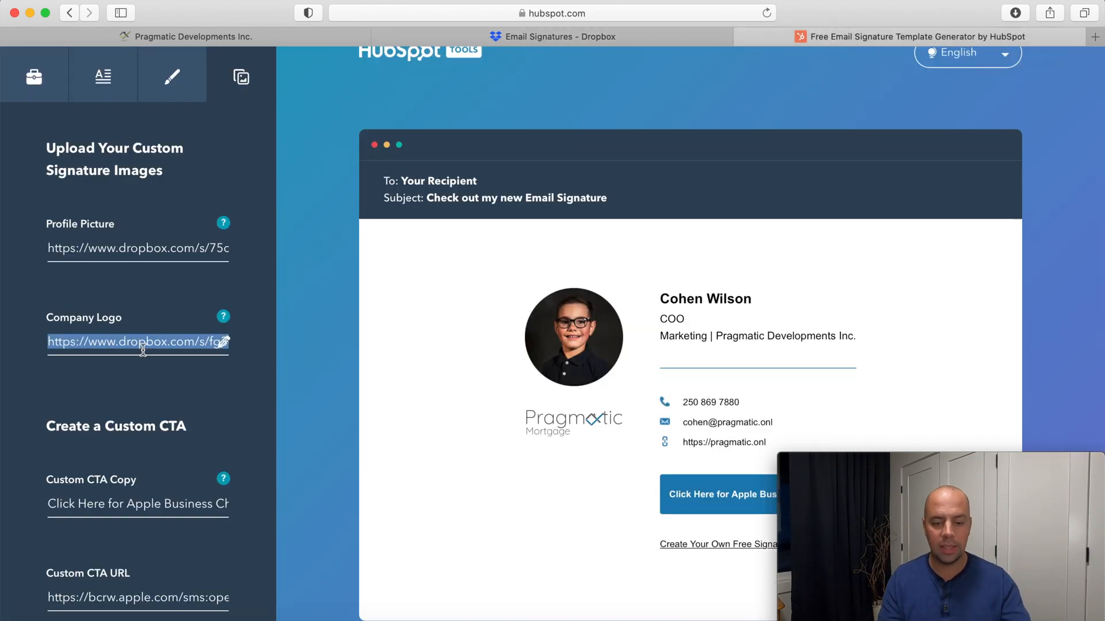
pyautogui.moveTo(164, 398)
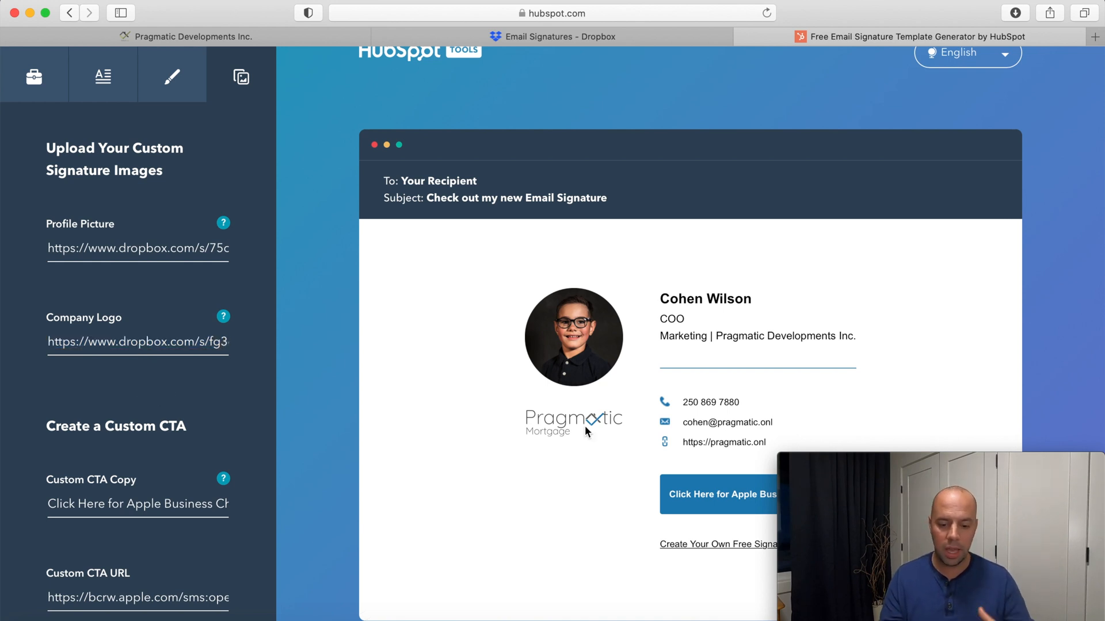
pyautogui.moveTo(160, 447)
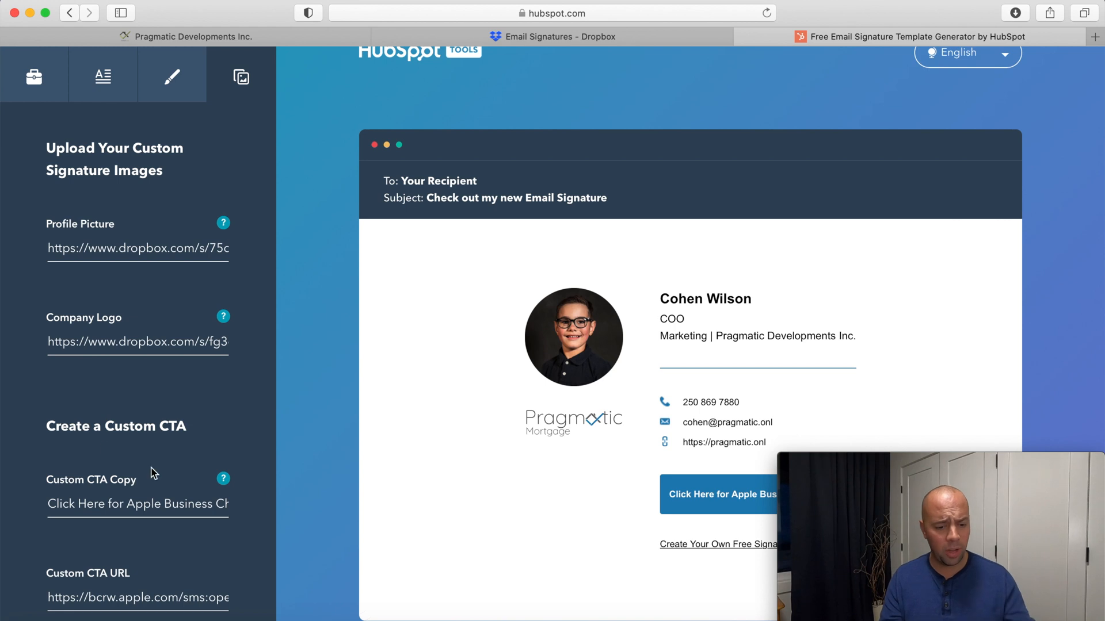
pyautogui.scroll(-3)
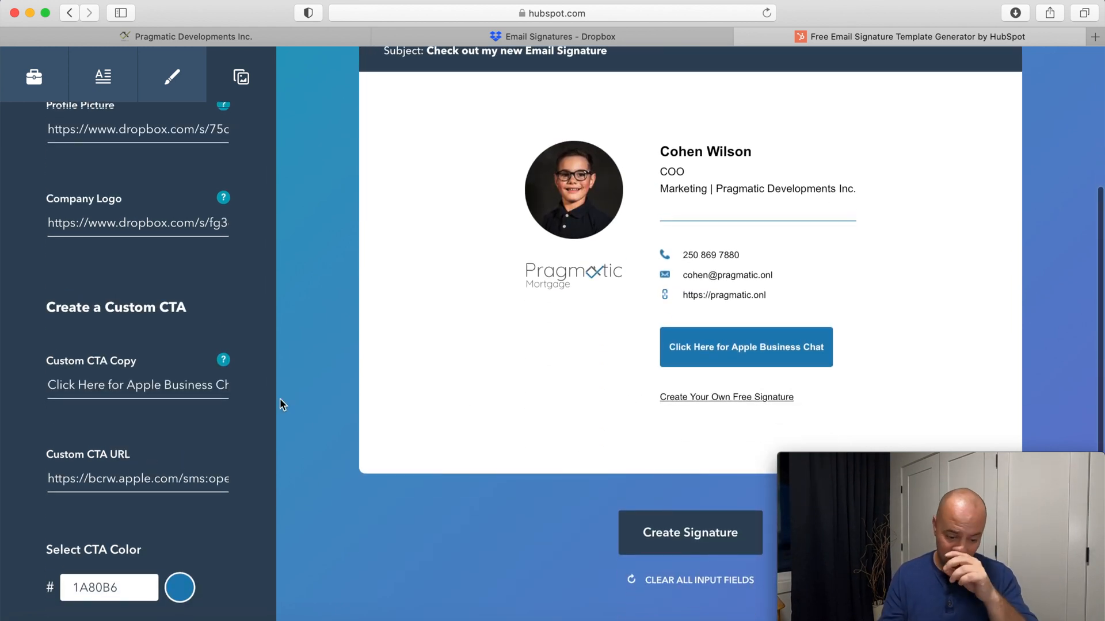
# - Clear the Apple Business Chat CTA, create the signature and set company size to 2–5 employees
pyautogui.scroll(-3)
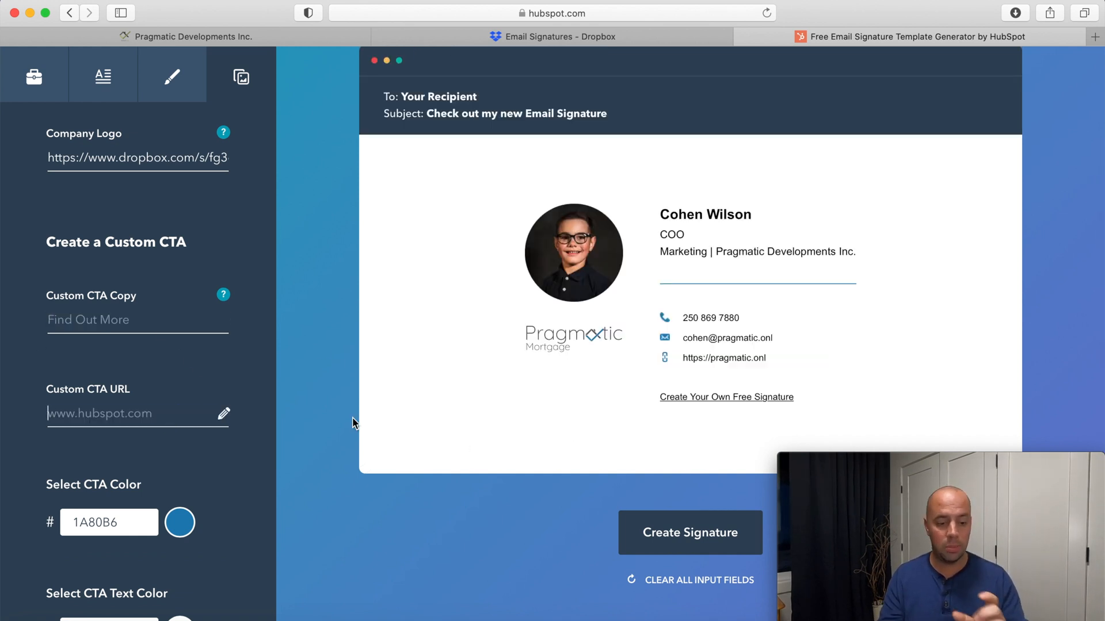
pyautogui.scroll(-3)
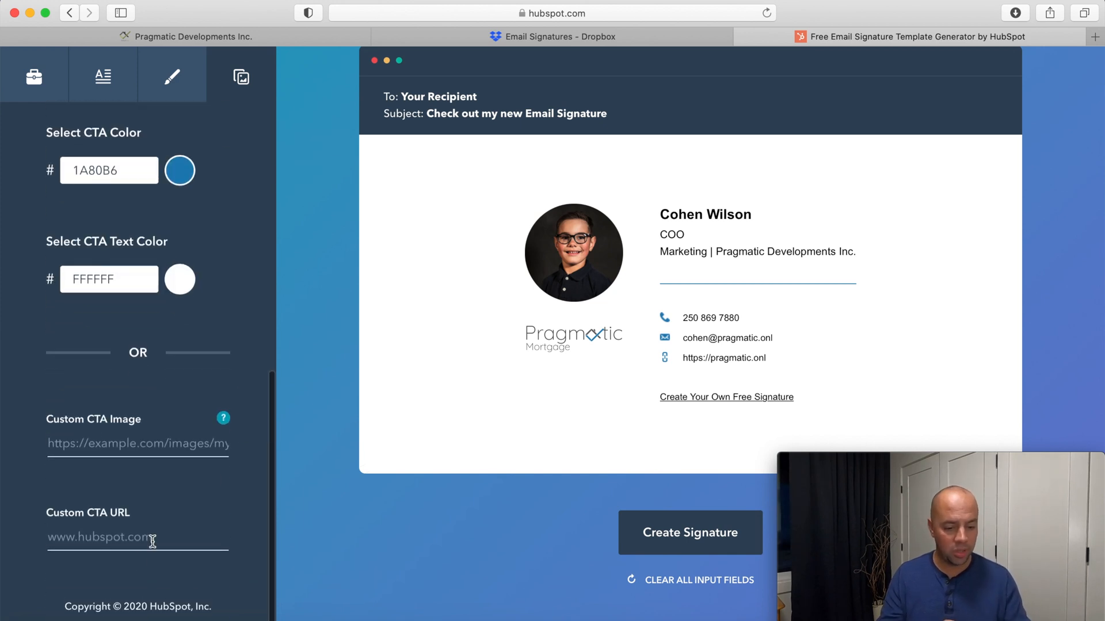
pyautogui.moveTo(696, 405)
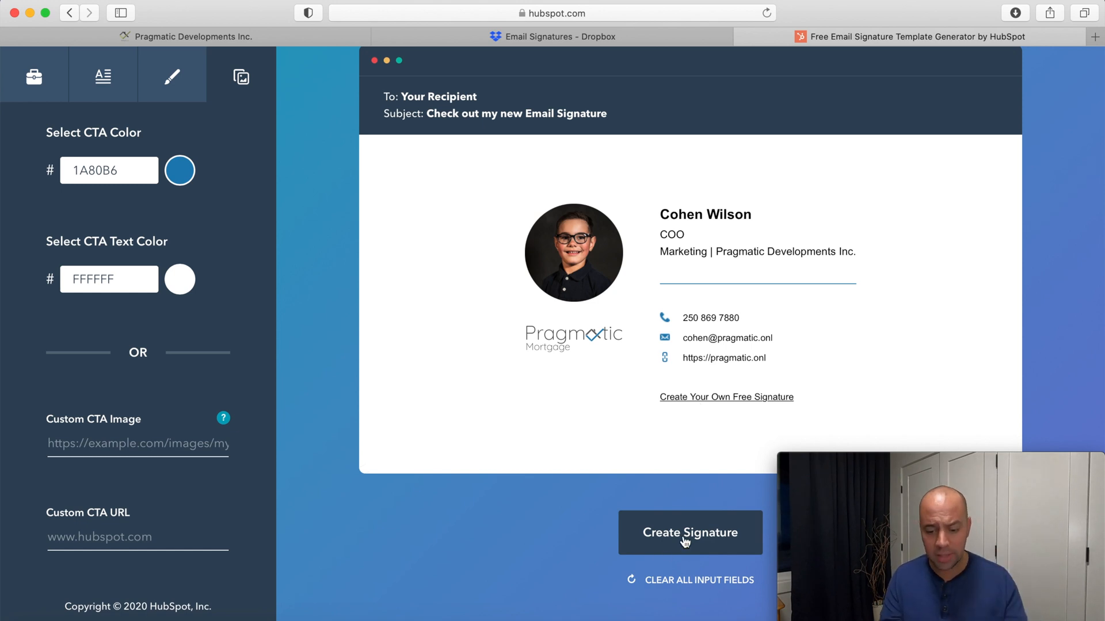
pyautogui.click(689, 533)
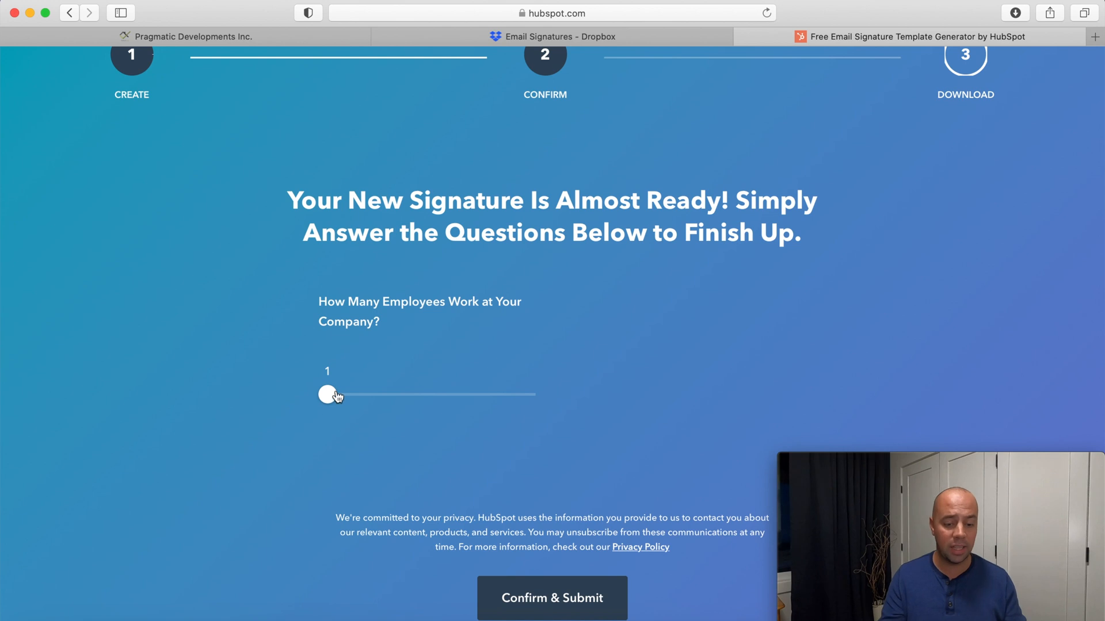
pyautogui.moveTo(327, 394); pyautogui.dragTo(365, 395)
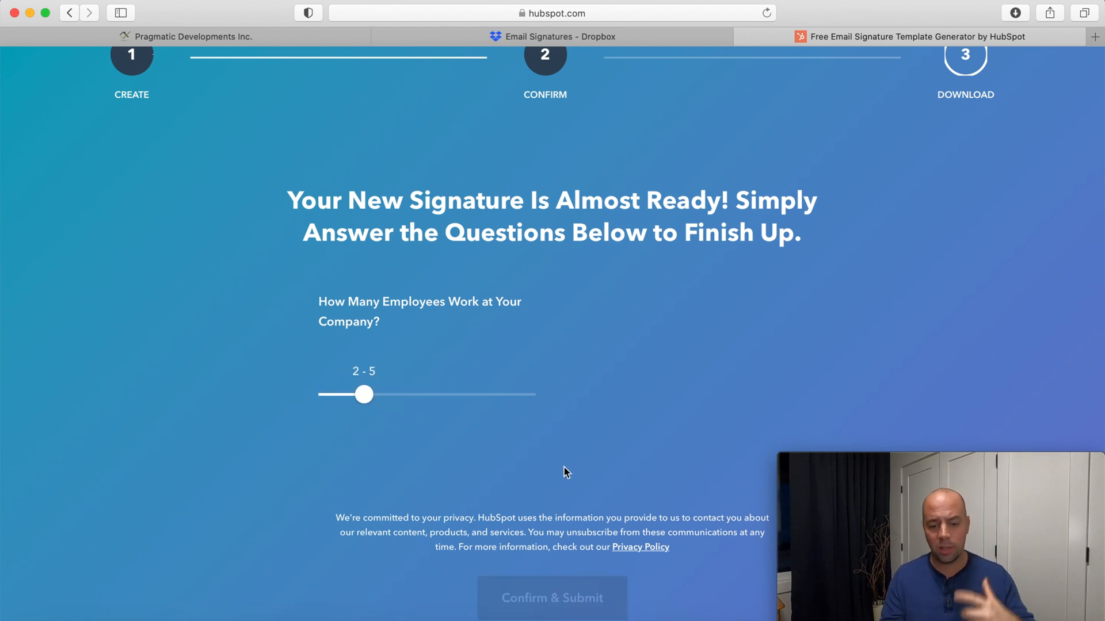
pyautogui.click(551, 598)
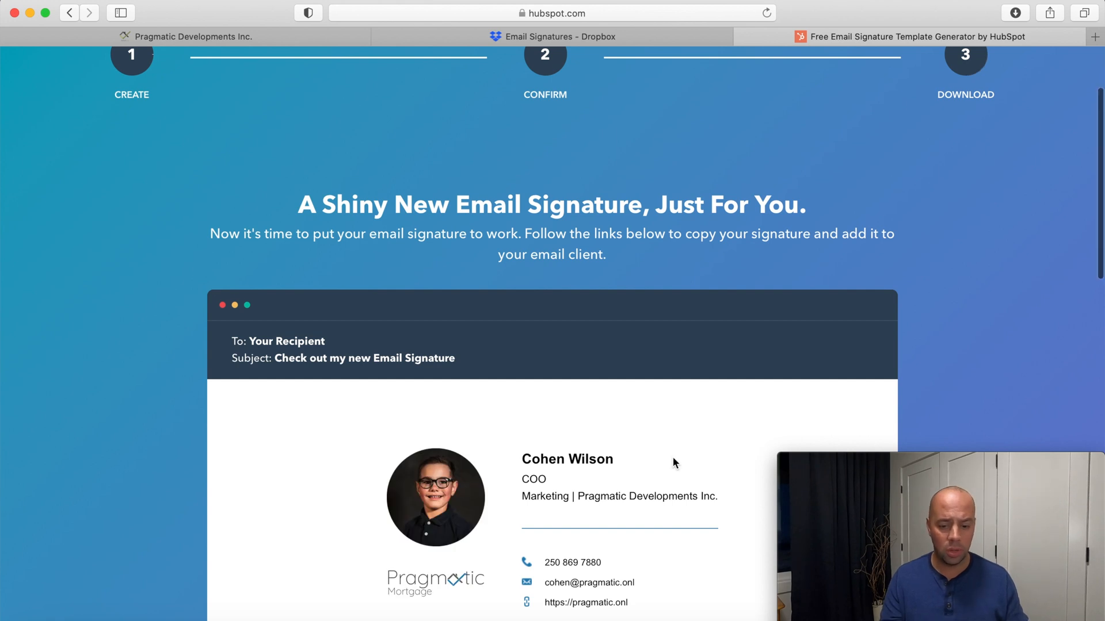
pyautogui.scroll(-3)
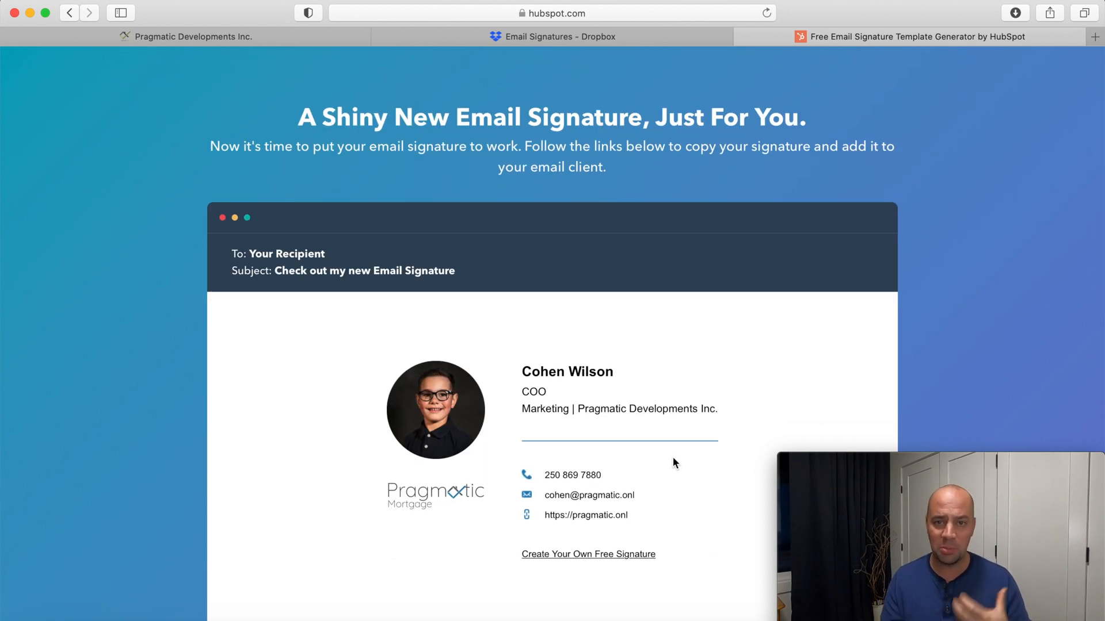
pyautogui.scroll(-3)
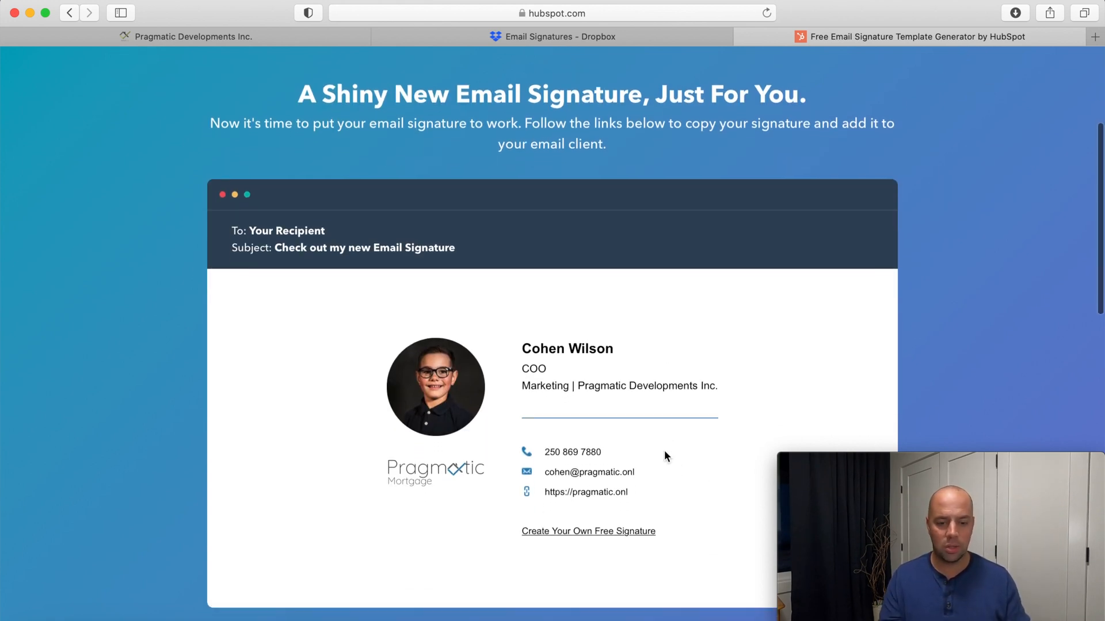
pyautogui.scroll(-3)
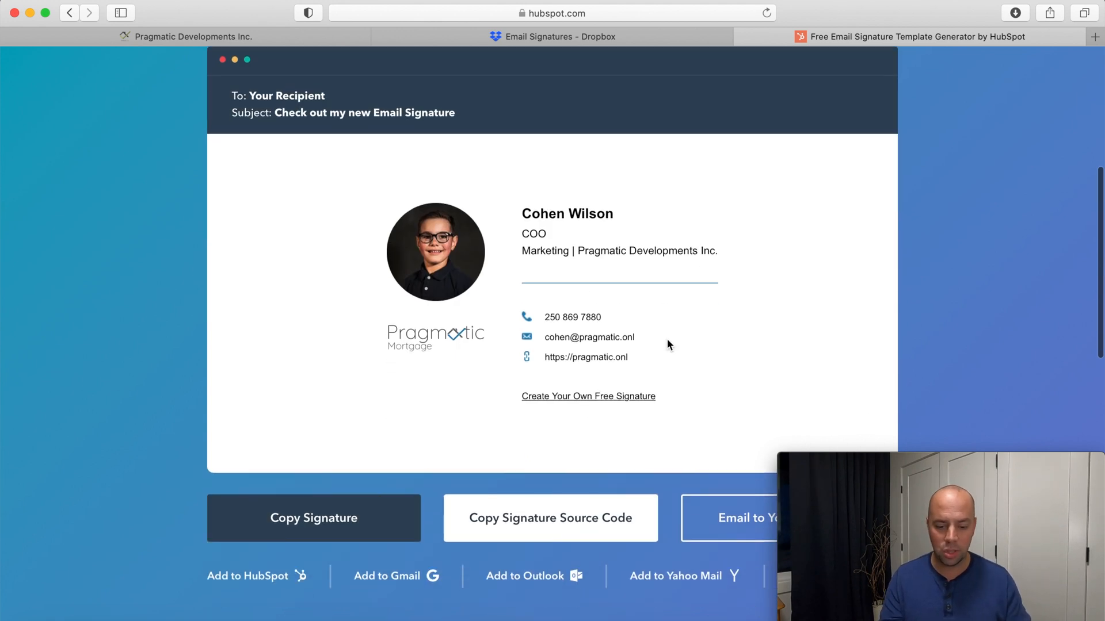
pyautogui.scroll(-3)
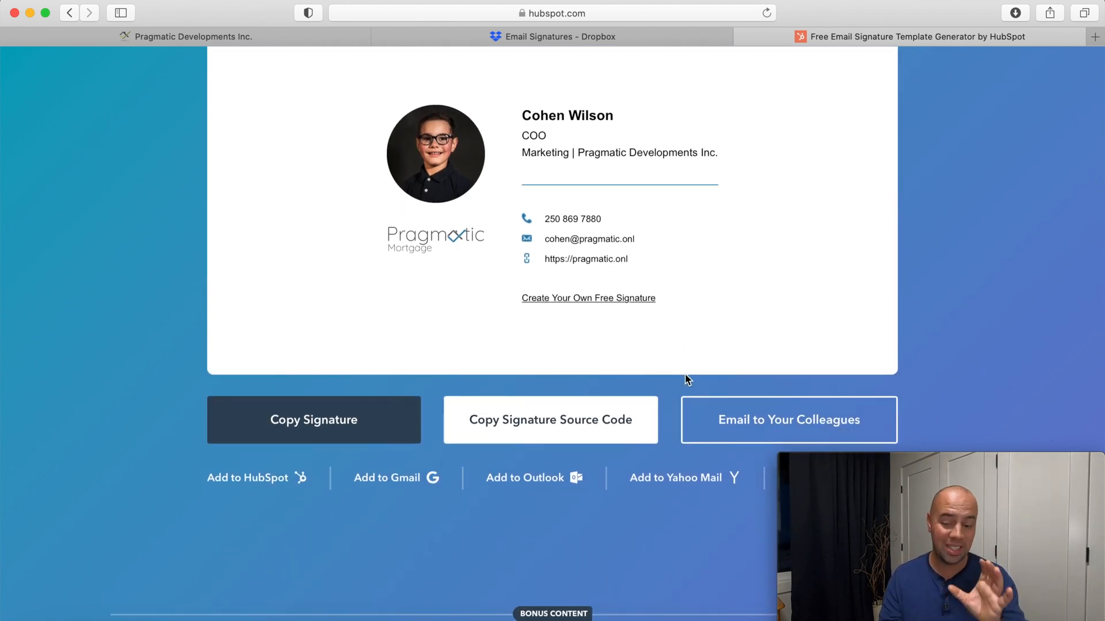
pyautogui.scroll(-3)
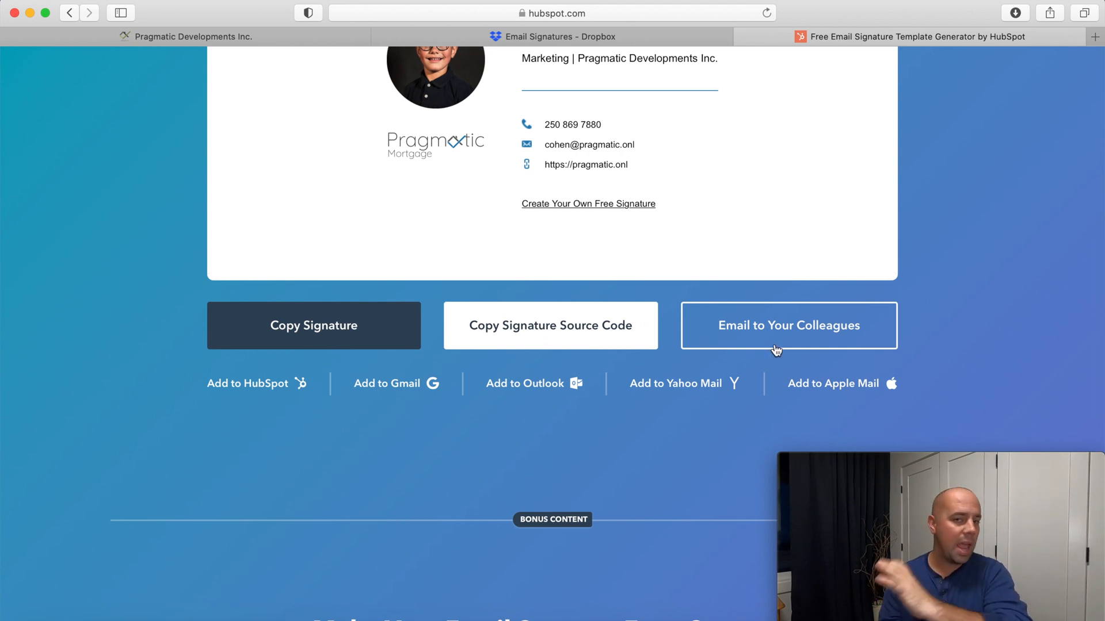
pyautogui.moveTo(697, 529)
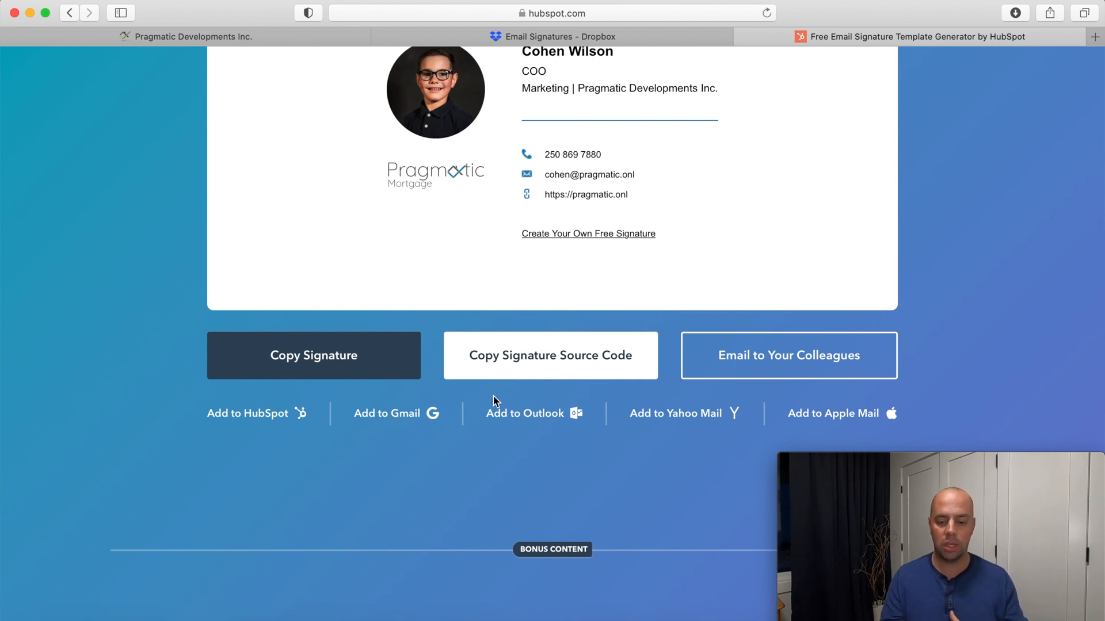
pyautogui.click(313, 356)
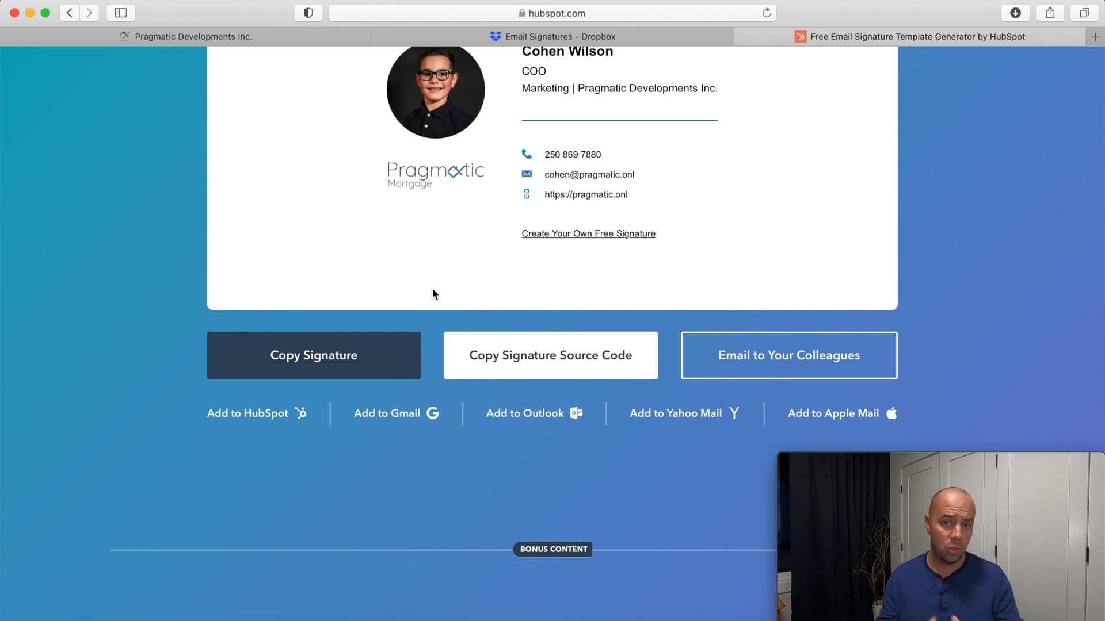
pyautogui.click(1096, 37)
pyautogui.write('office.com')
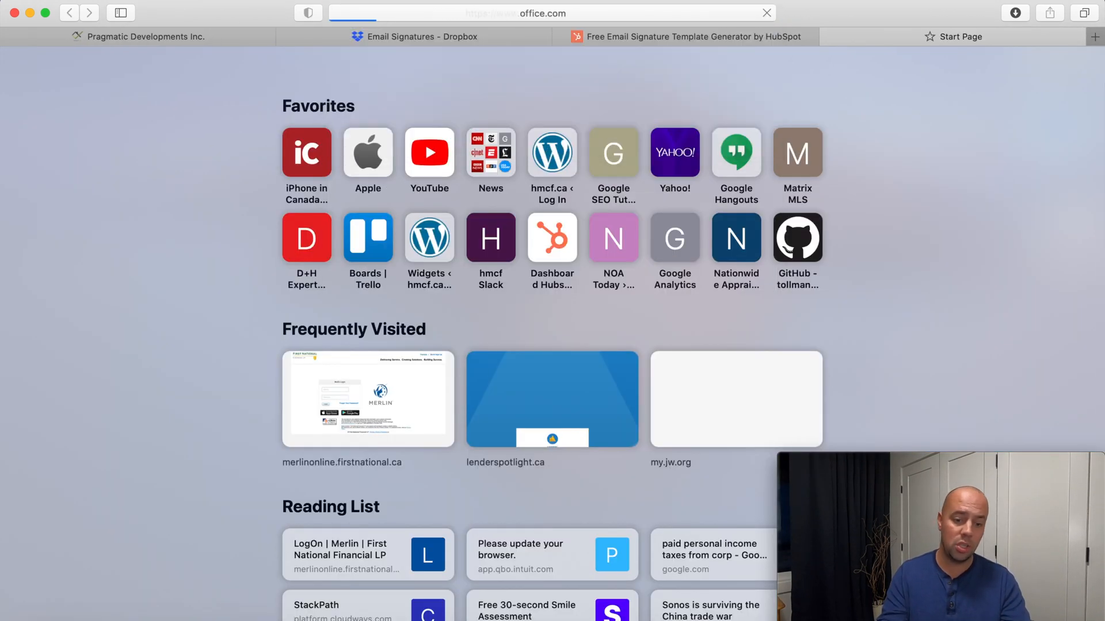
pyautogui.moveTo(687, 37)
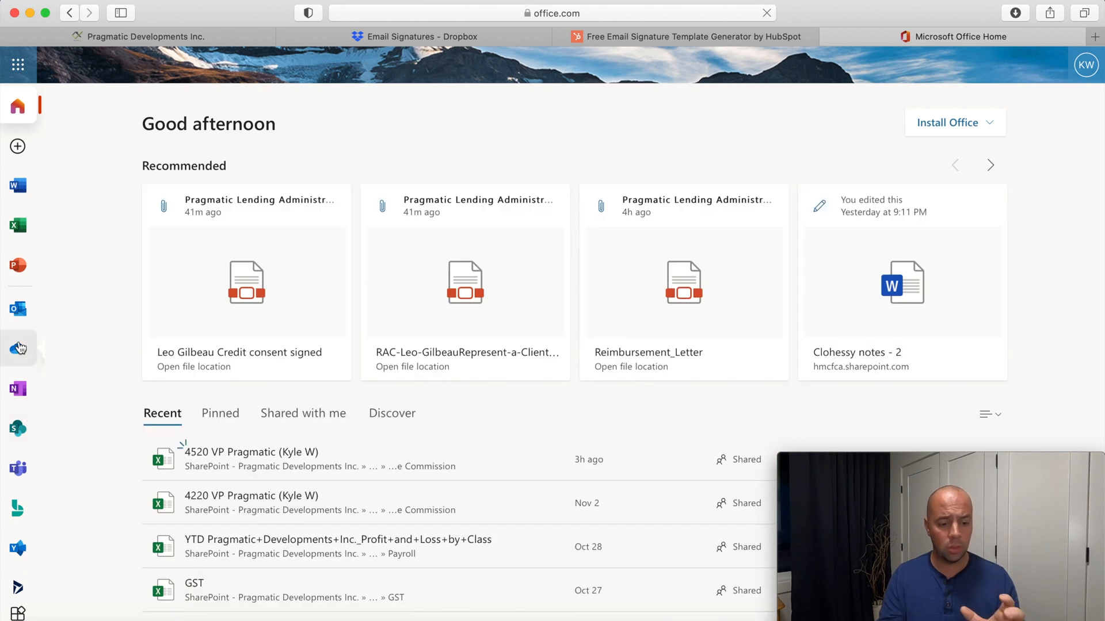
# - Open Outlook on the web from office.com in a new tab, then return to the generator
pyautogui.click(1094, 36)
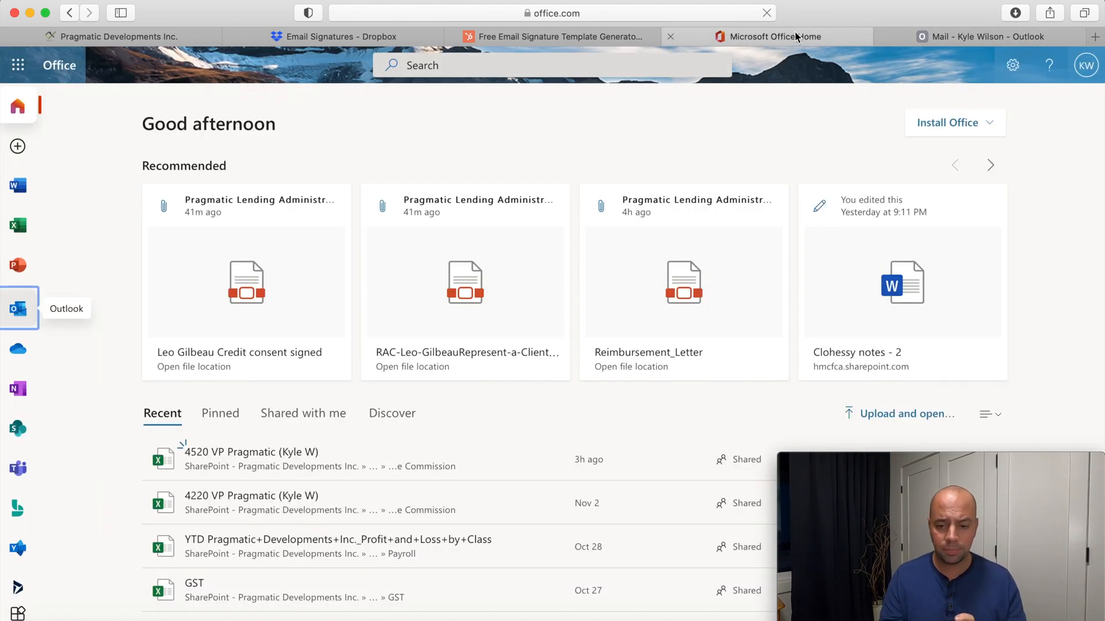
pyautogui.click(553, 36)
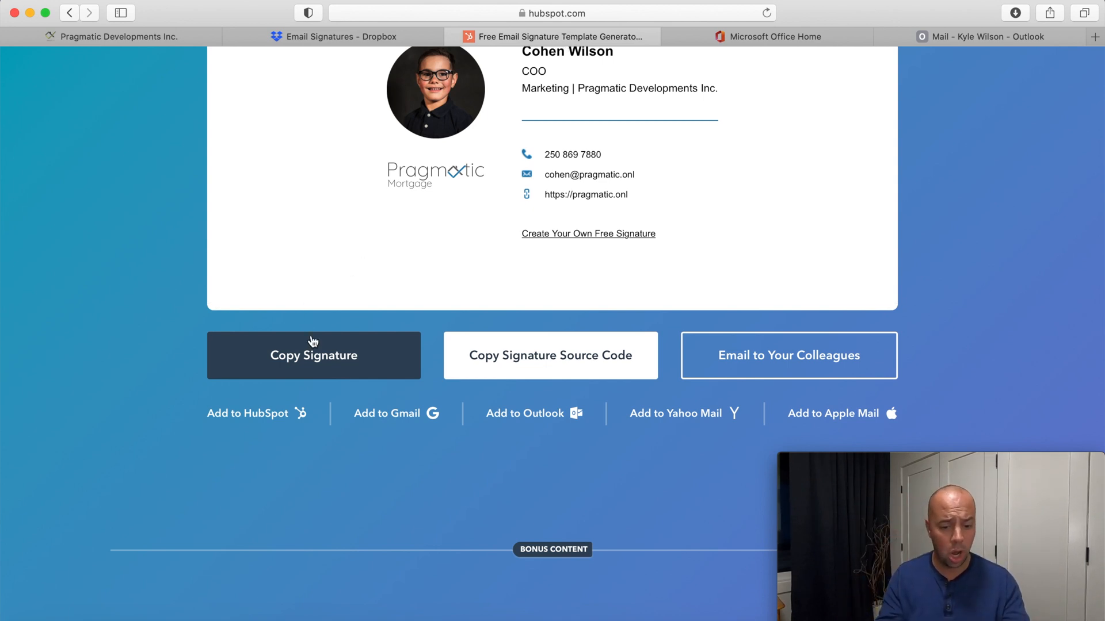
pyautogui.click(313, 356)
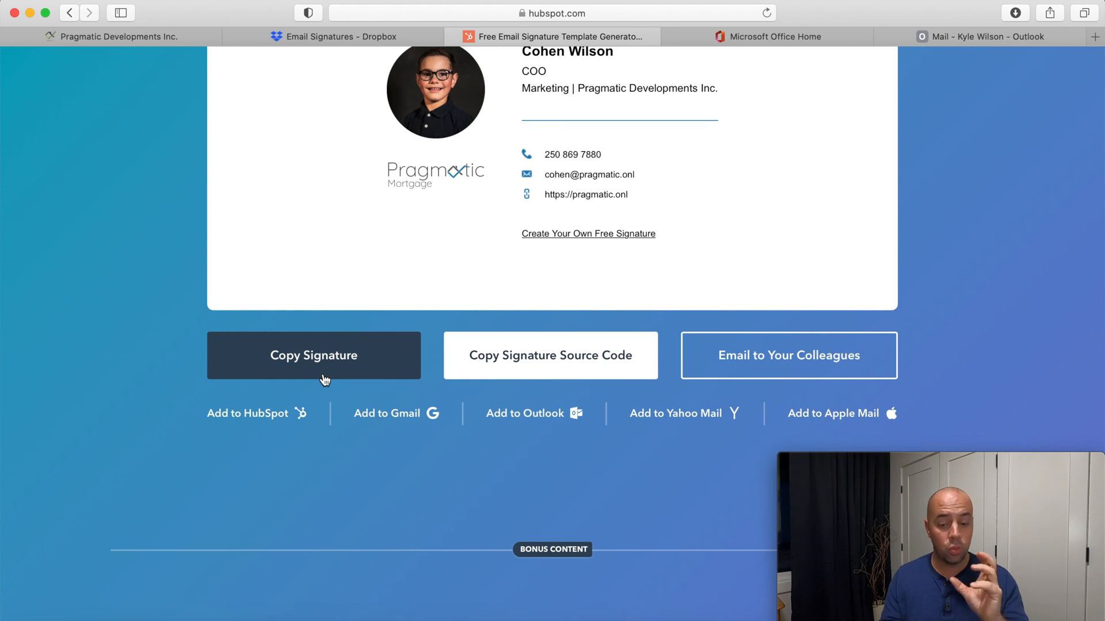
pyautogui.scroll(-3)
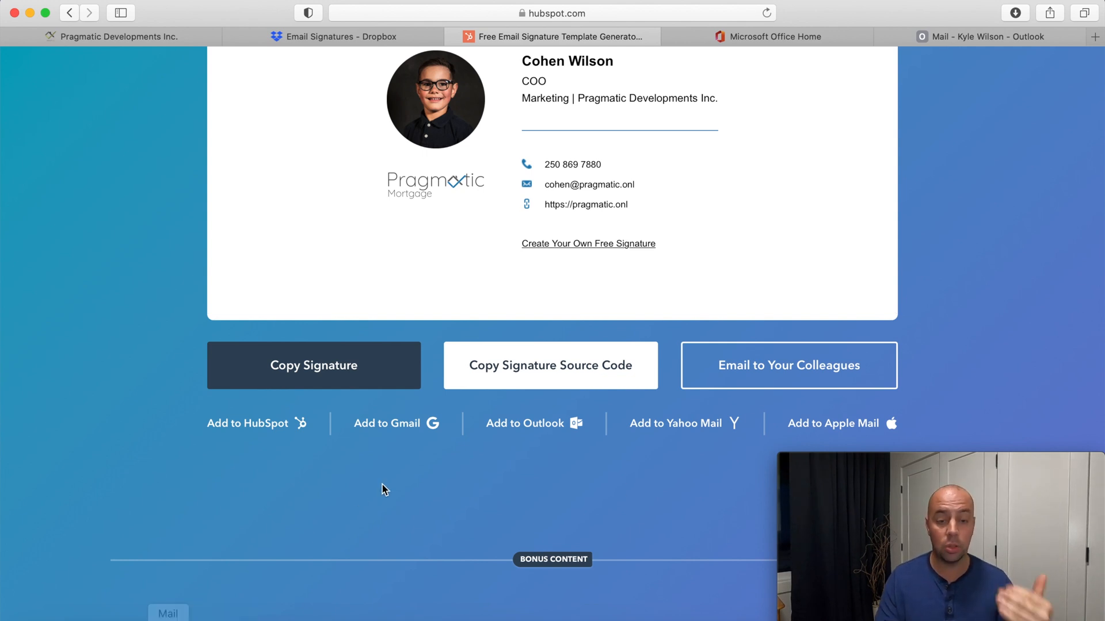
pyautogui.scroll(-3)
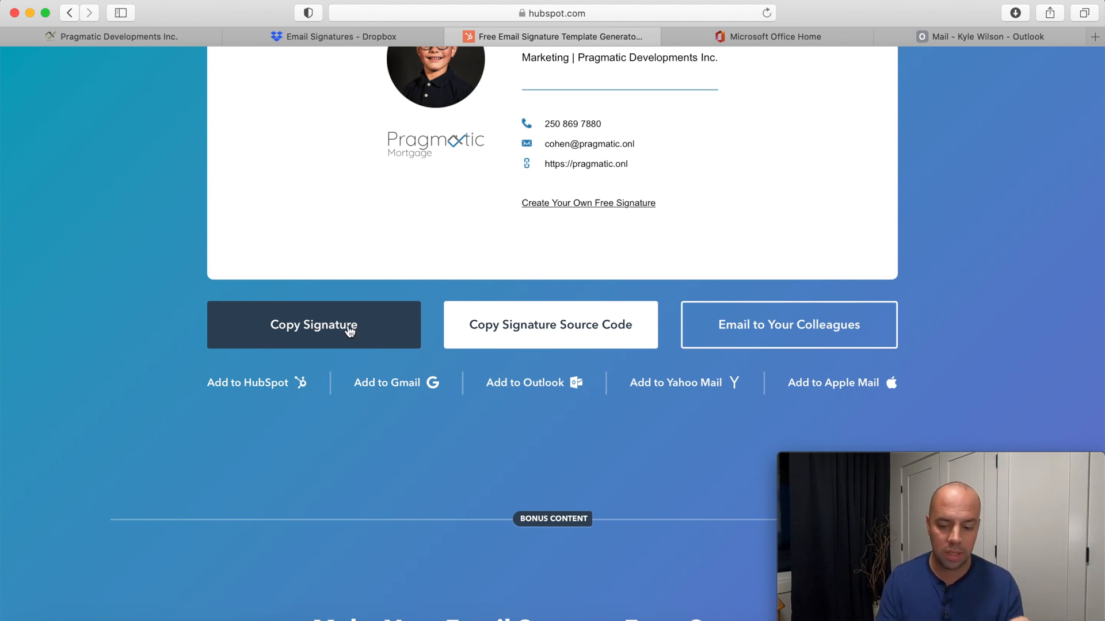
pyautogui.moveTo(264, 604)
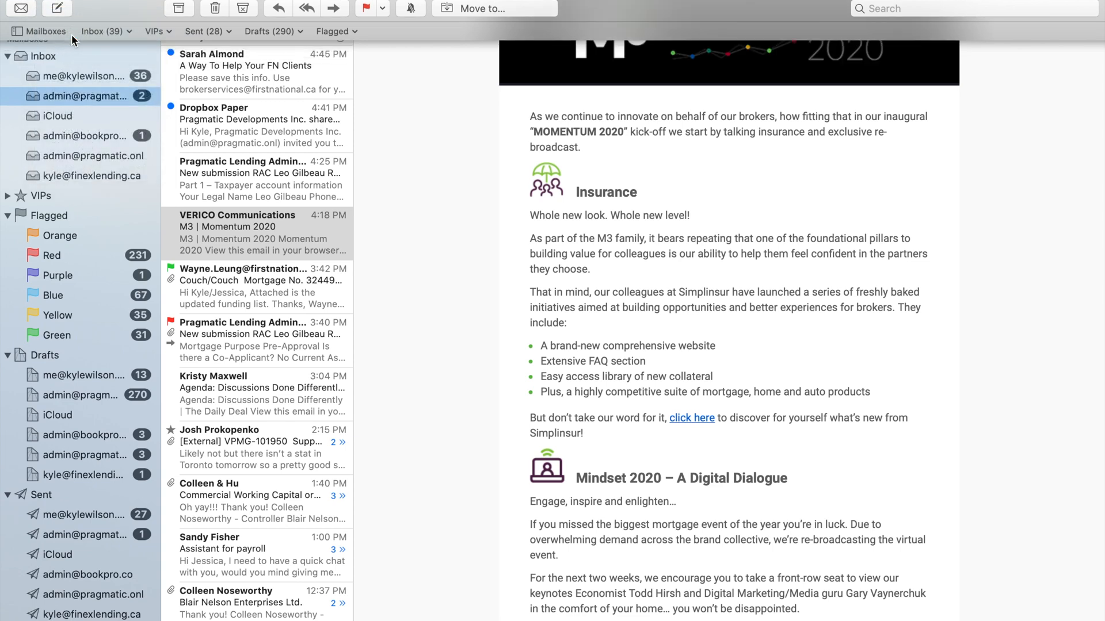
pyautogui.moveTo(292, 232)
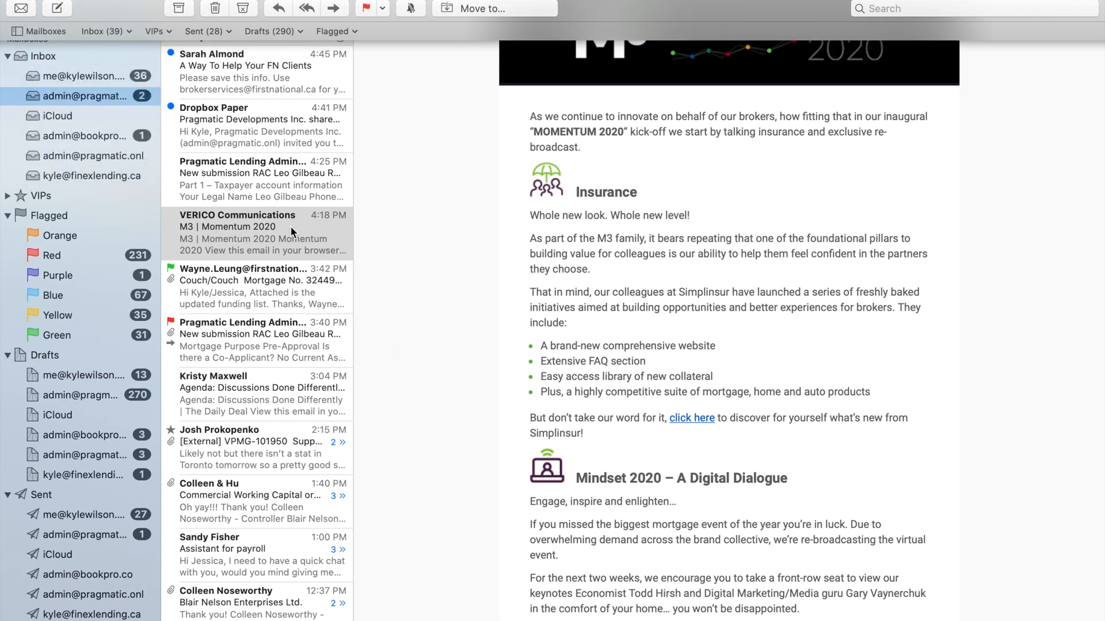
pyautogui.moveTo(475, 383)
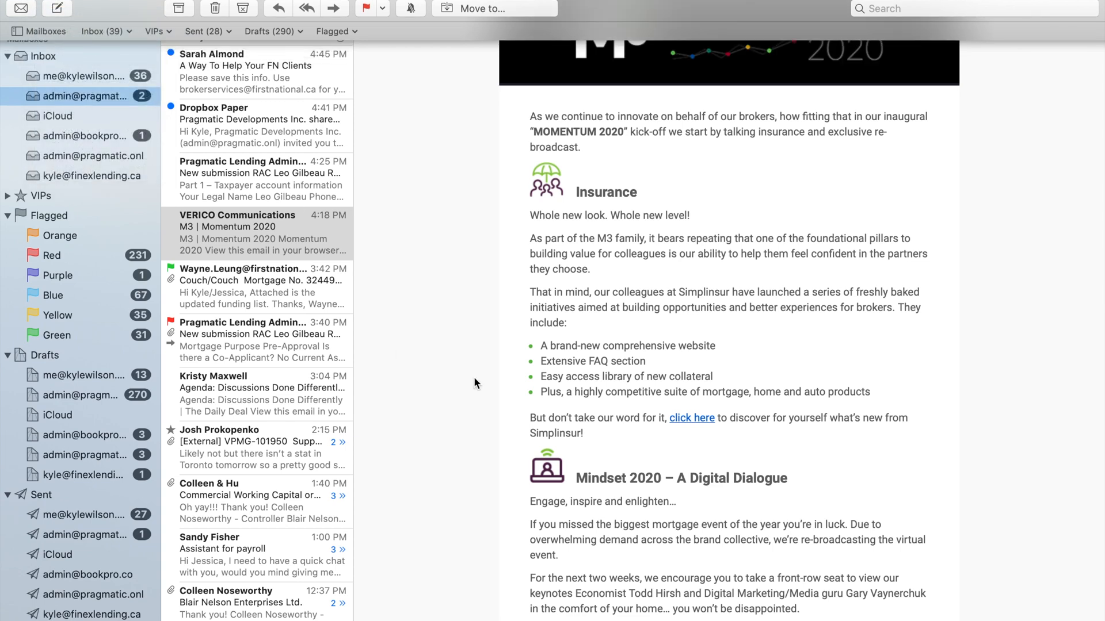
pyautogui.moveTo(472, 279)
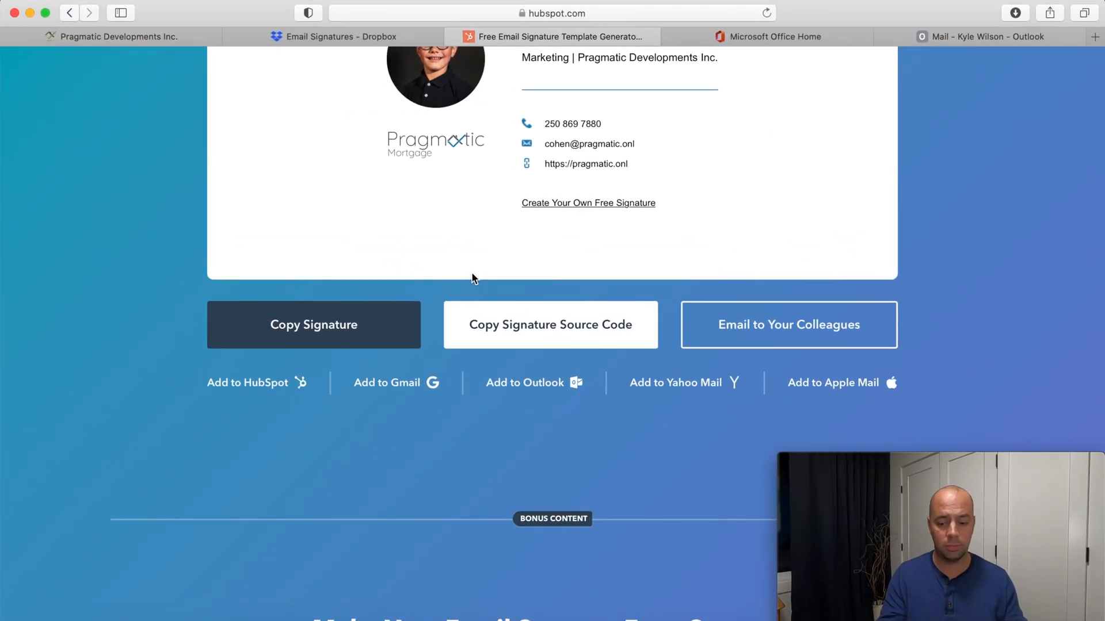
# - Bring up Apple Mail's Signatures preferences listing the accounts and existing signatures
pyautogui.click(981, 36)
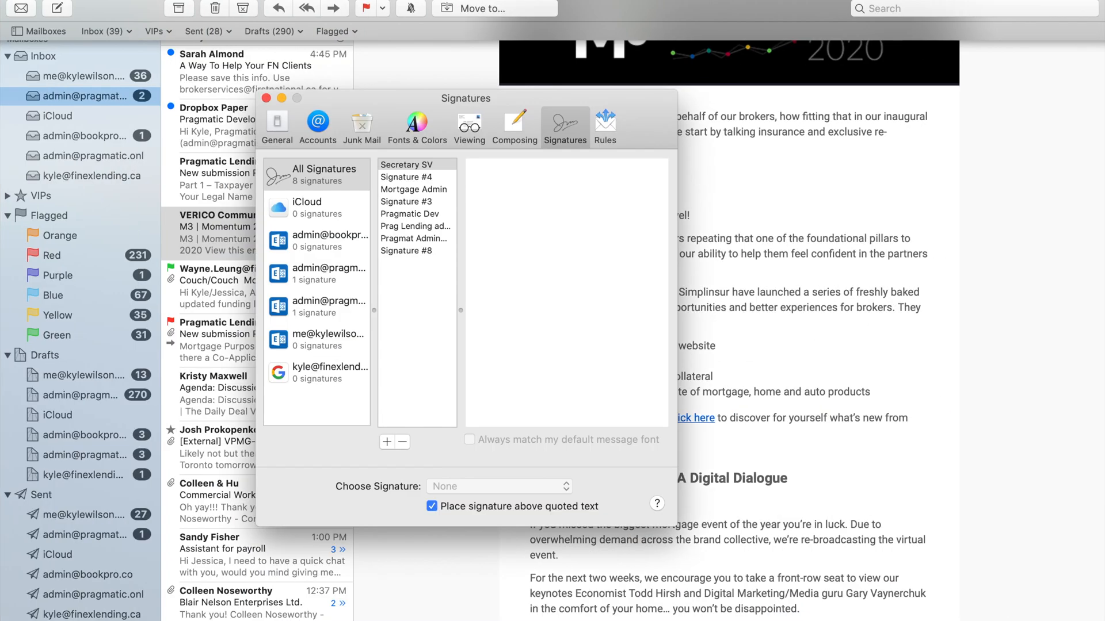
pyautogui.click(276, 126)
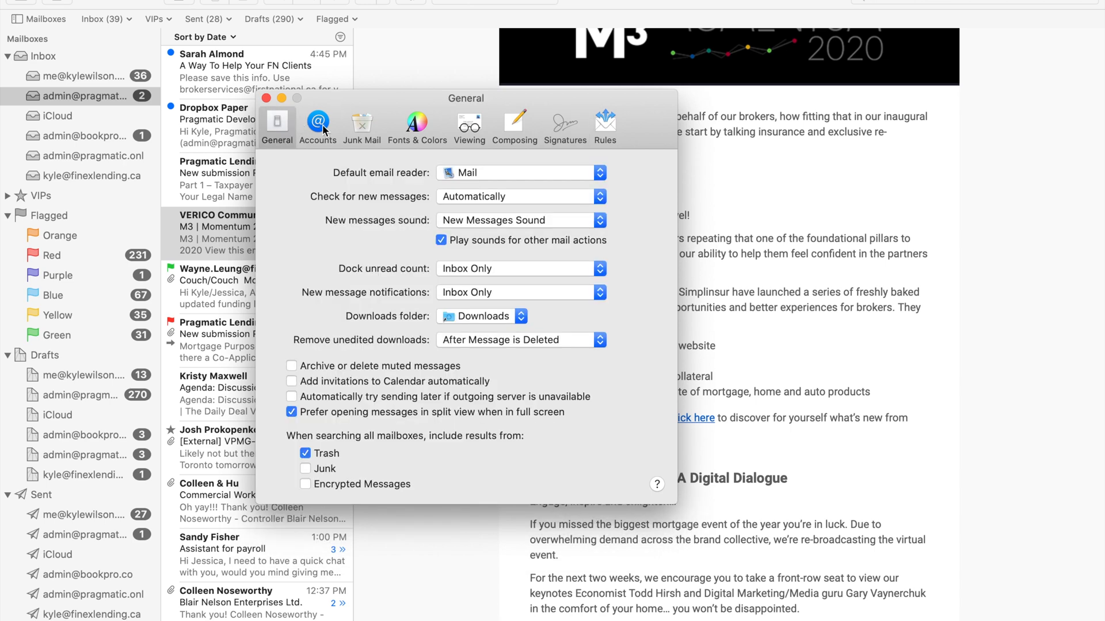
pyautogui.click(317, 120)
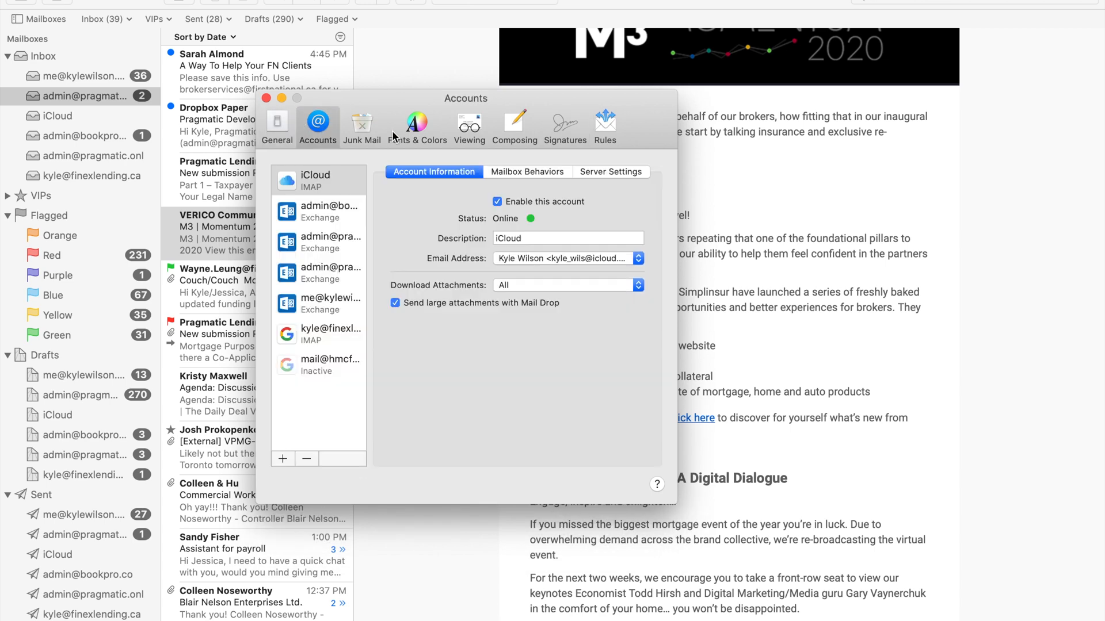
pyautogui.click(276, 127)
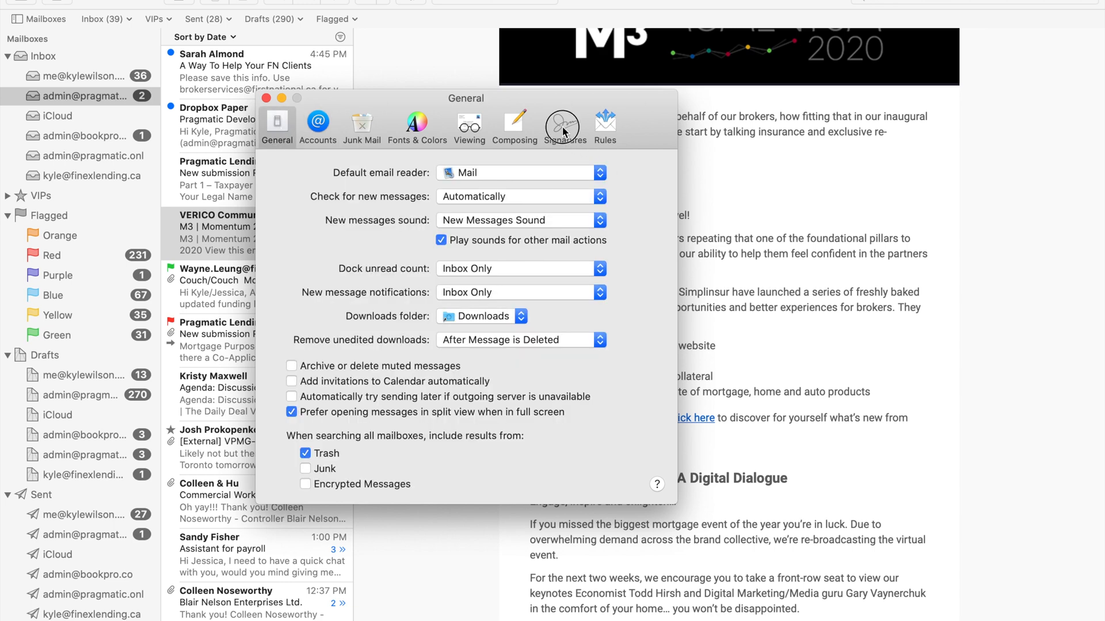
pyautogui.click(564, 121)
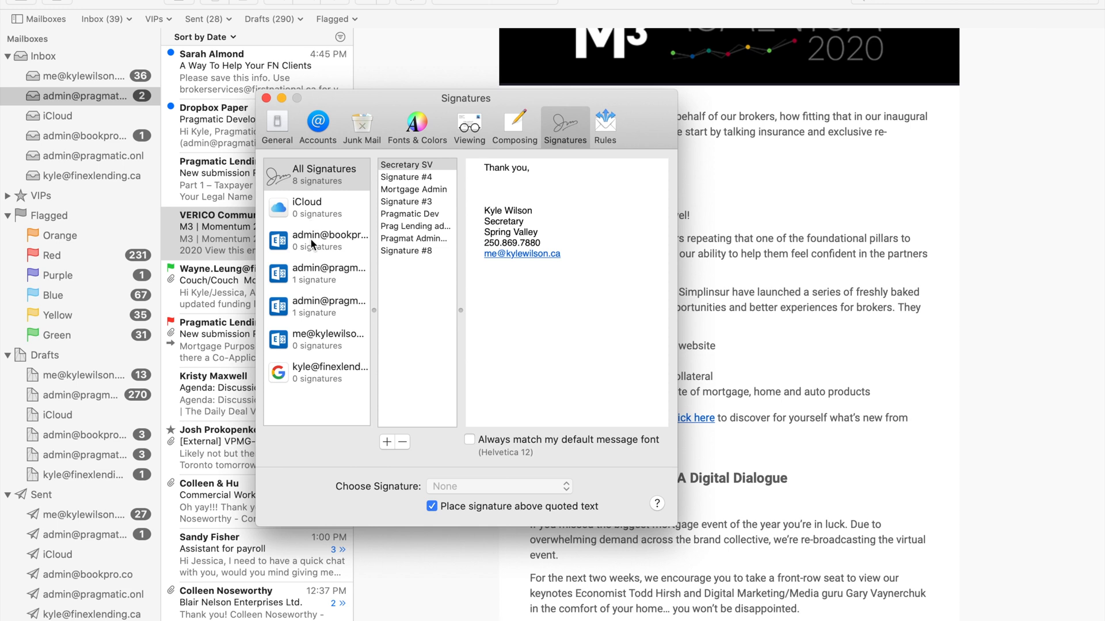
pyautogui.moveTo(322, 297)
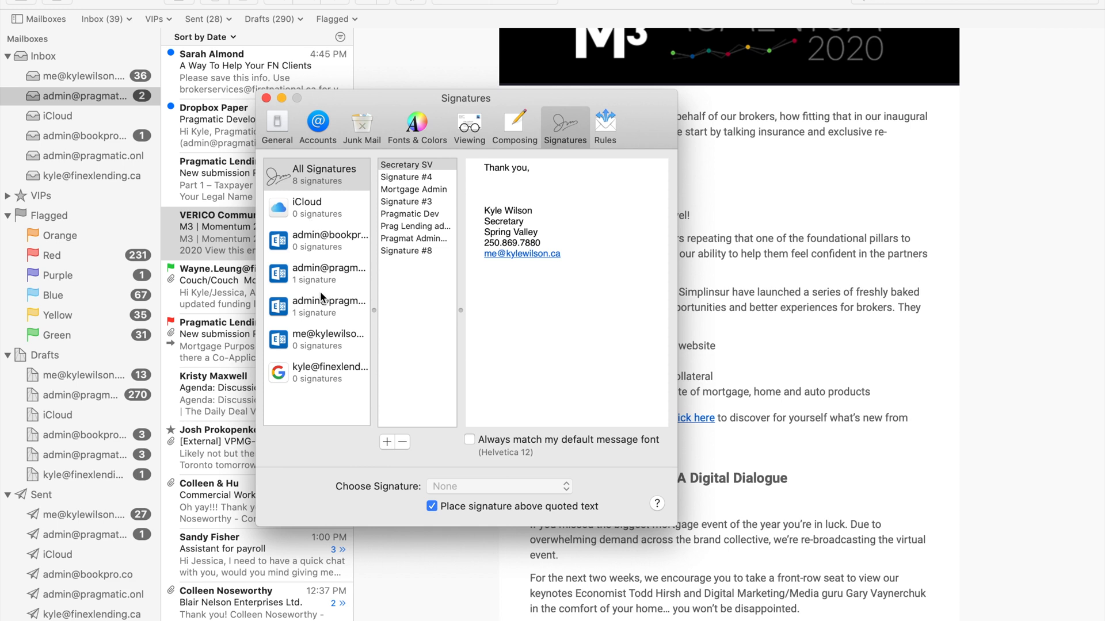
pyautogui.click(406, 164)
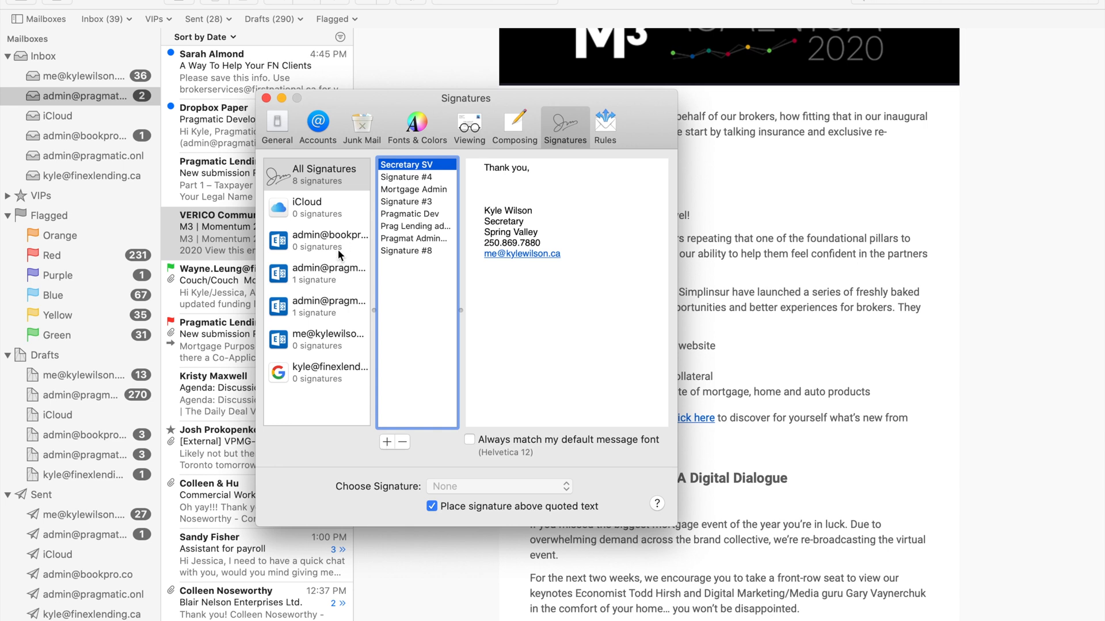
pyautogui.click(328, 307)
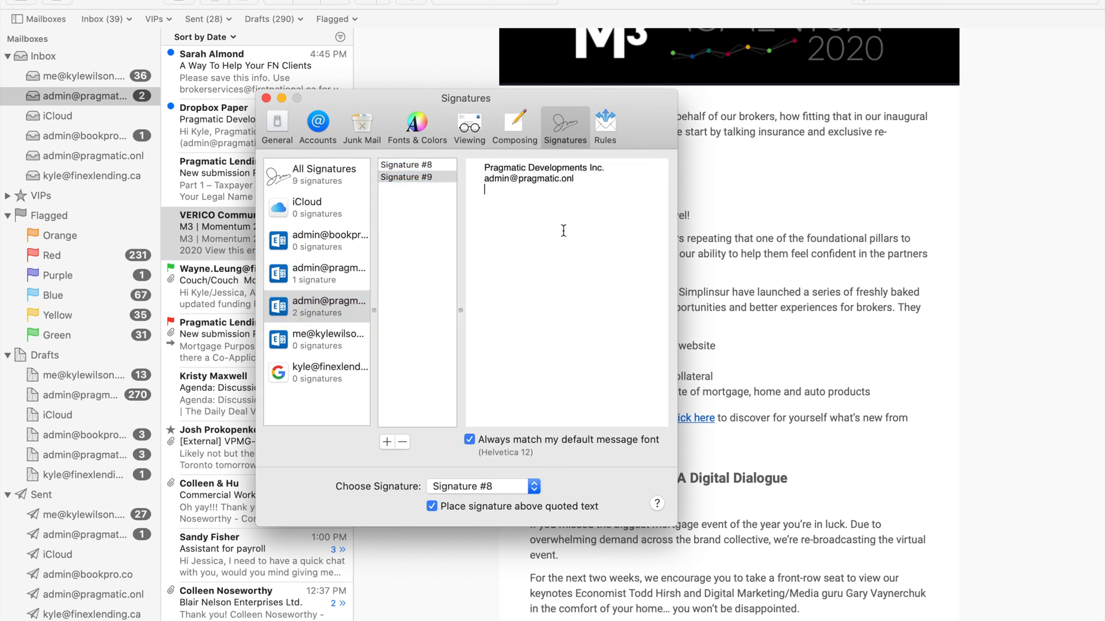
pyautogui.write('Test')
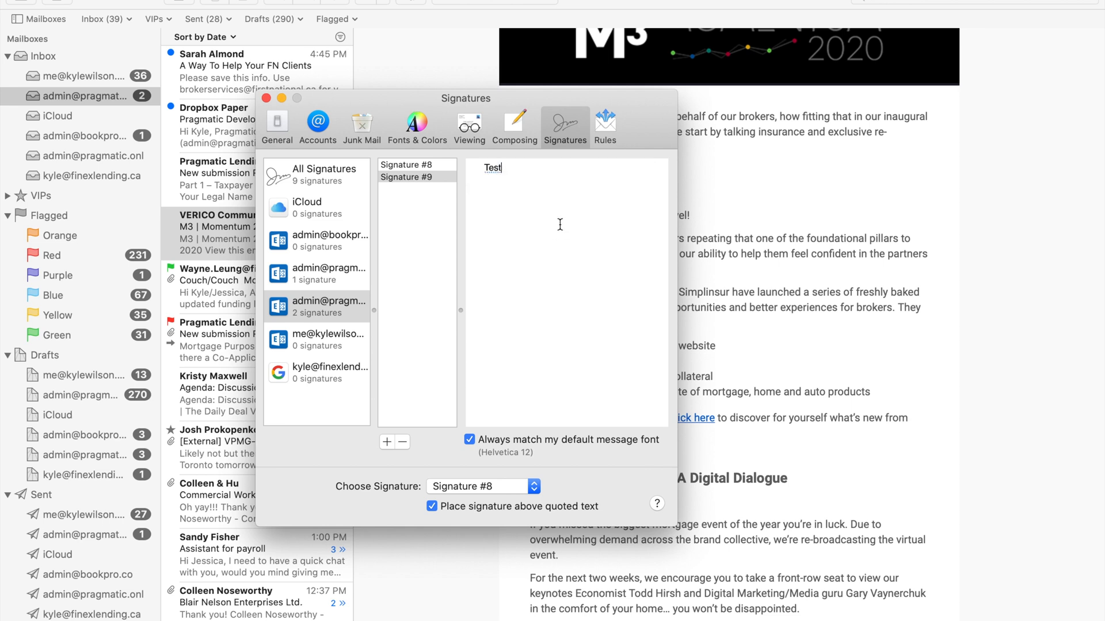
pyautogui.click(416, 177)
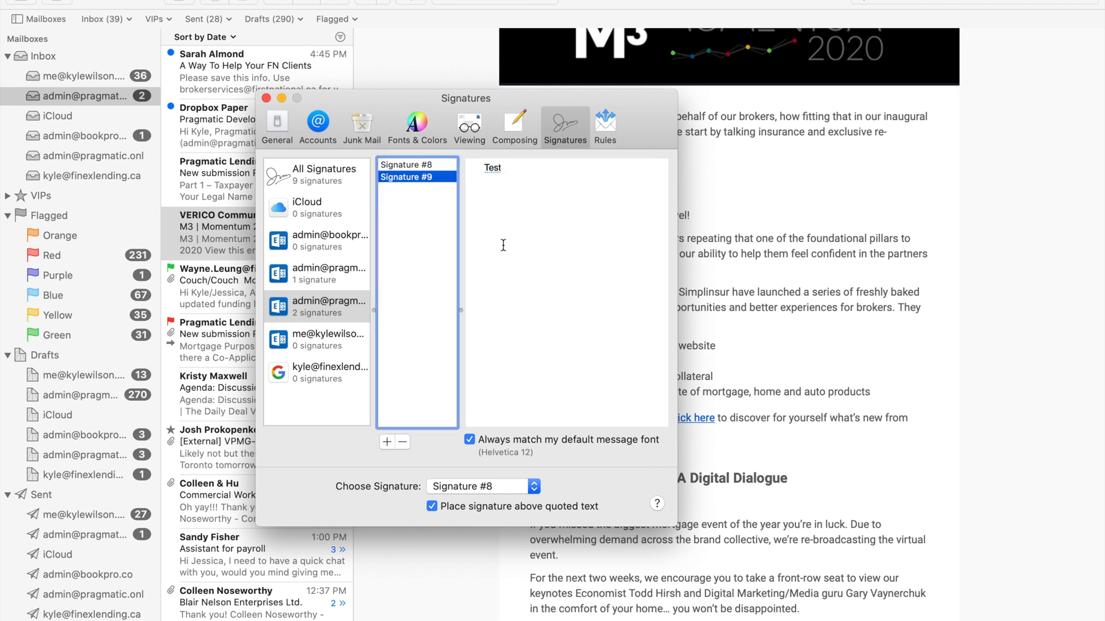
pyautogui.click(415, 164)
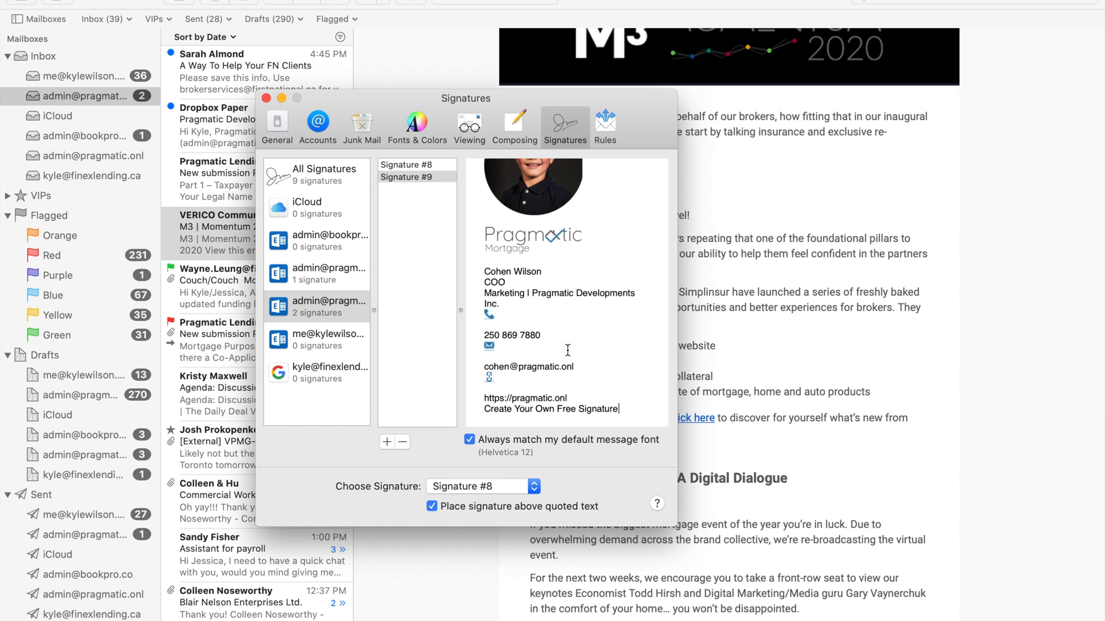
pyautogui.scroll(-3)
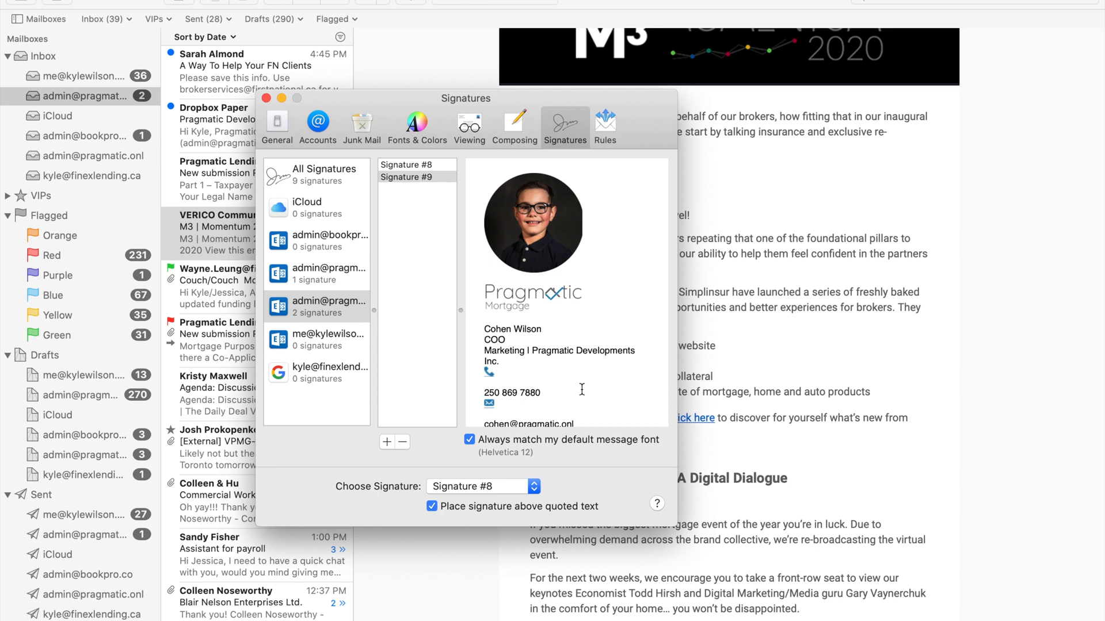
pyautogui.write('test')
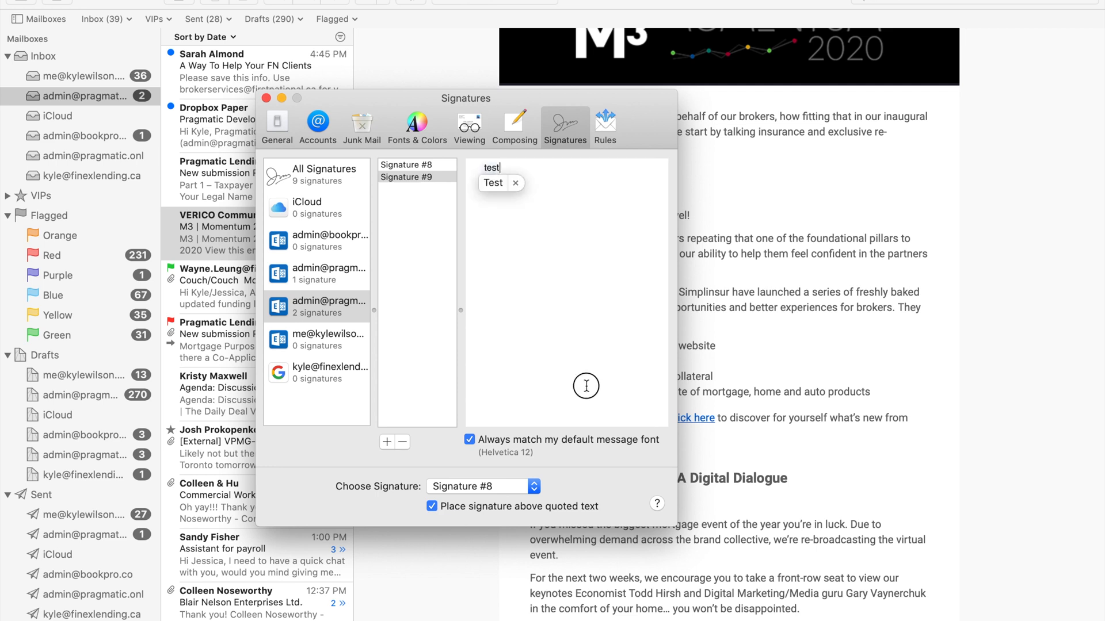
pyautogui.click(414, 178)
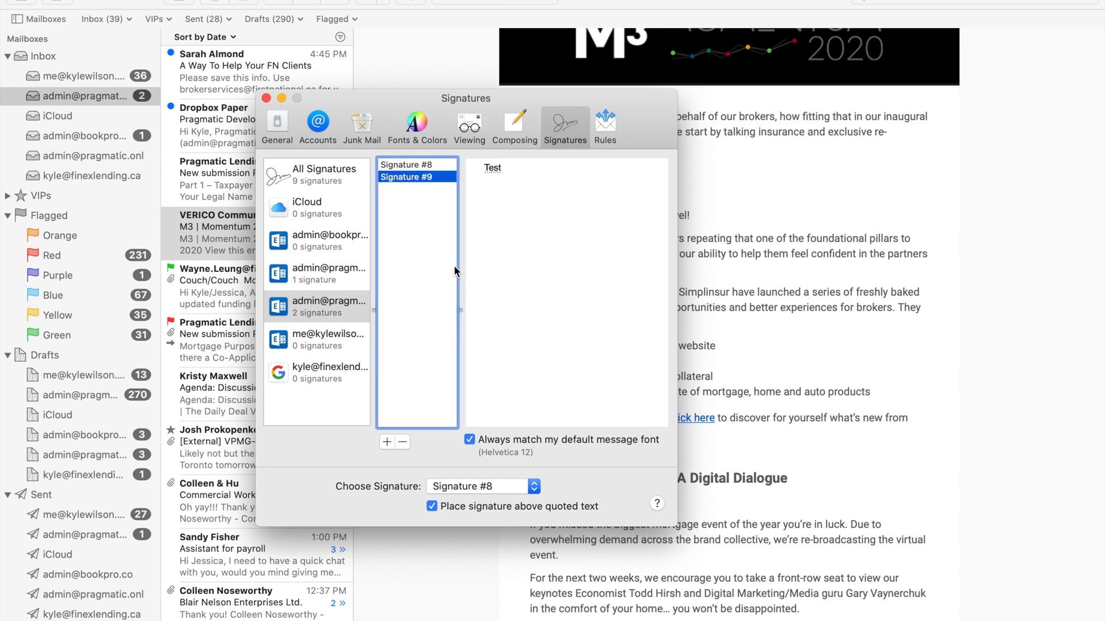
pyautogui.moveTo(464, 290)
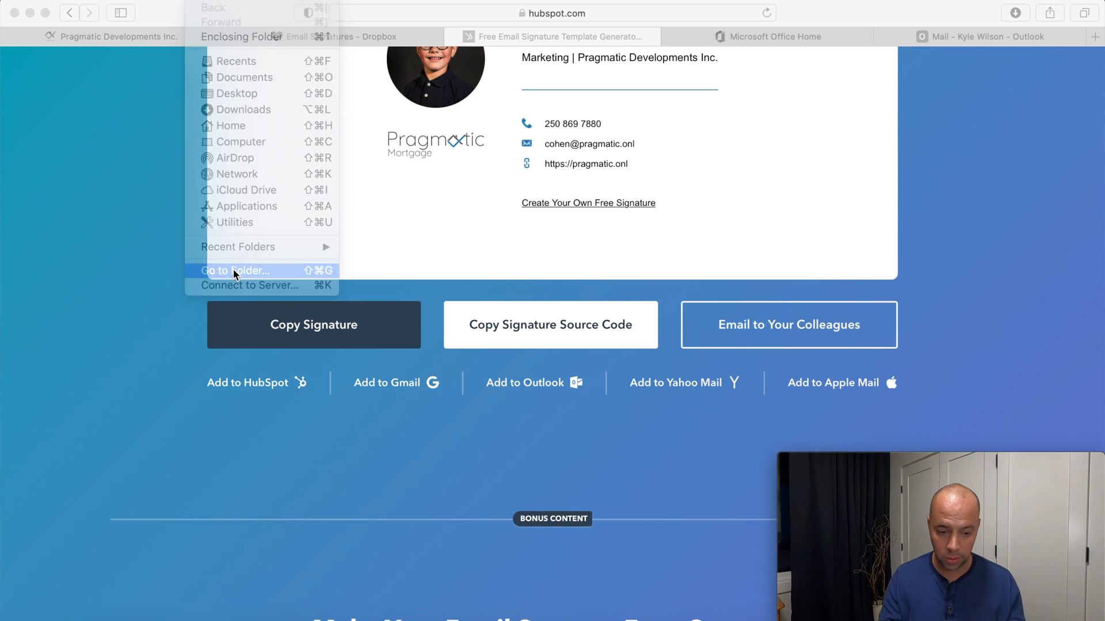
# - Use Go to Folder to jump to the ~/Library path toward Mail's Signatures folder
pyautogui.click(234, 270)
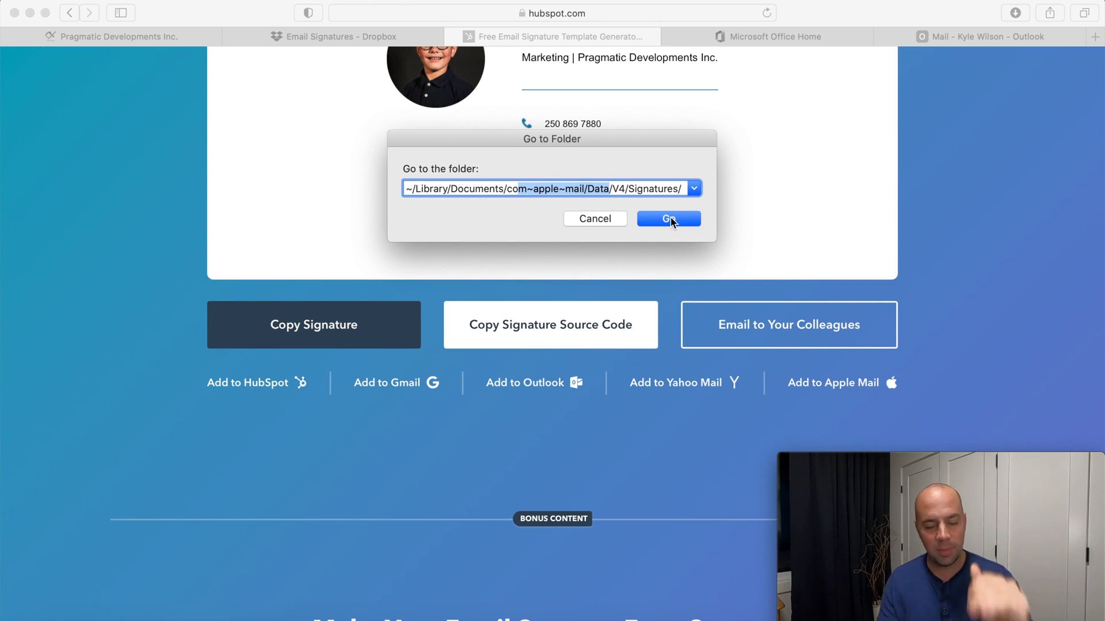
pyautogui.click(667, 219)
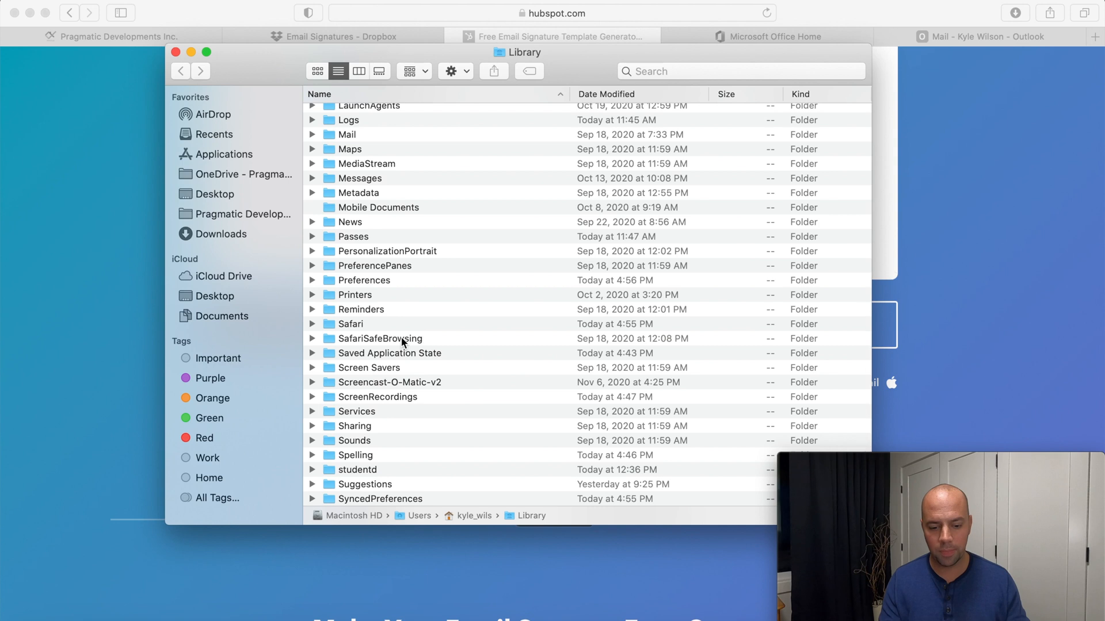
# - Navigate into Mail, V7, MailData and finally the Signatures folder of .mailsignature files
pyautogui.scroll(-3)
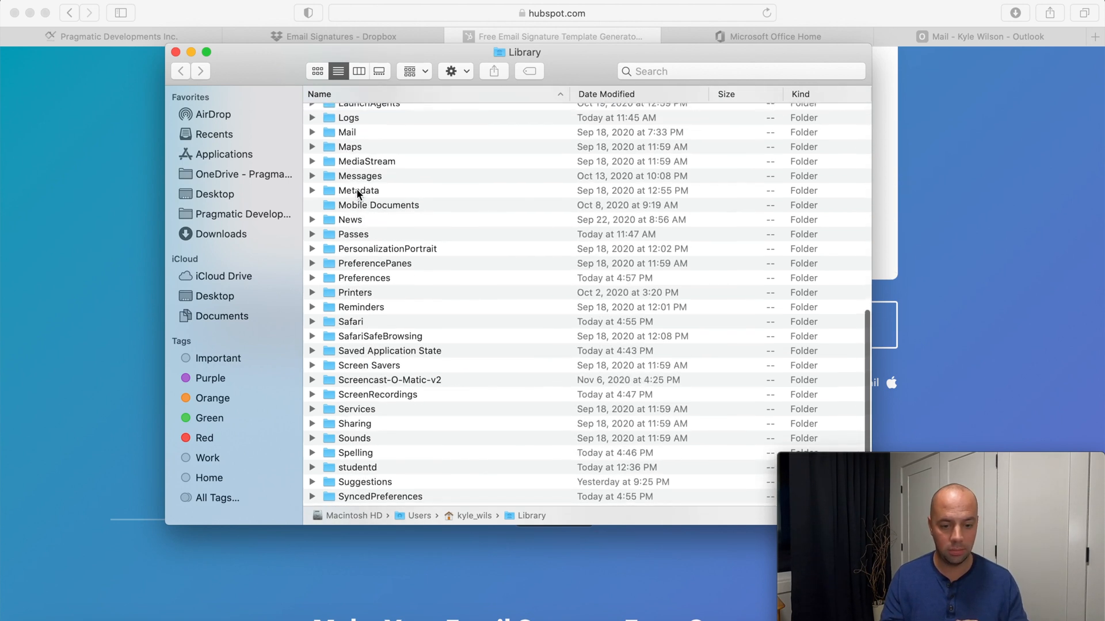
pyautogui.click(347, 165)
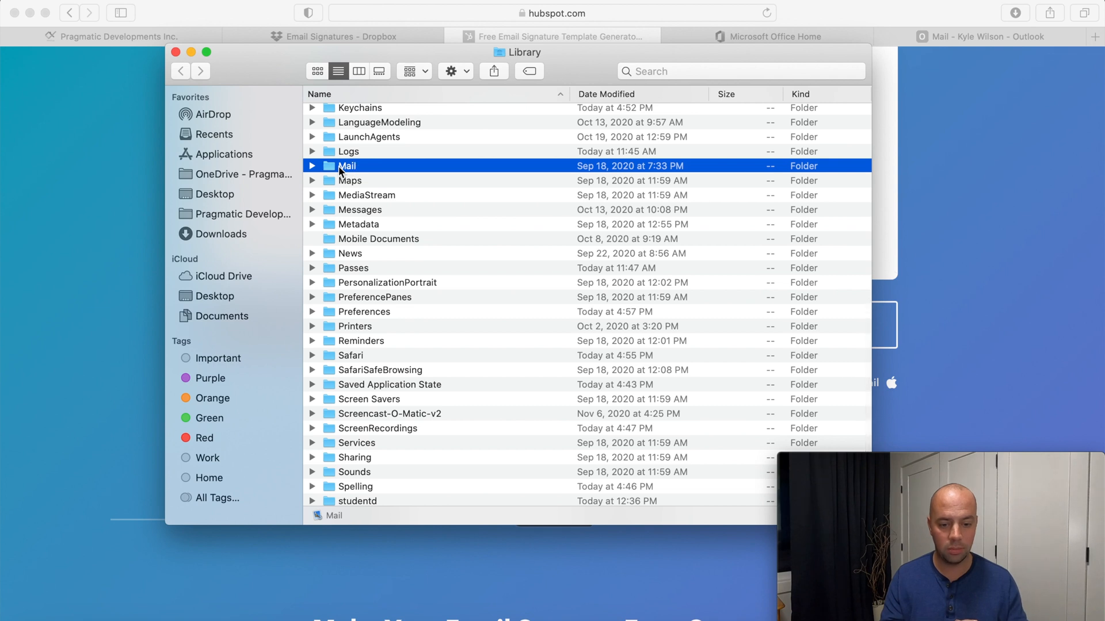
pyautogui.doubleClick(346, 166)
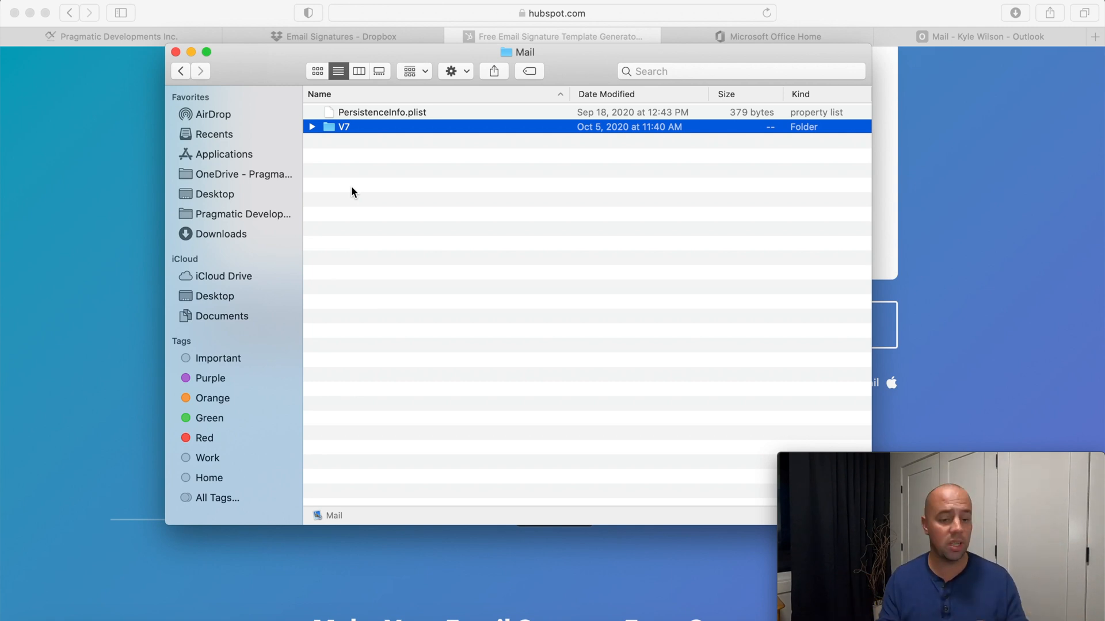
pyautogui.doubleClick(343, 126)
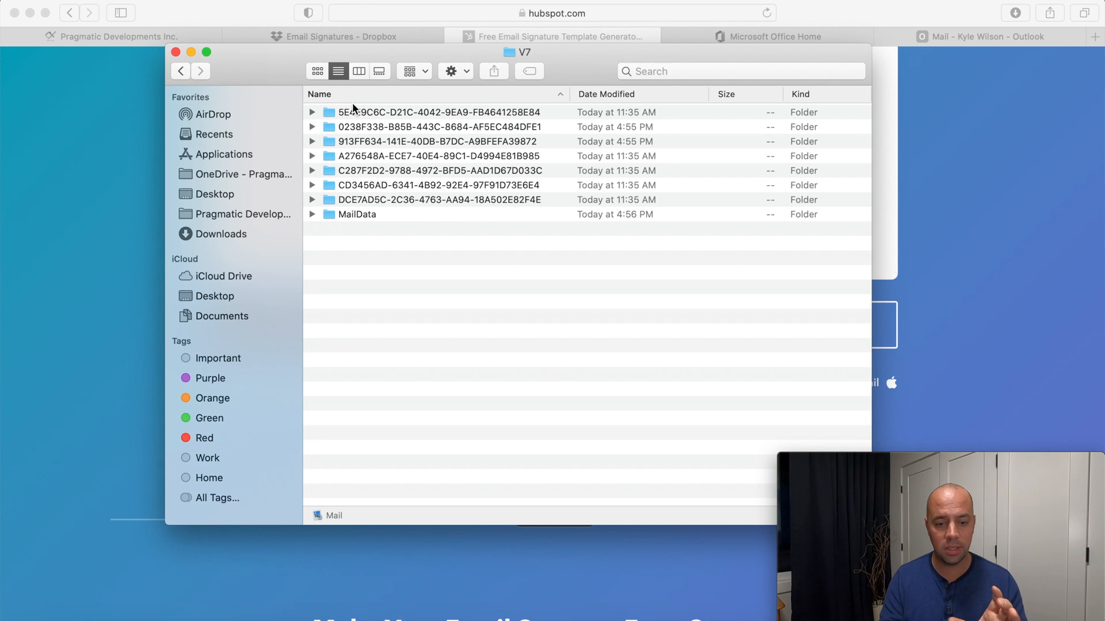
pyautogui.click(437, 112)
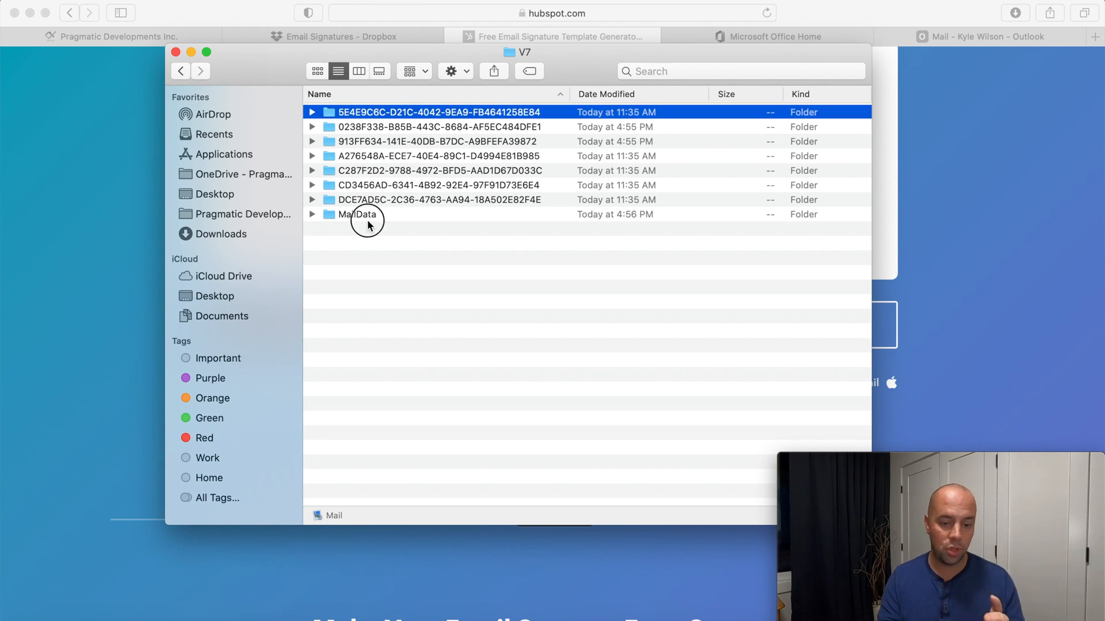
pyautogui.doubleClick(359, 214)
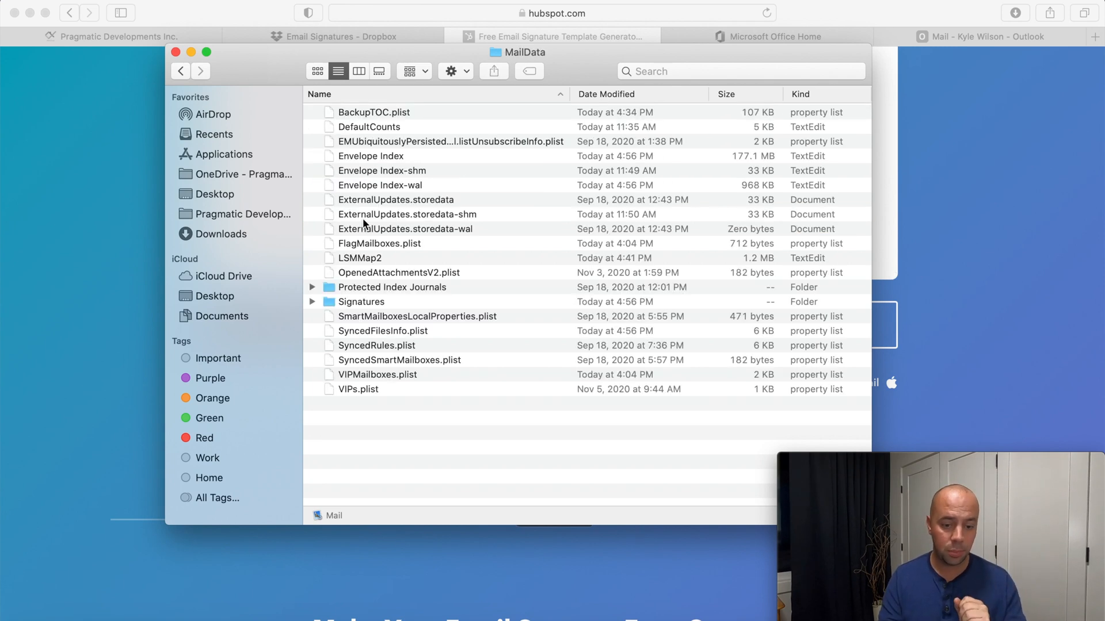
pyautogui.click(361, 302)
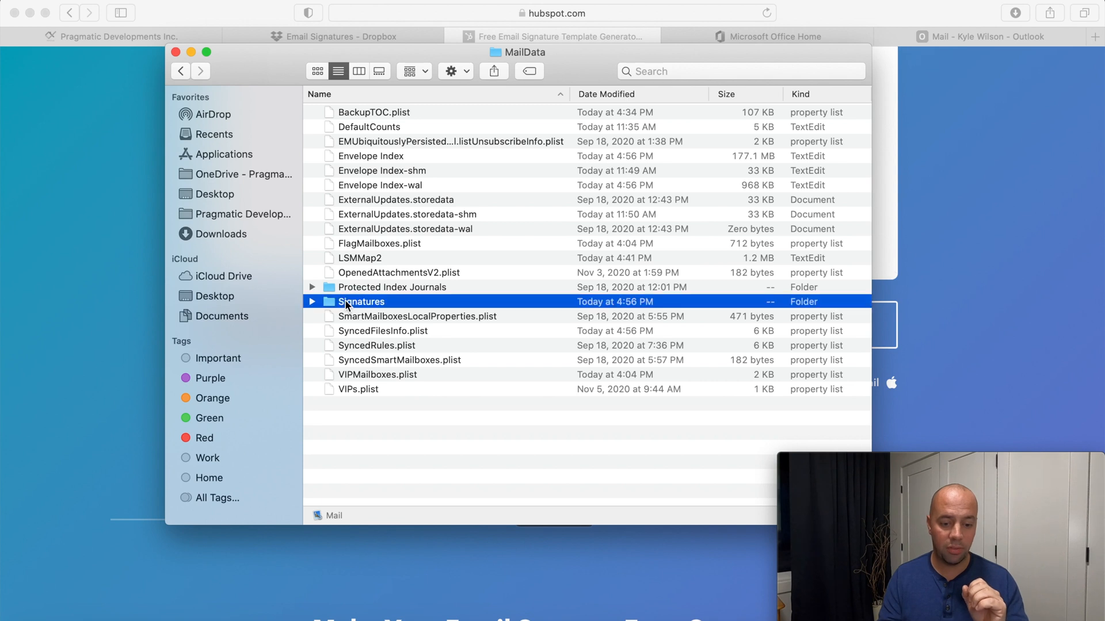
pyautogui.doubleClick(361, 301)
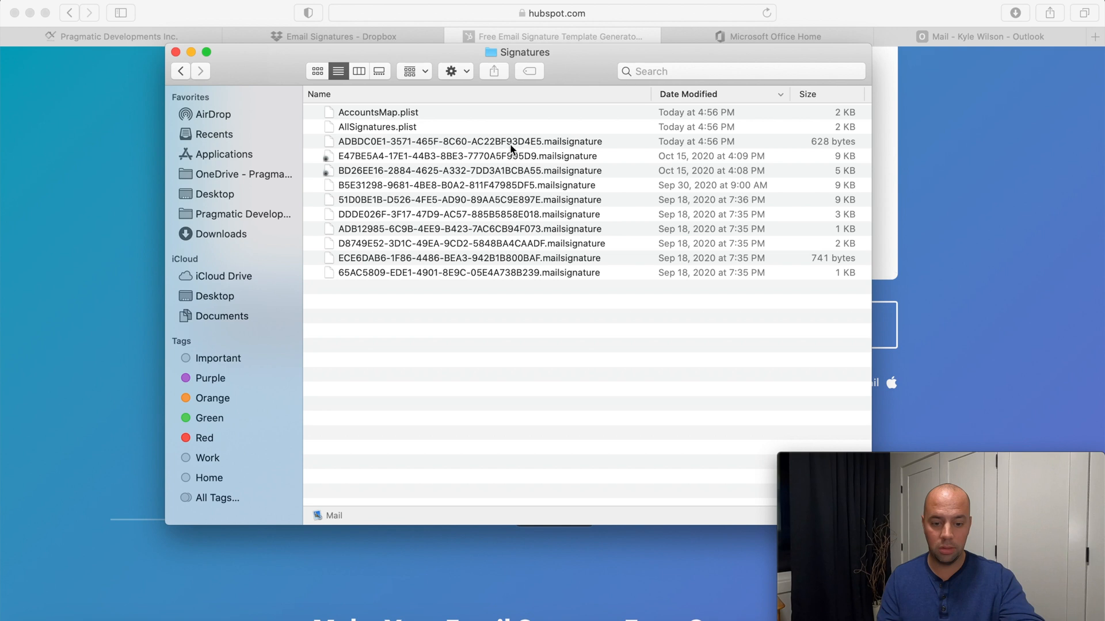
# - Open the newest .mailsignature file (modified 4:56 PM) with TextEdit via Open With > Other
pyautogui.click(469, 140)
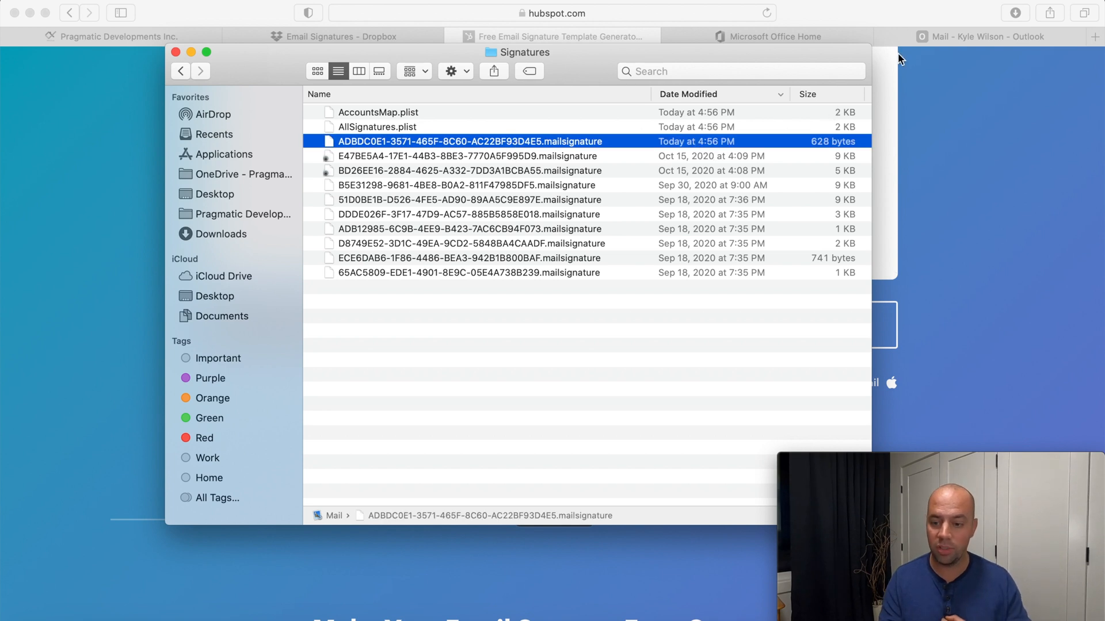
pyautogui.moveTo(484, 193)
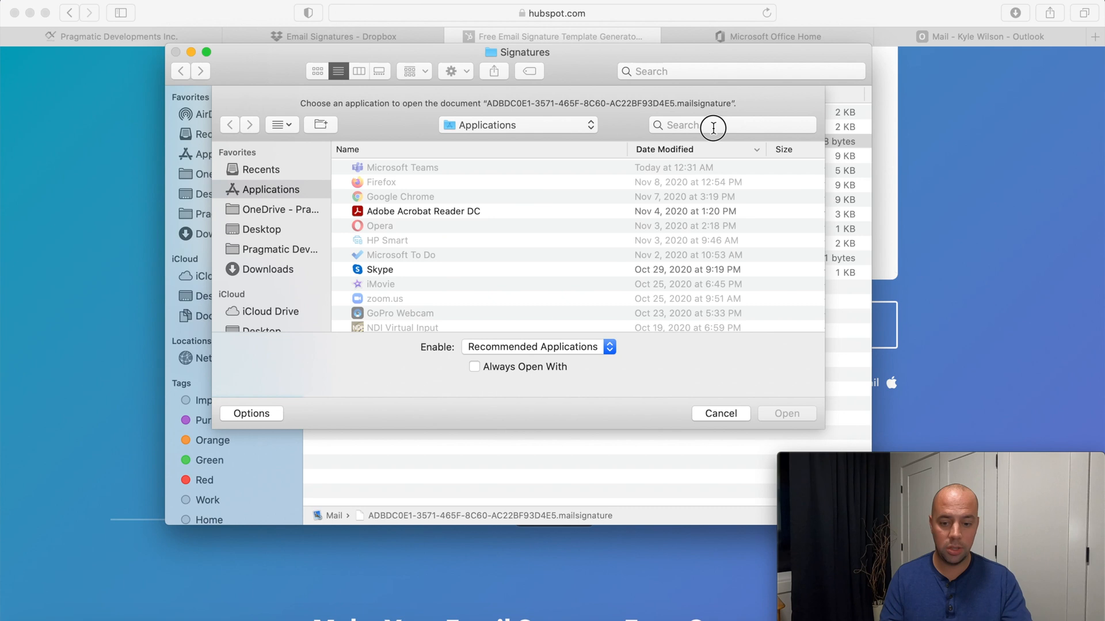
pyautogui.write('textedit')
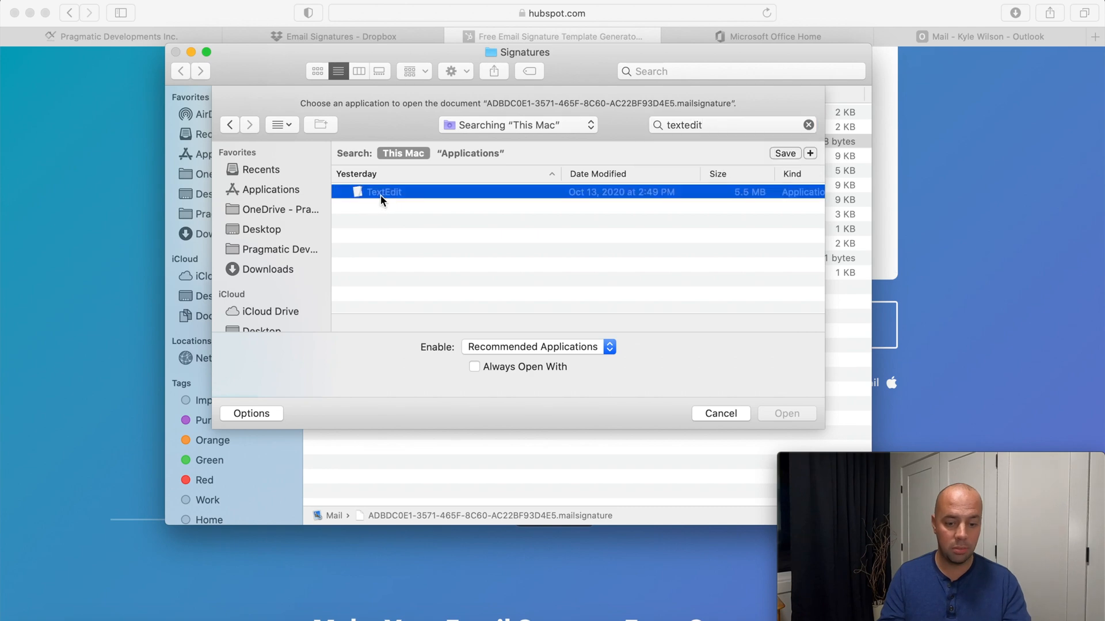
pyautogui.click(719, 413)
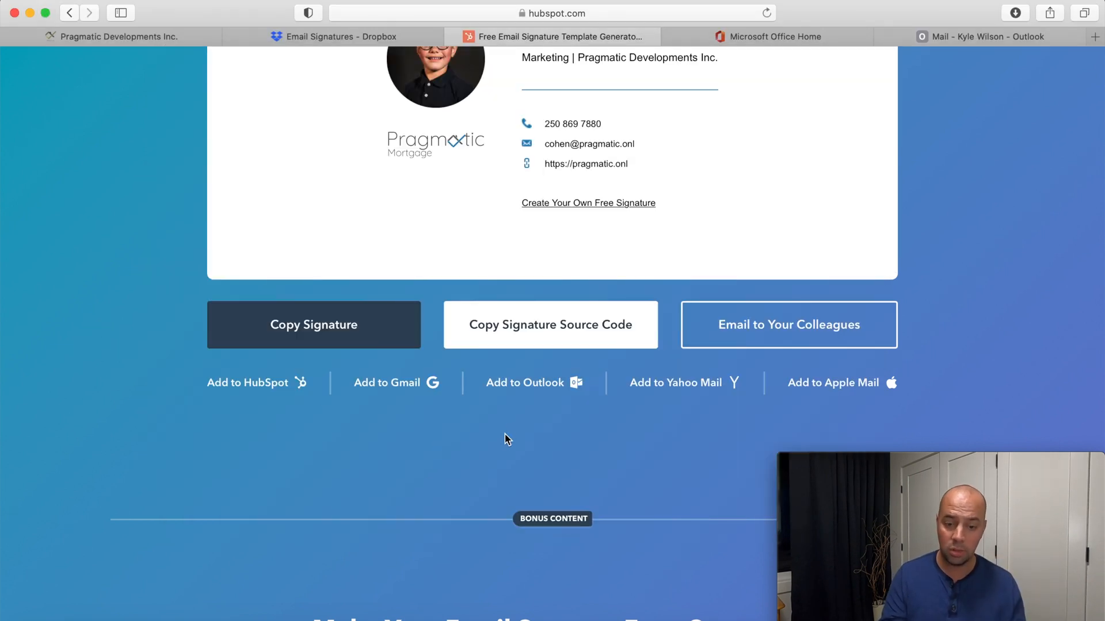
pyautogui.moveTo(528, 335)
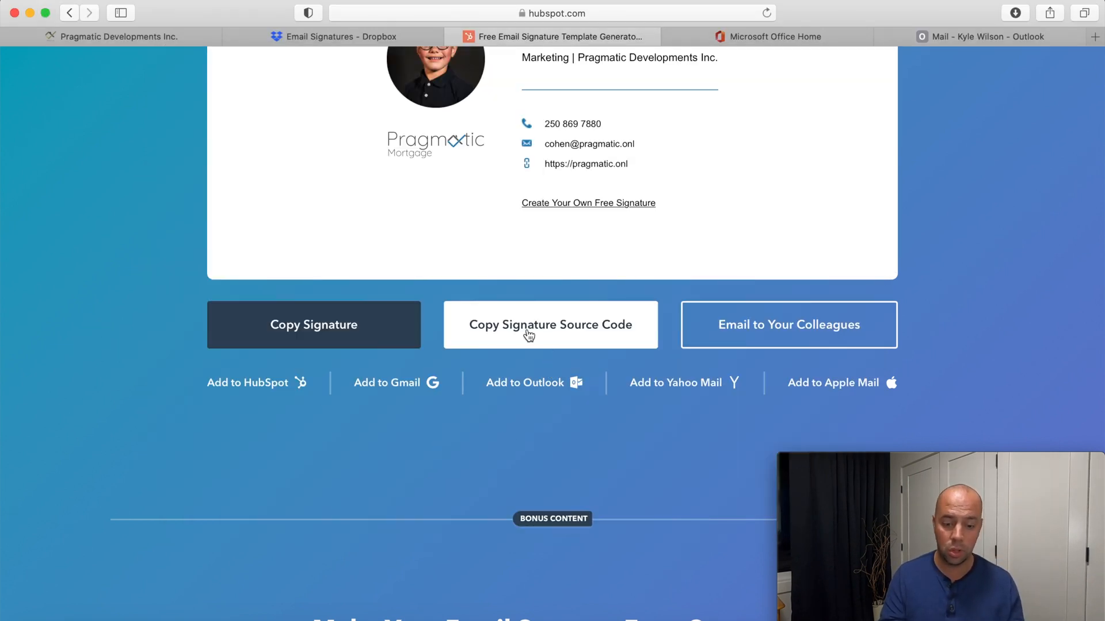
# - Copy the HubSpot signature source code and replace the file's placeholder <body> block with it
pyautogui.click(550, 325)
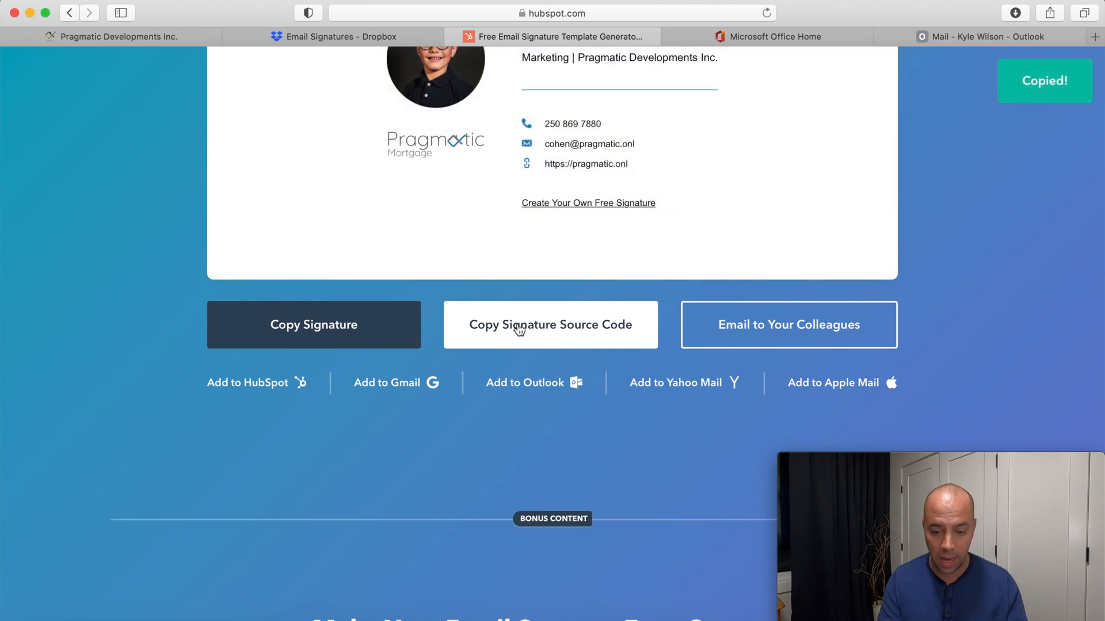
pyautogui.moveTo(559, 350)
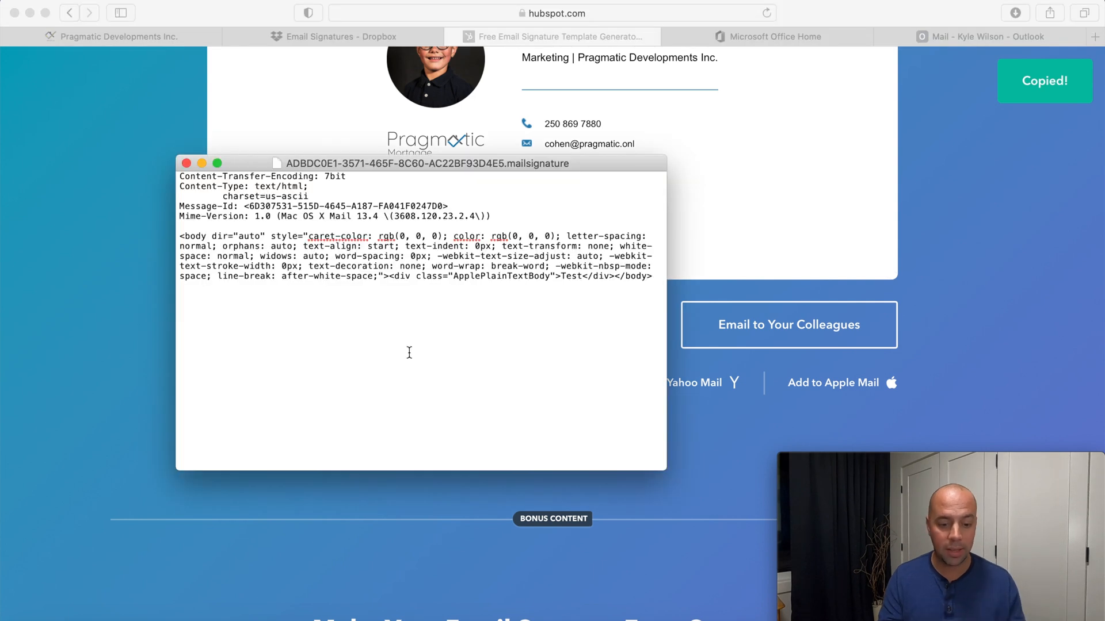
pyautogui.moveTo(293, 261); pyautogui.dragTo(651, 275)
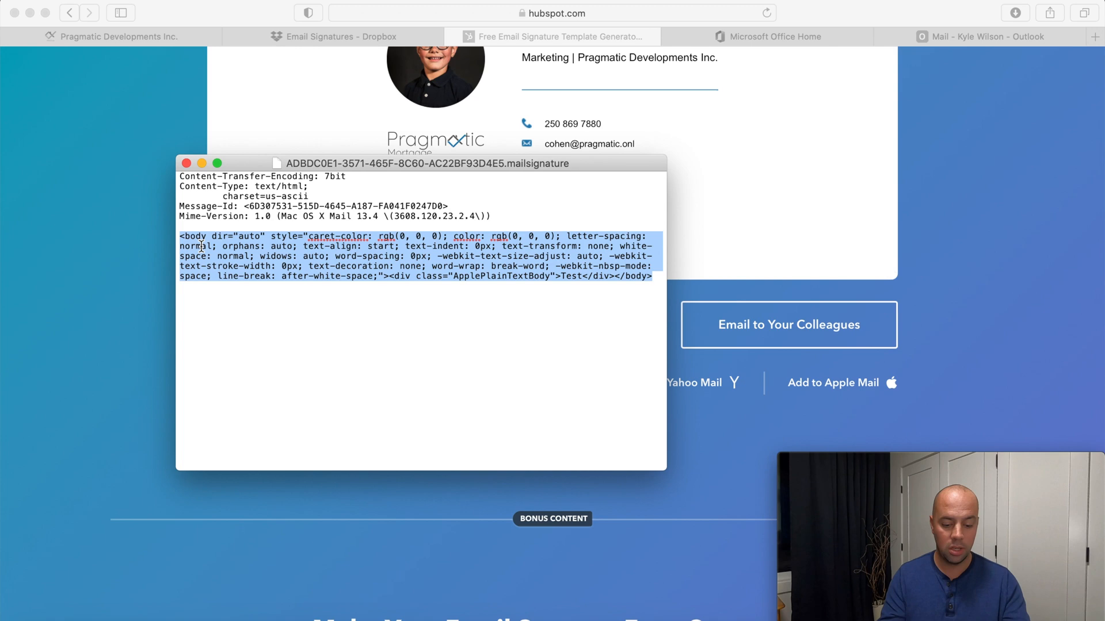
pyautogui.press('Delete')
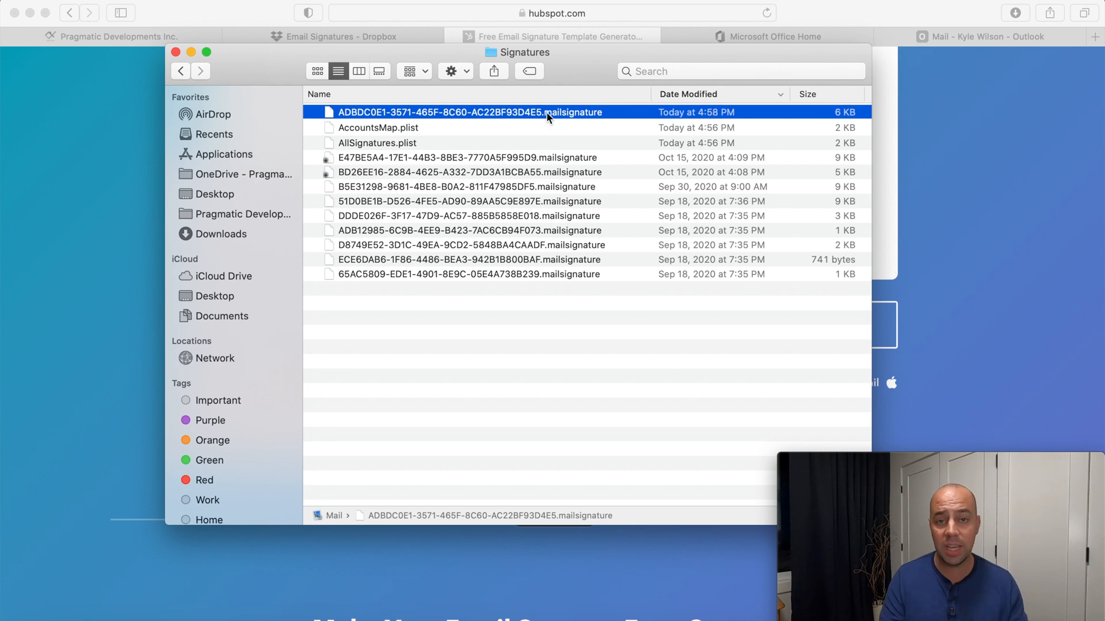
# - Lock the newest .mailsignature file as read-only via its Get Info panel
pyautogui.rightClick(468, 111)
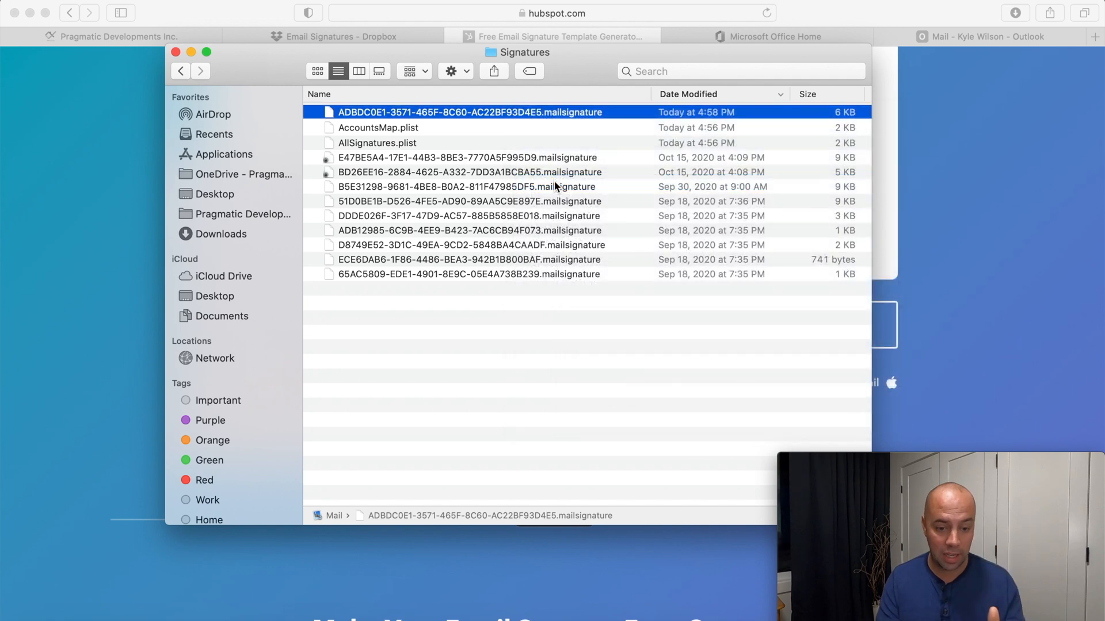
pyautogui.press('cmd+i')
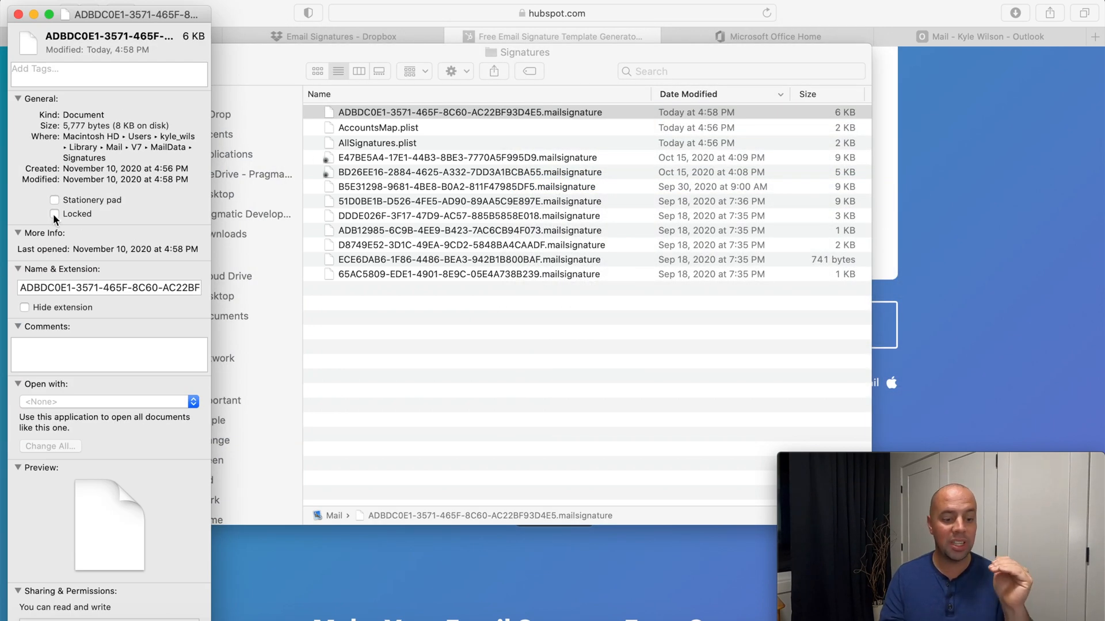
pyautogui.click(54, 214)
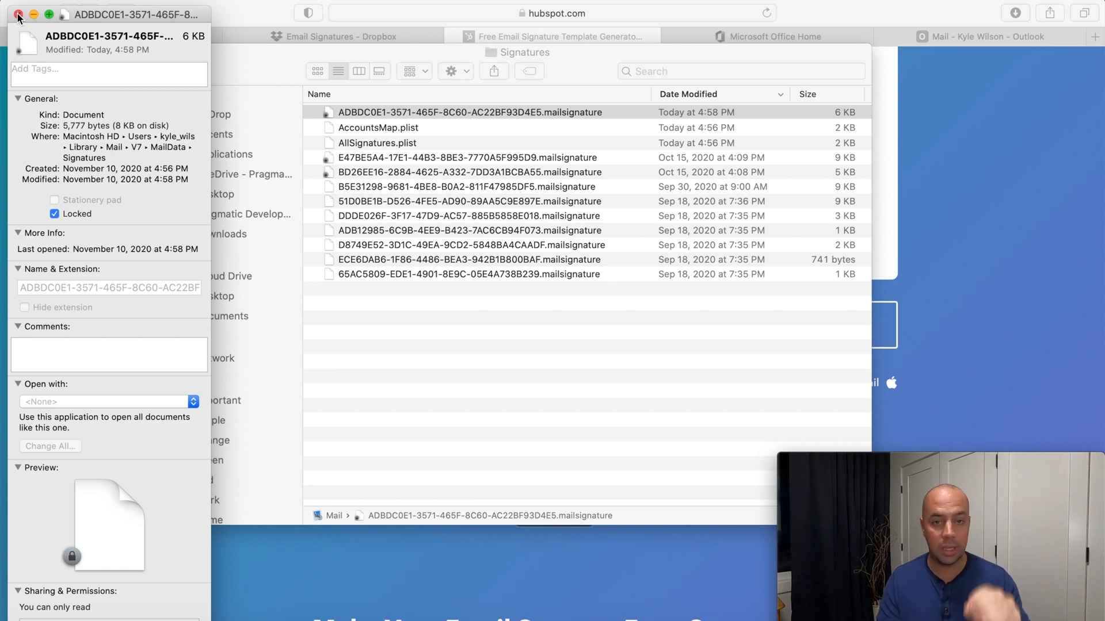
pyautogui.click(18, 16)
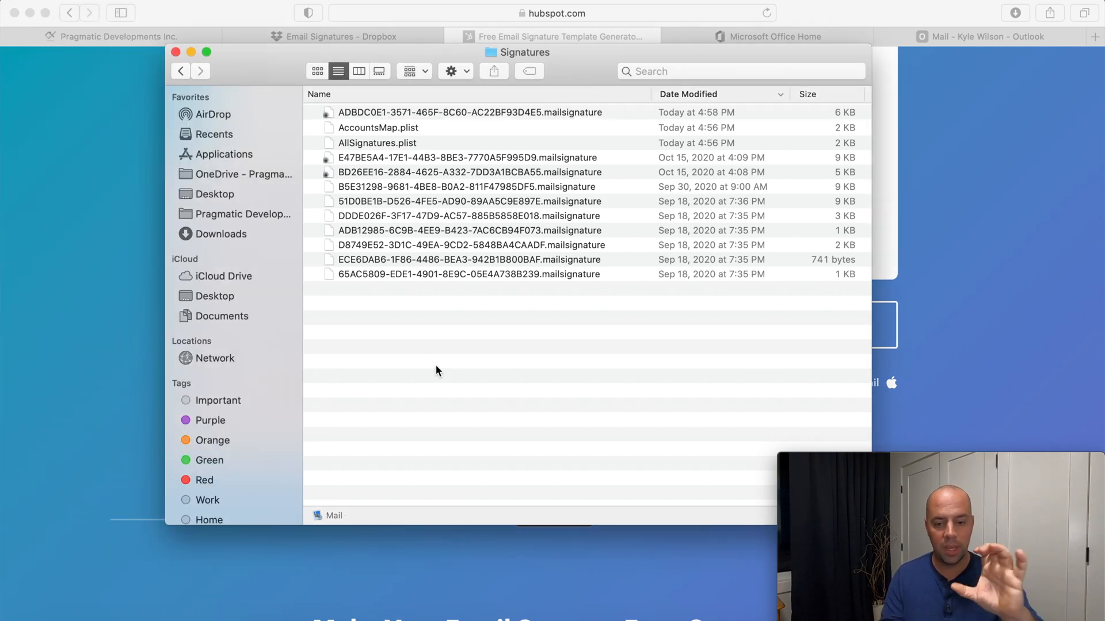
pyautogui.doubleClick(469, 112)
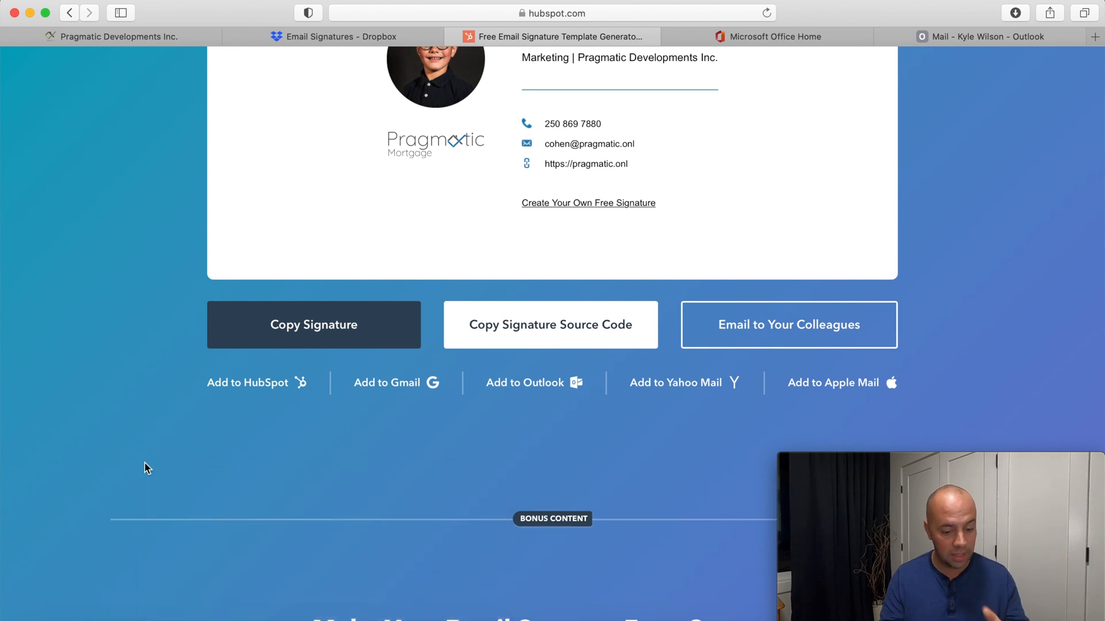
pyautogui.moveTo(173, 543)
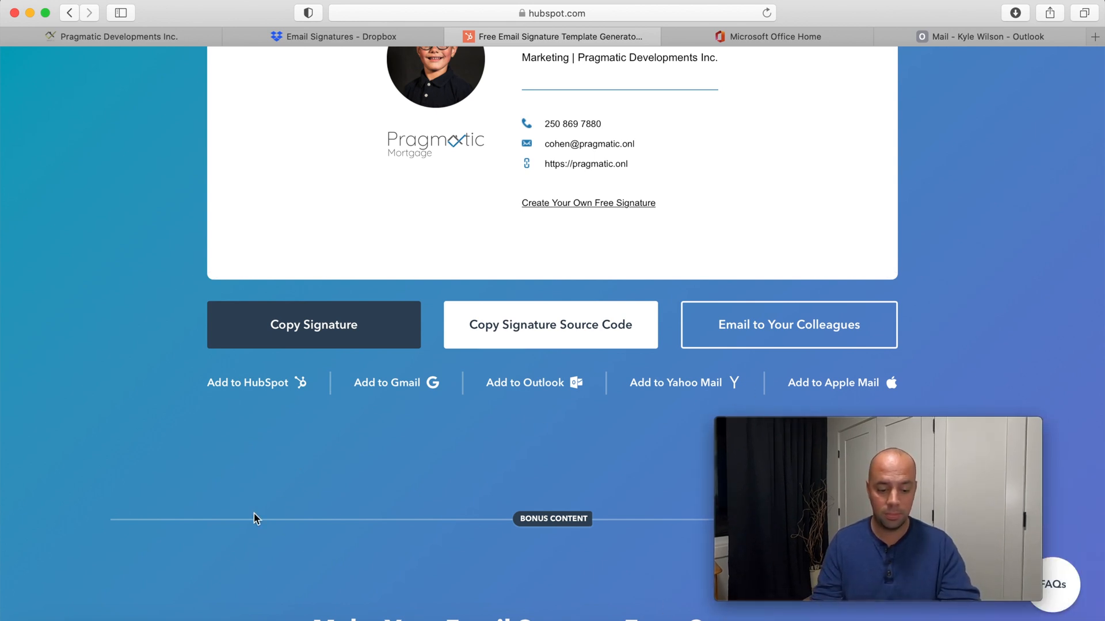
pyautogui.moveTo(537, 397)
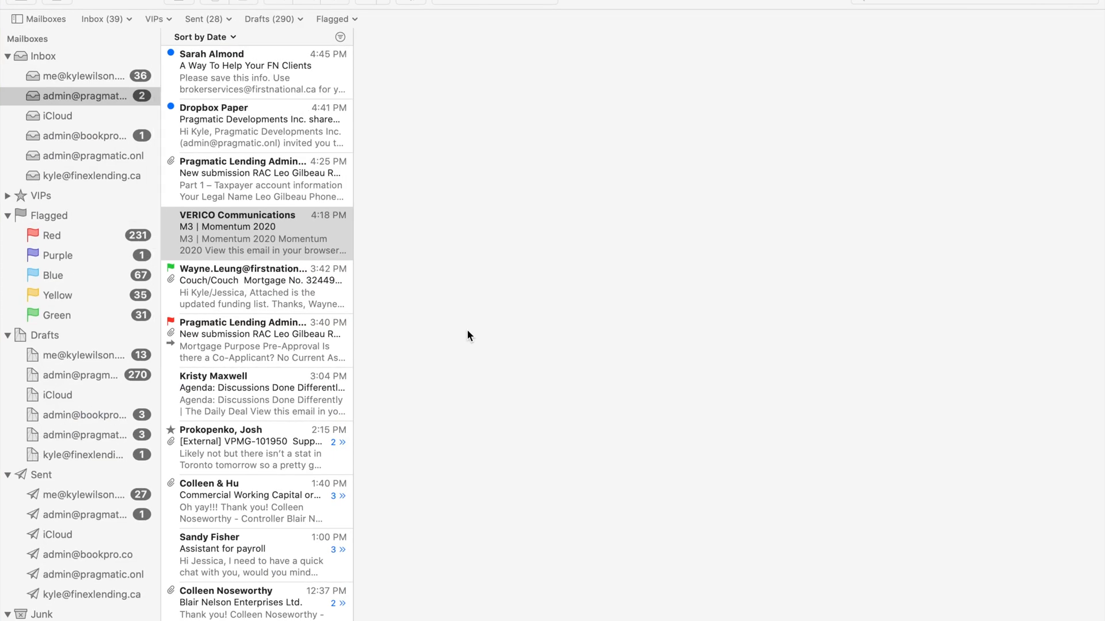
# - Start a new blank message in Apple Mail
pyautogui.click(261, 232)
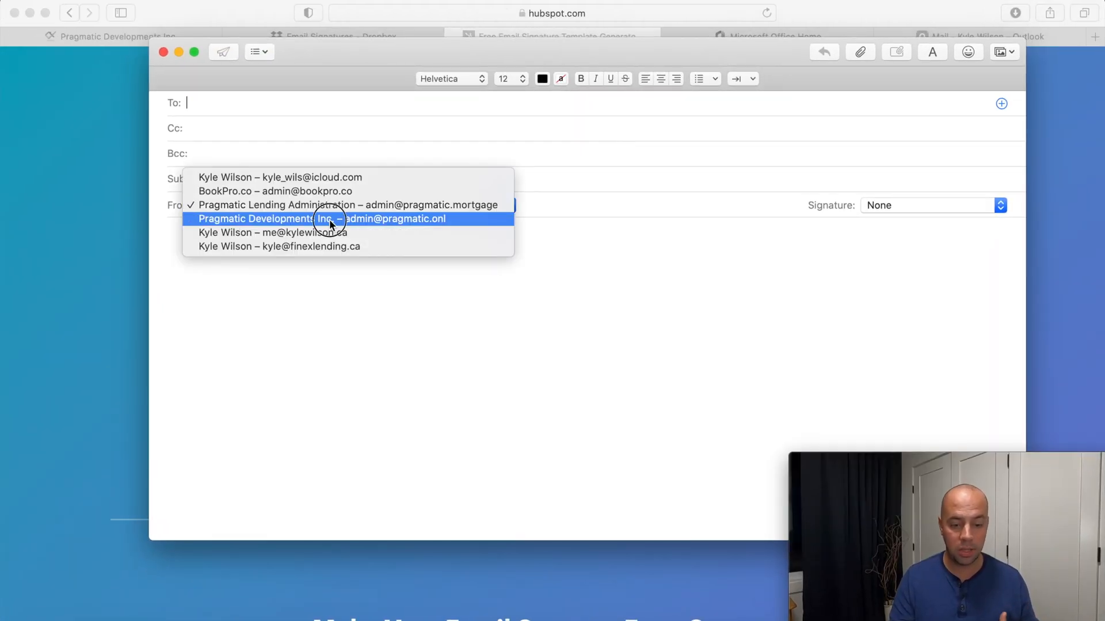
# - Send from Pragmatic Developments Inc. and apply Signature #9, the Cohen Wilson photo signature
pyautogui.click(322, 219)
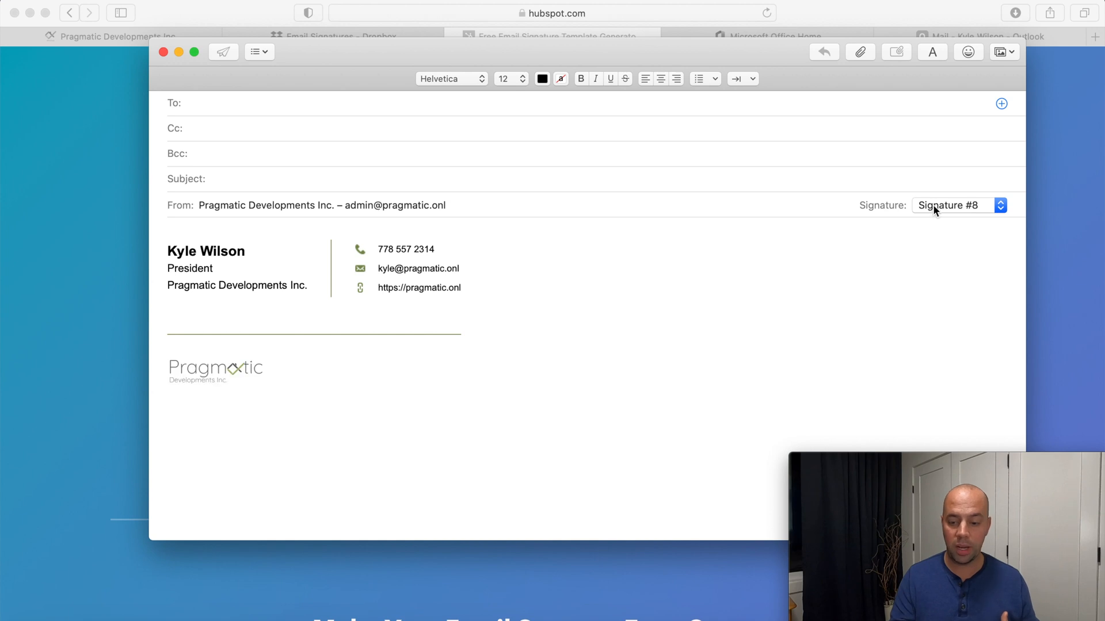
pyautogui.click(959, 205)
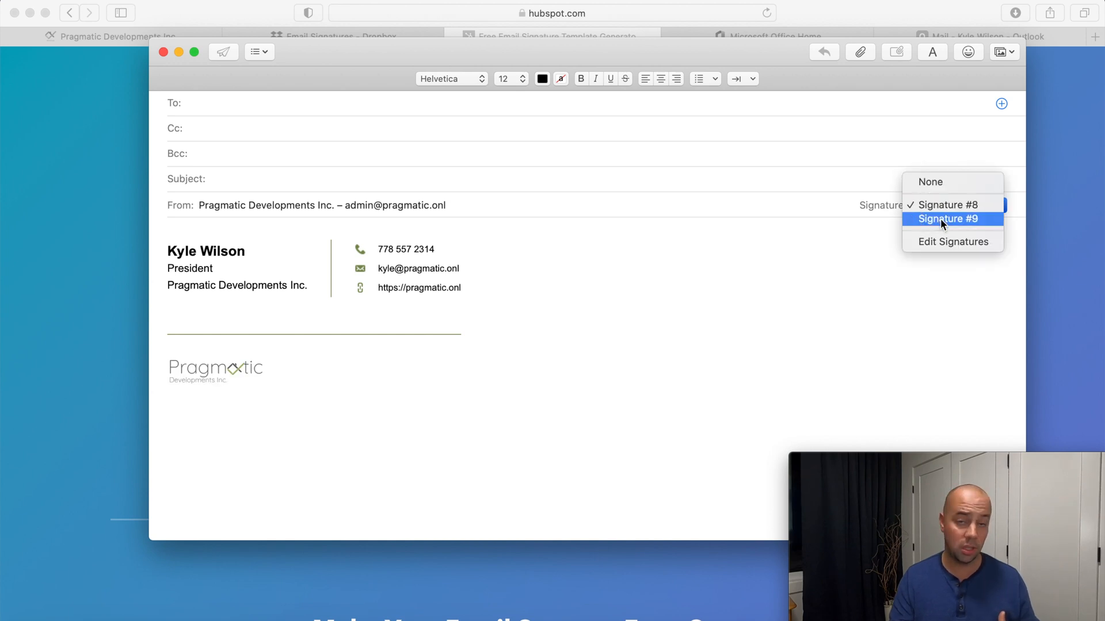
pyautogui.click(947, 218)
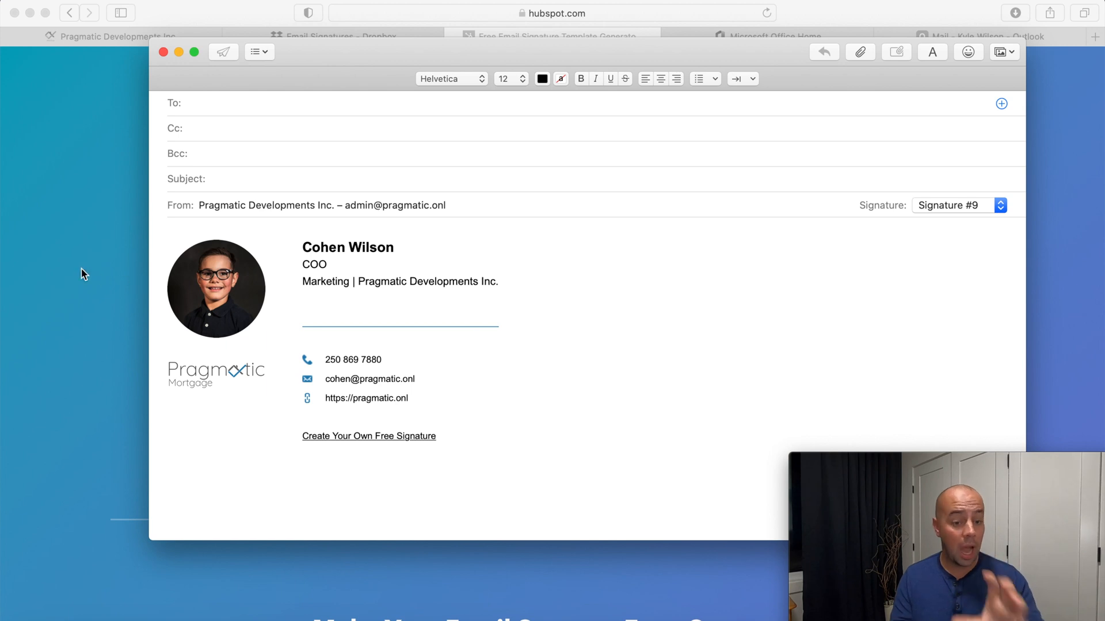
pyautogui.scroll(-3)
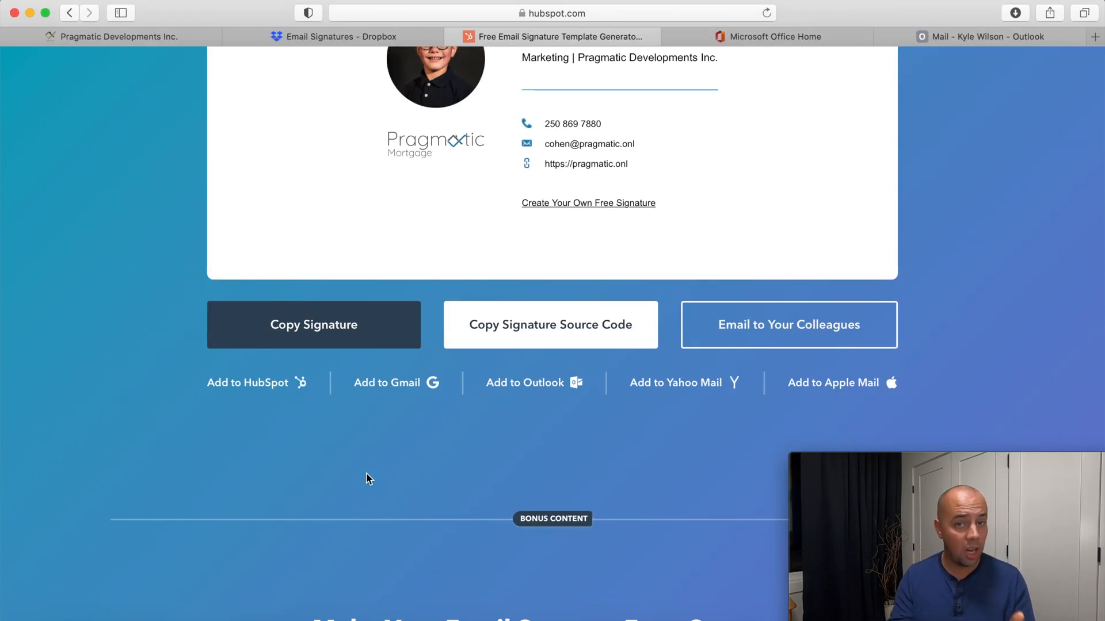
pyautogui.moveTo(571, 336)
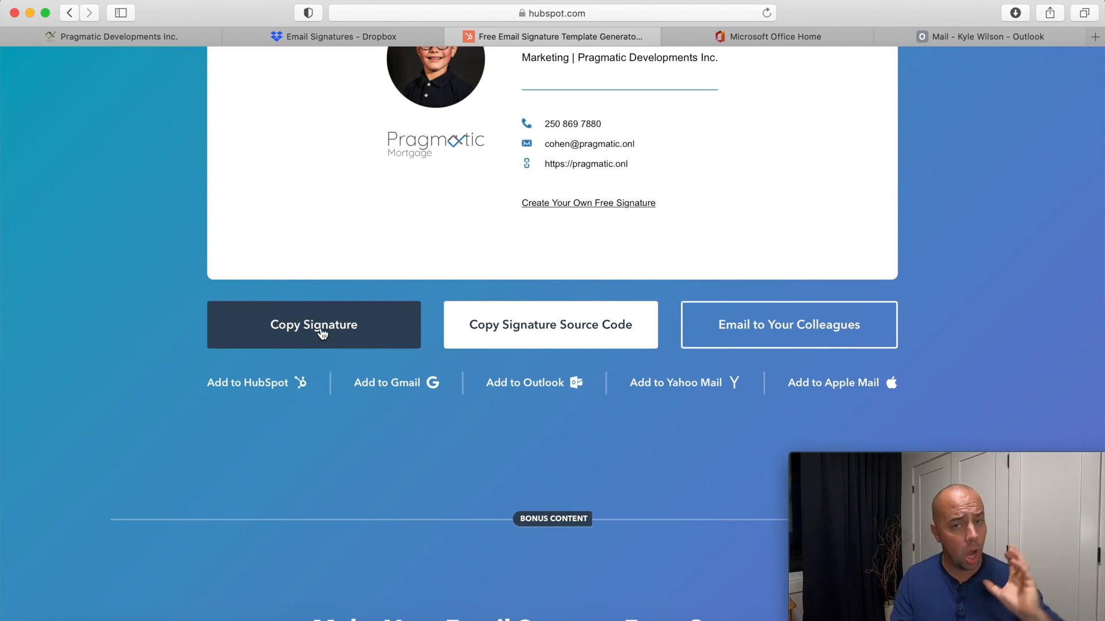
pyautogui.click(313, 325)
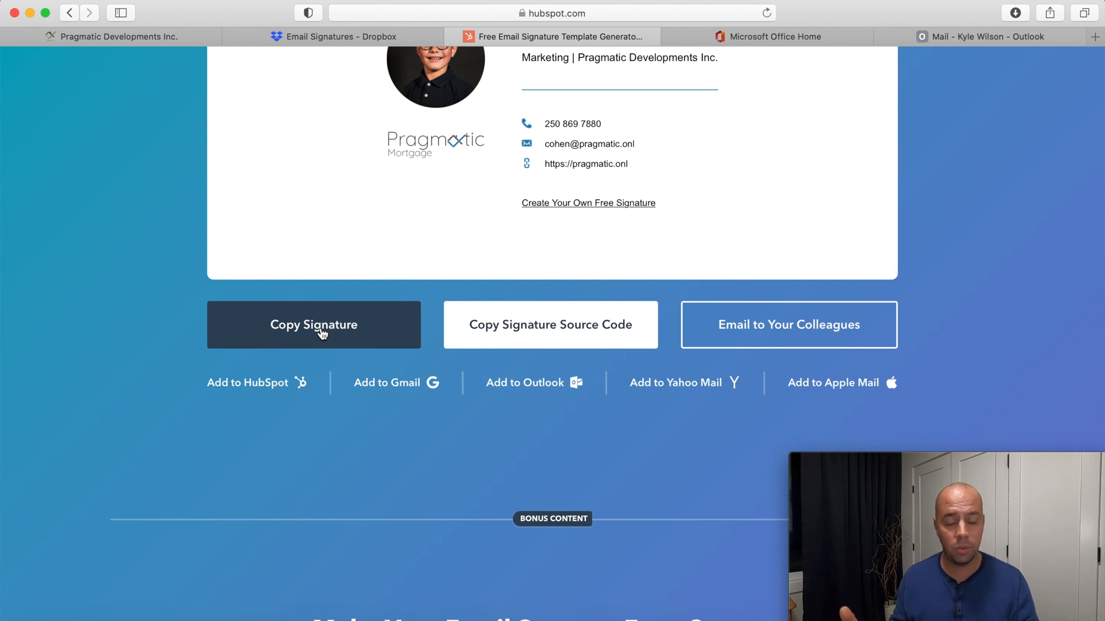
pyautogui.moveTo(1010, 64)
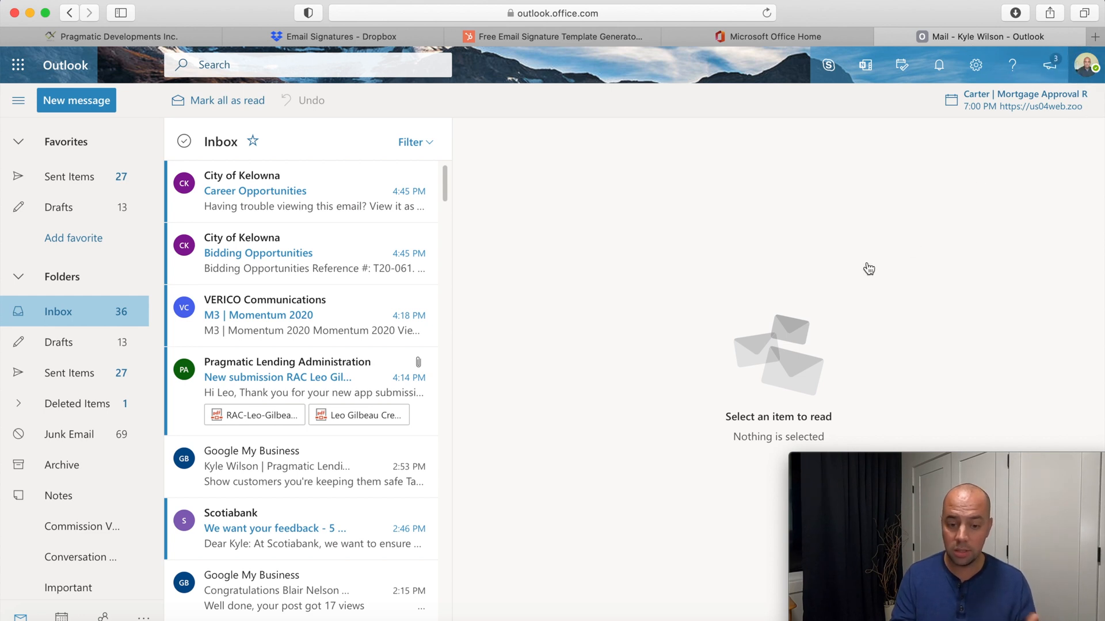
# - Reach Outlook's full Settings window via the gear panel's View all Outlook settings
pyautogui.click(1087, 64)
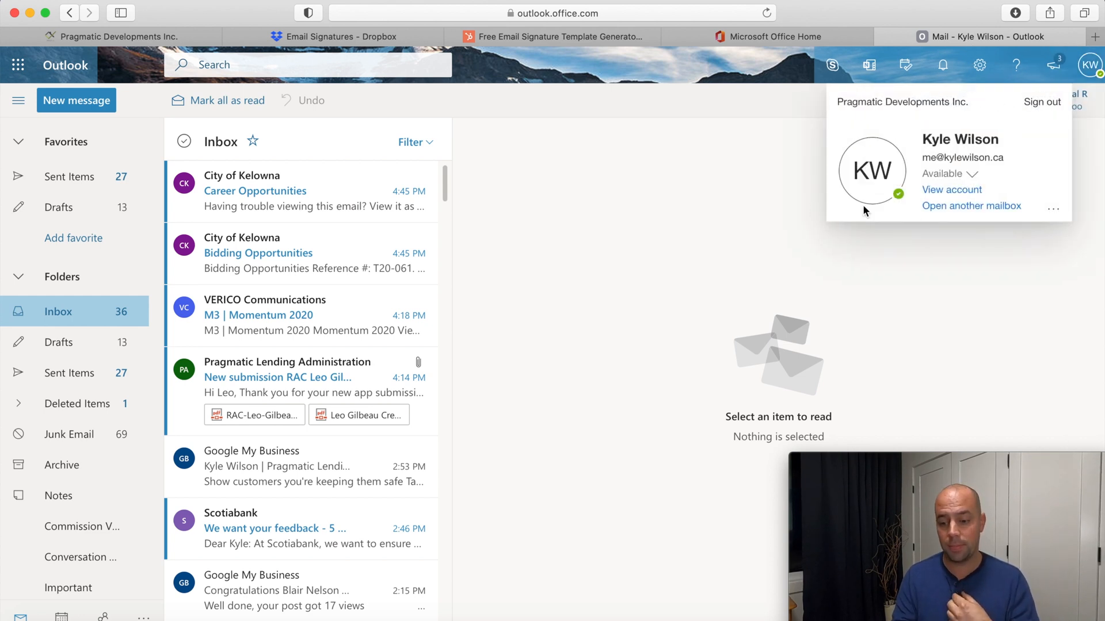
pyautogui.click(978, 64)
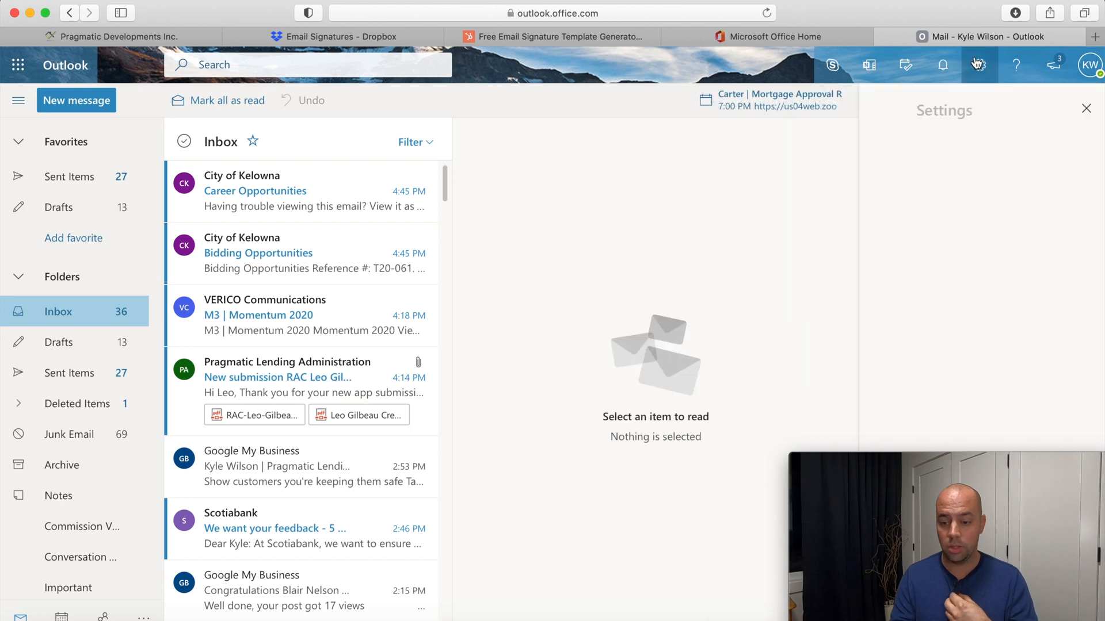
pyautogui.click(979, 65)
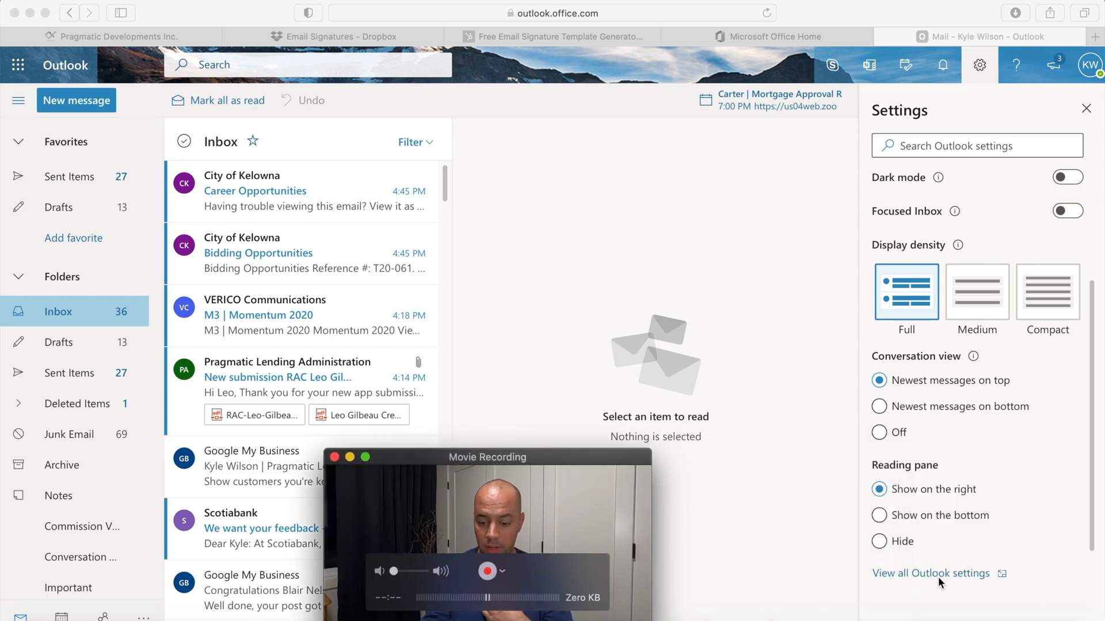
pyautogui.click(931, 573)
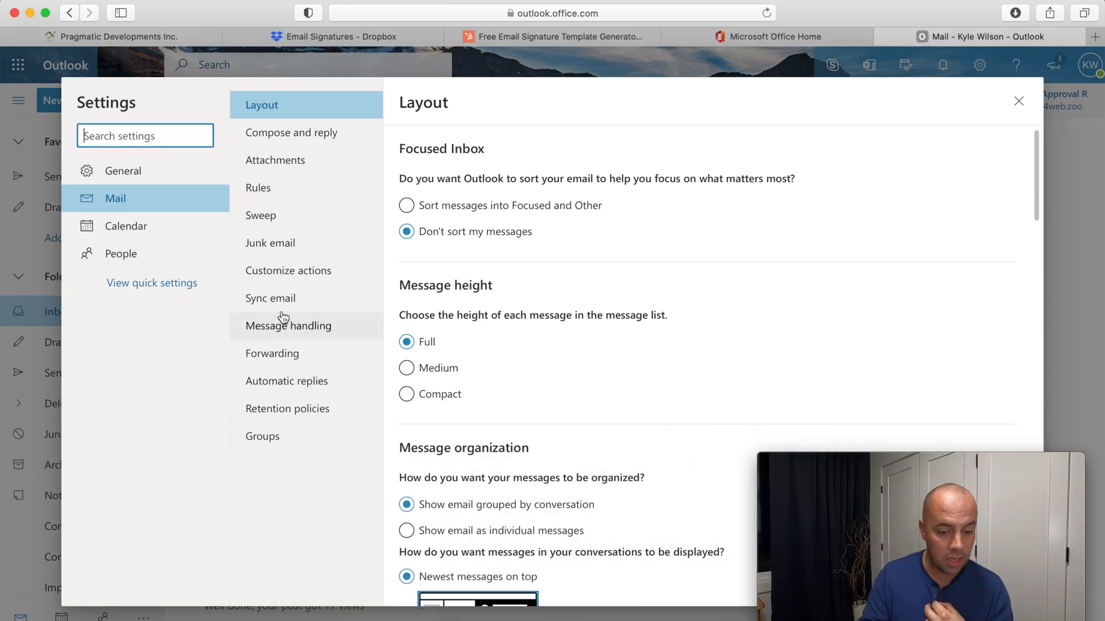
pyautogui.click(123, 170)
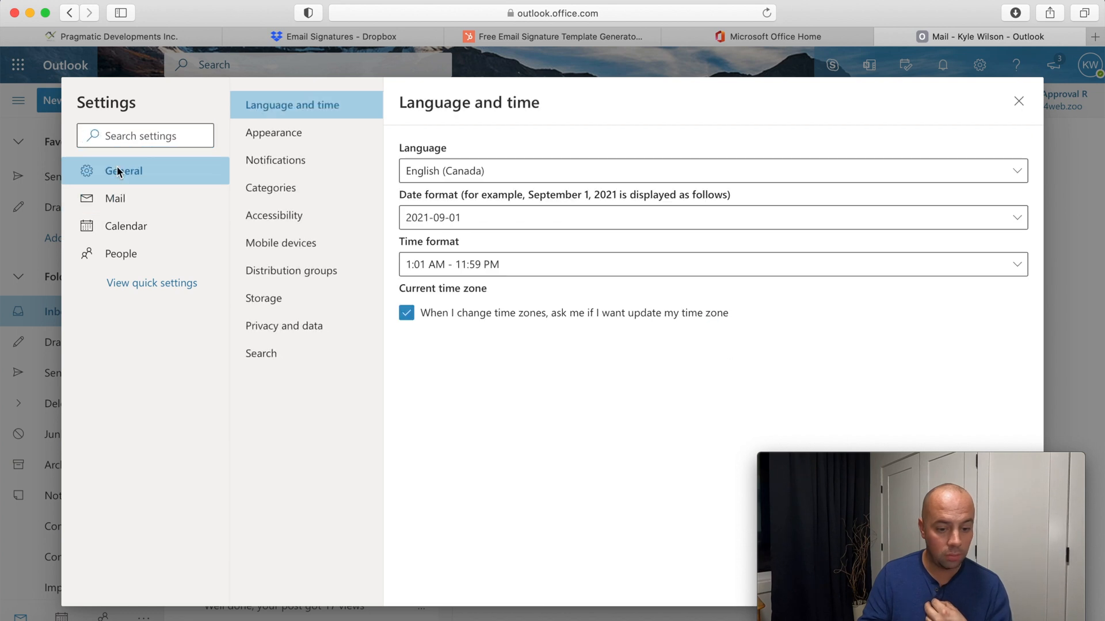
pyautogui.click(274, 132)
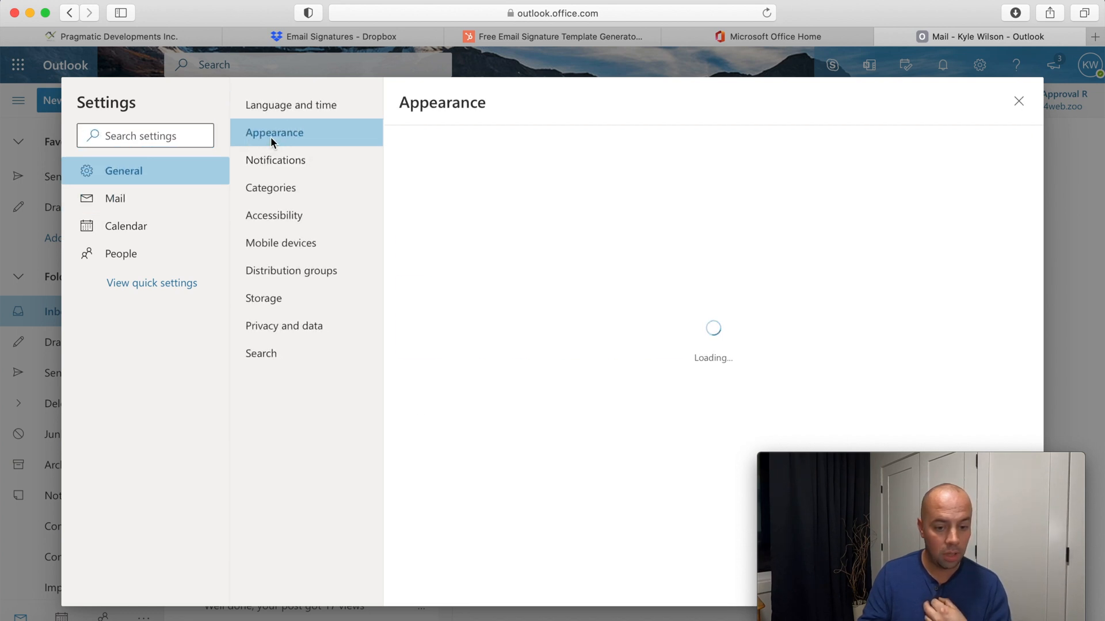
pyautogui.click(275, 160)
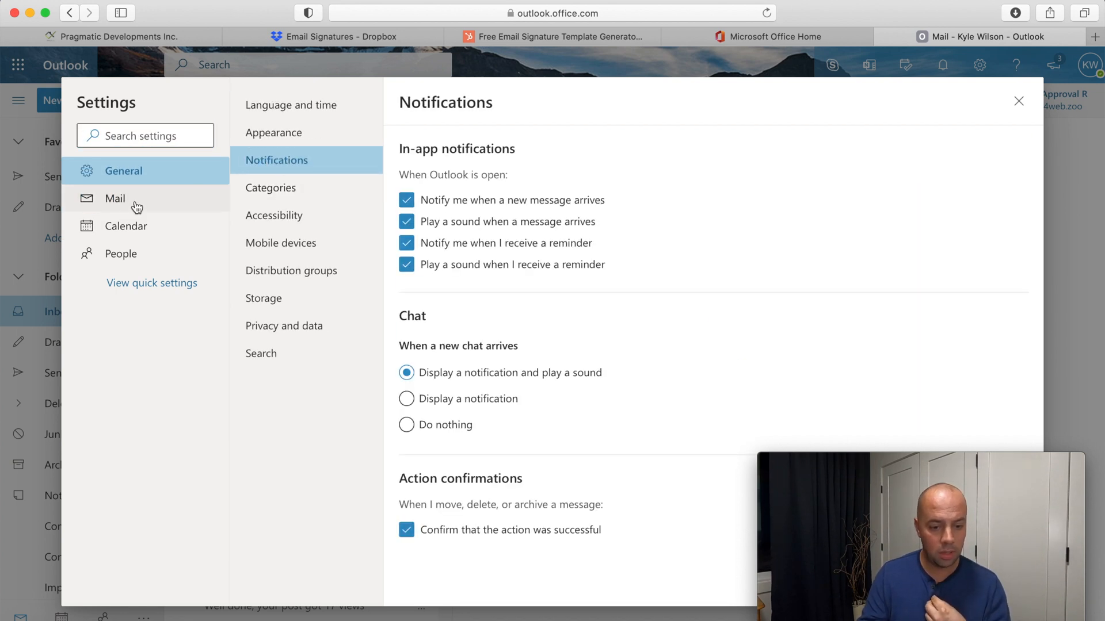
pyautogui.click(113, 198)
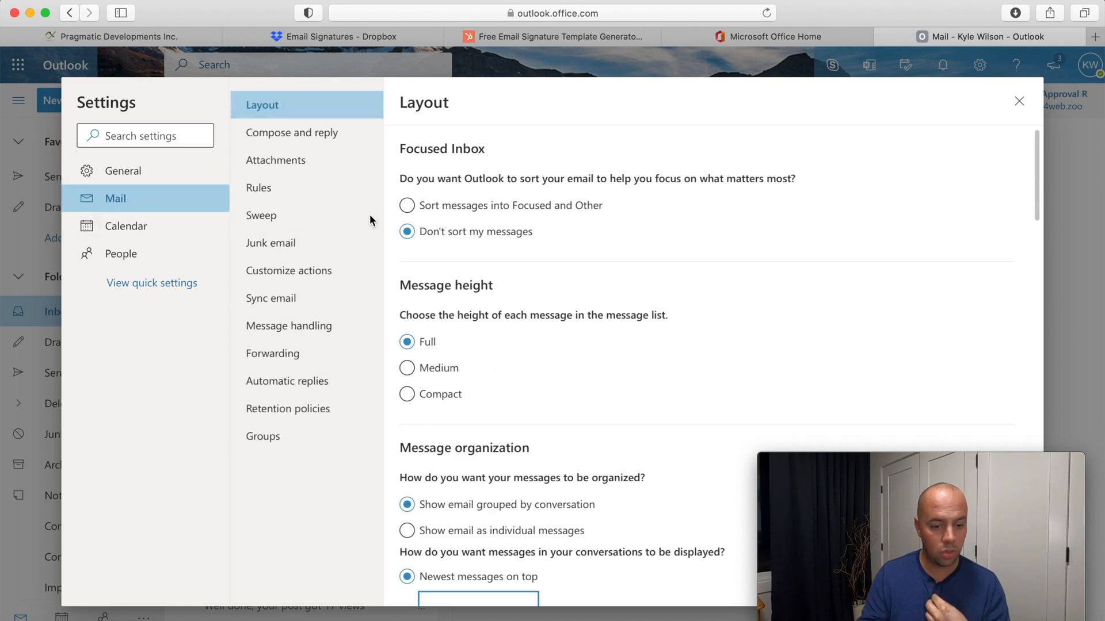
pyautogui.click(291, 133)
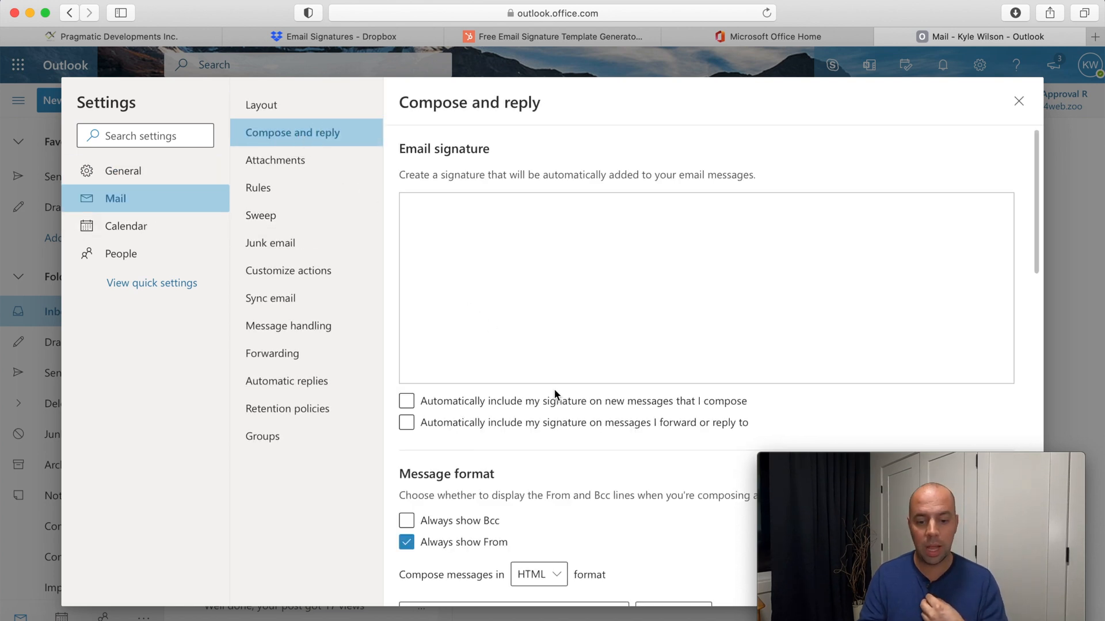
pyautogui.click(634, 287)
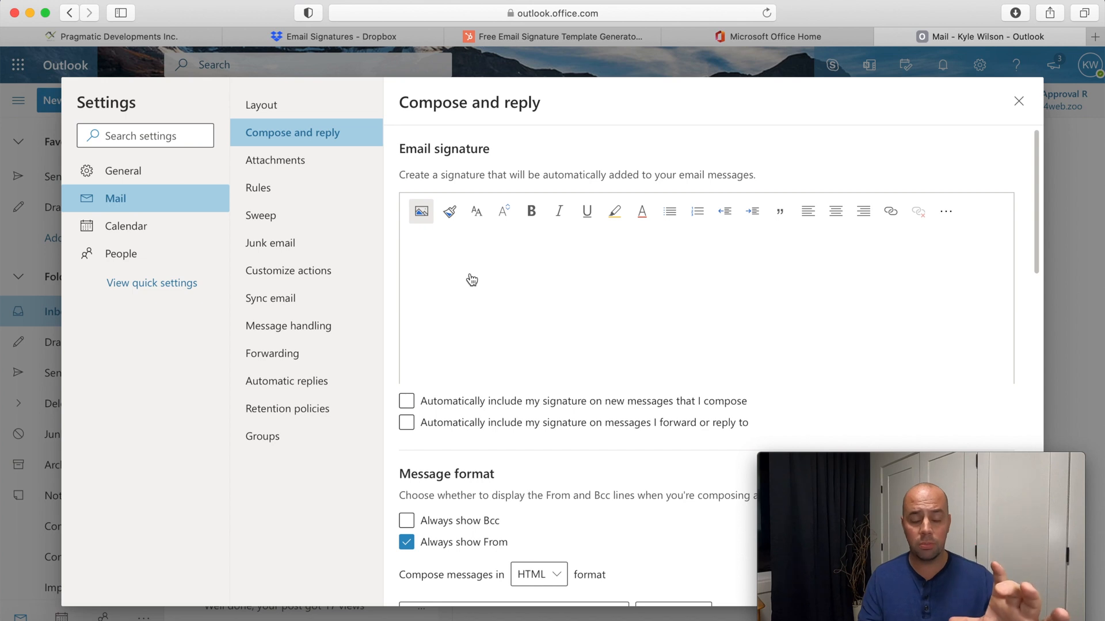
pyautogui.moveTo(495, 74)
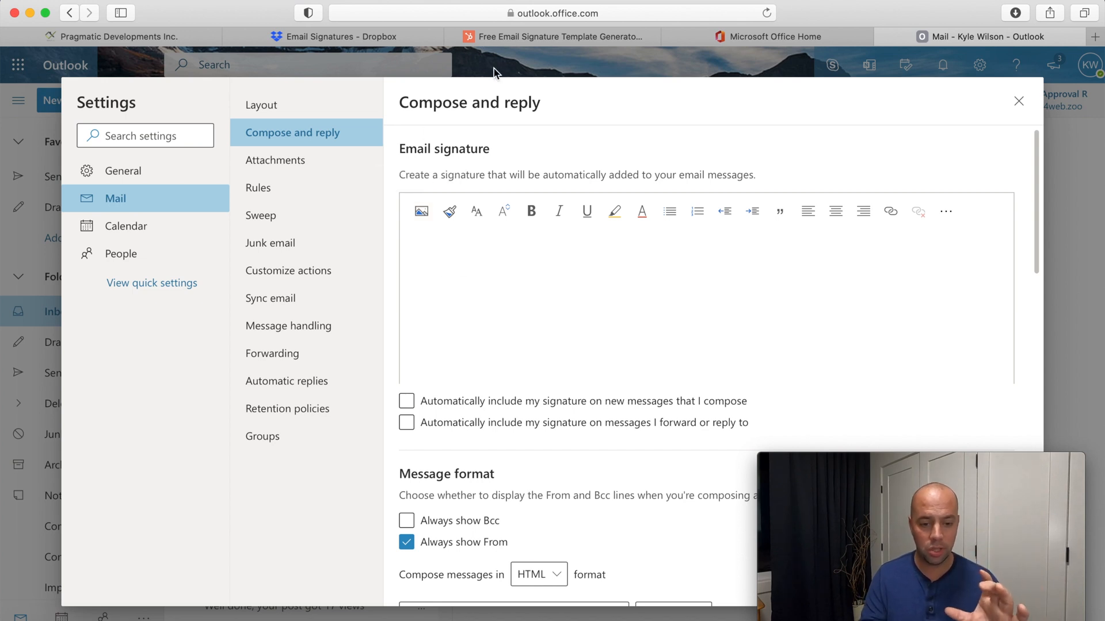
pyautogui.click(553, 37)
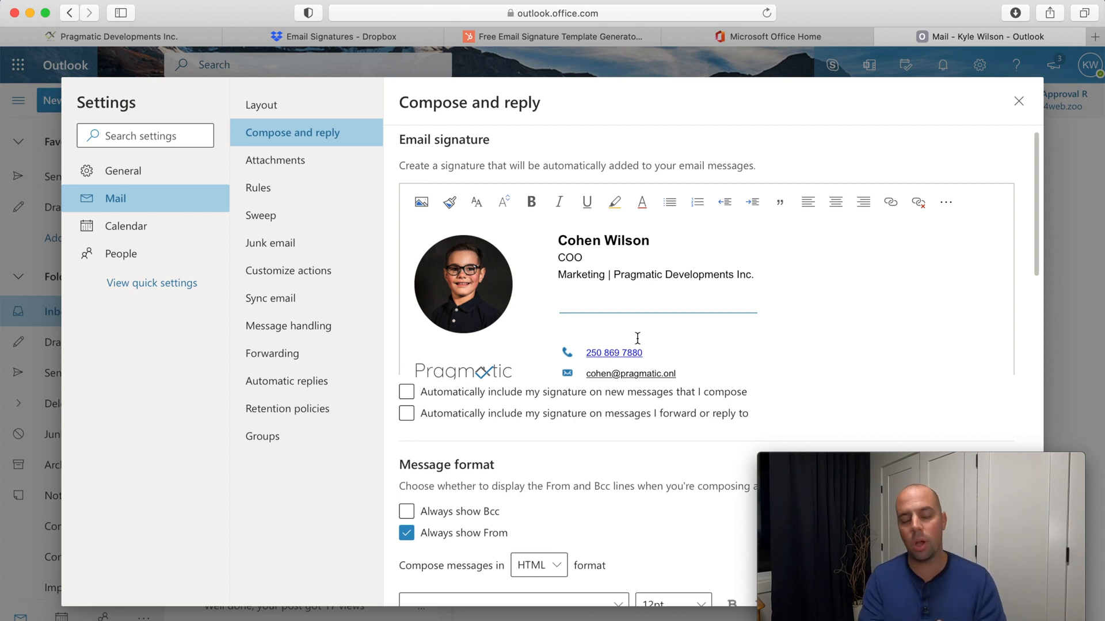
pyautogui.moveTo(639, 310)
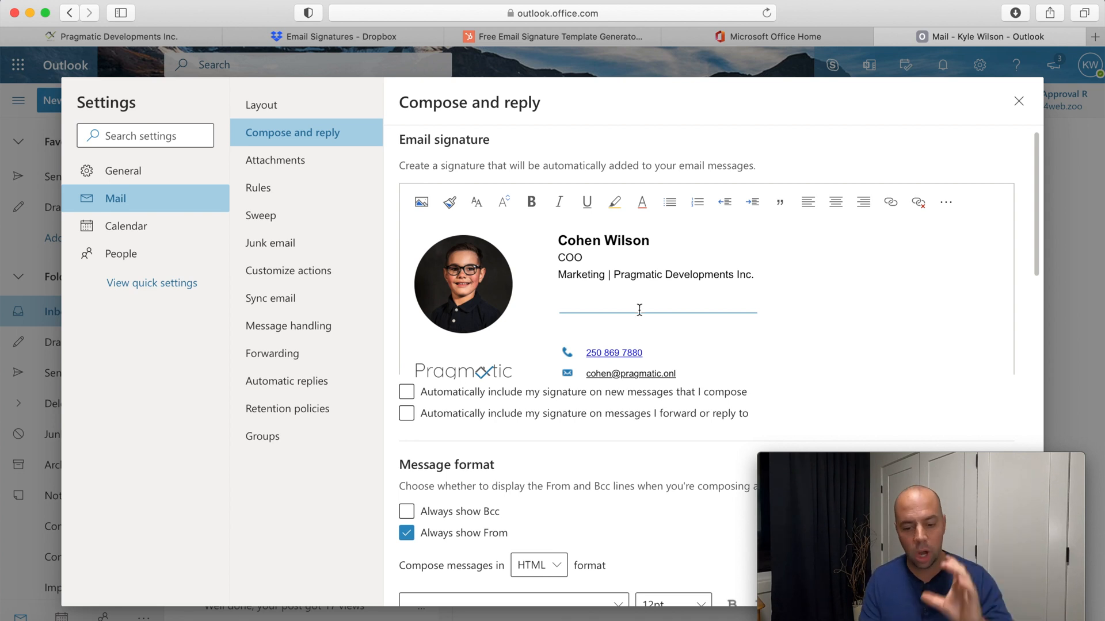
pyautogui.scroll(-3)
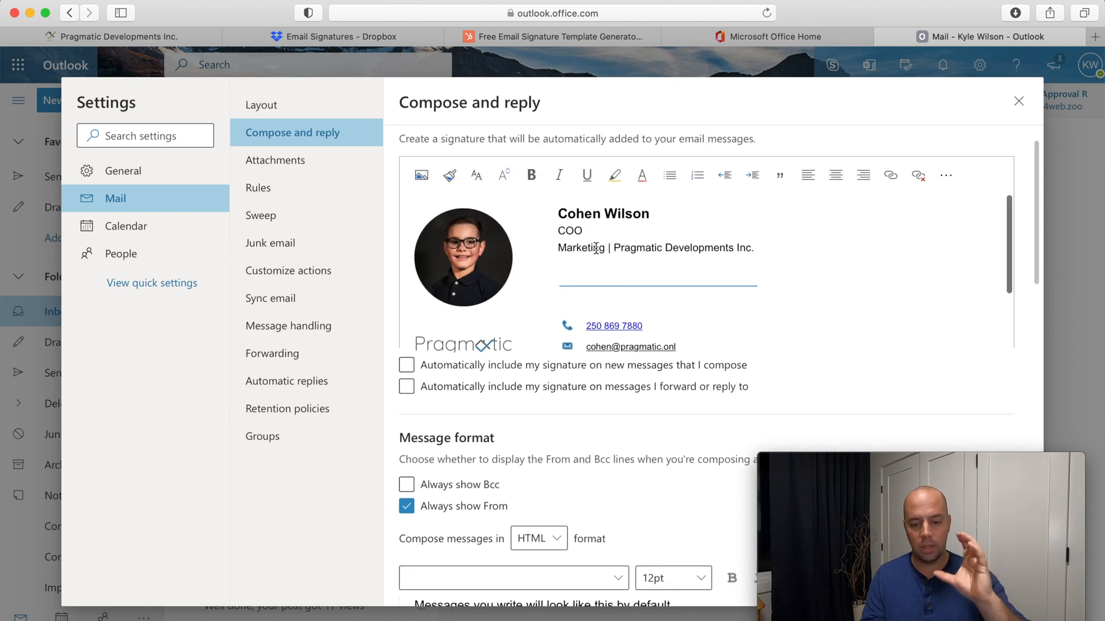
pyautogui.click(768, 36)
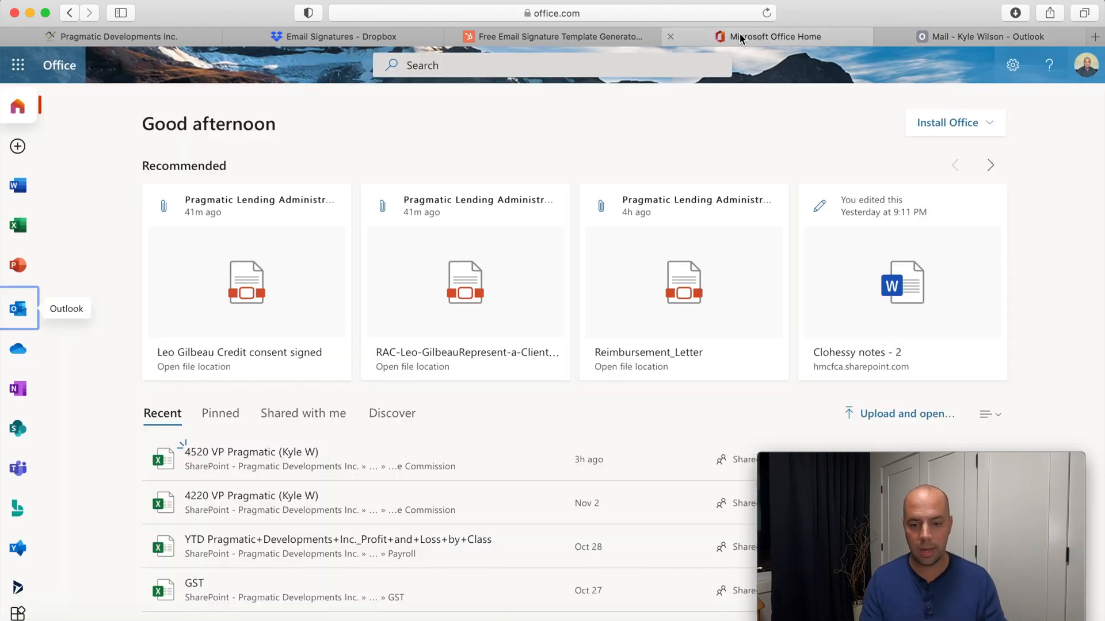
pyautogui.click(554, 35)
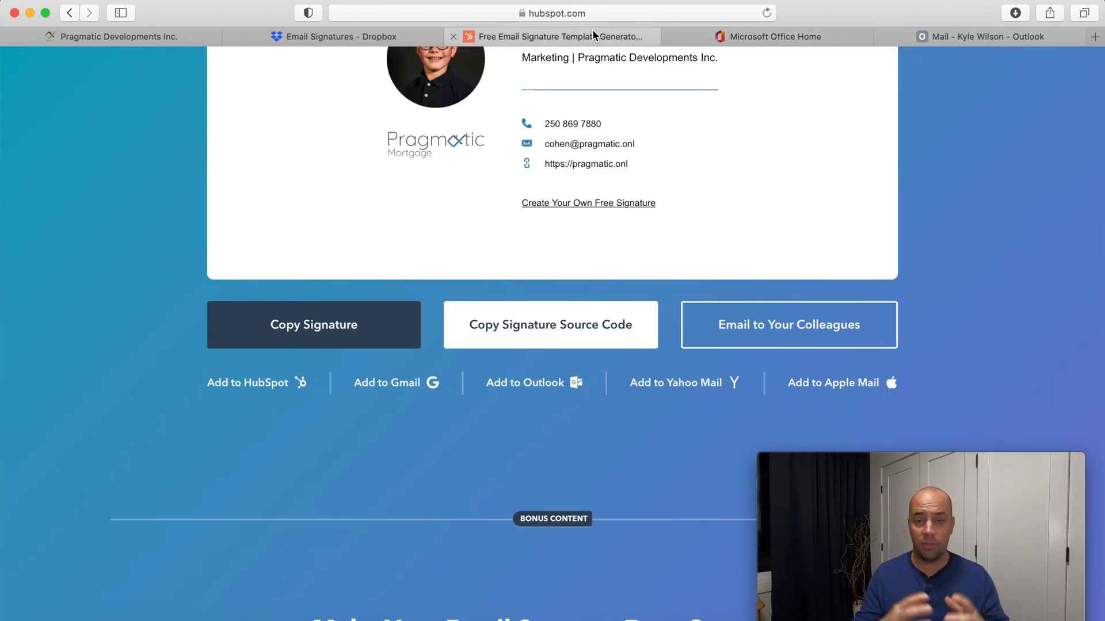